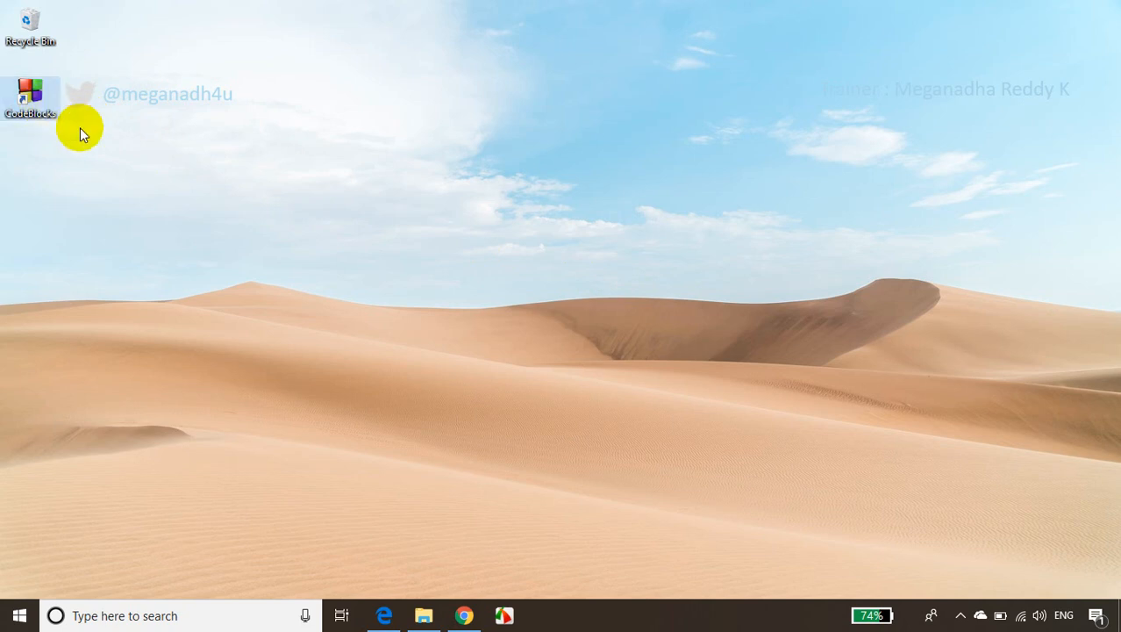
{"action": "mouse_move", "coordinate": [430, 207]}
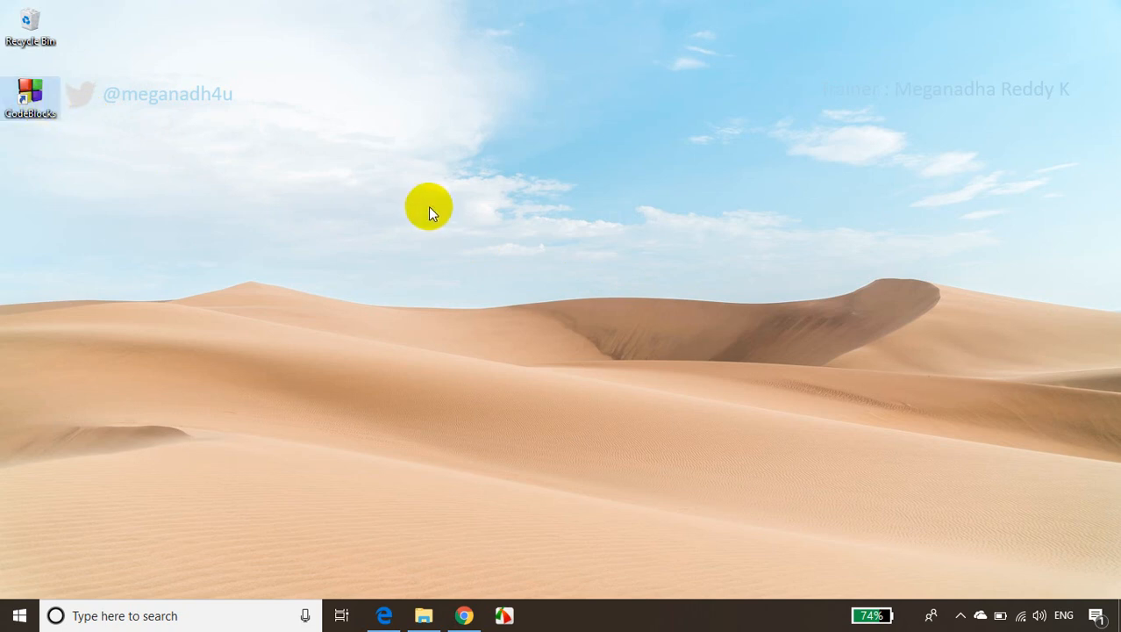
{"action": "mouse_move", "coordinate": [418, 219]}
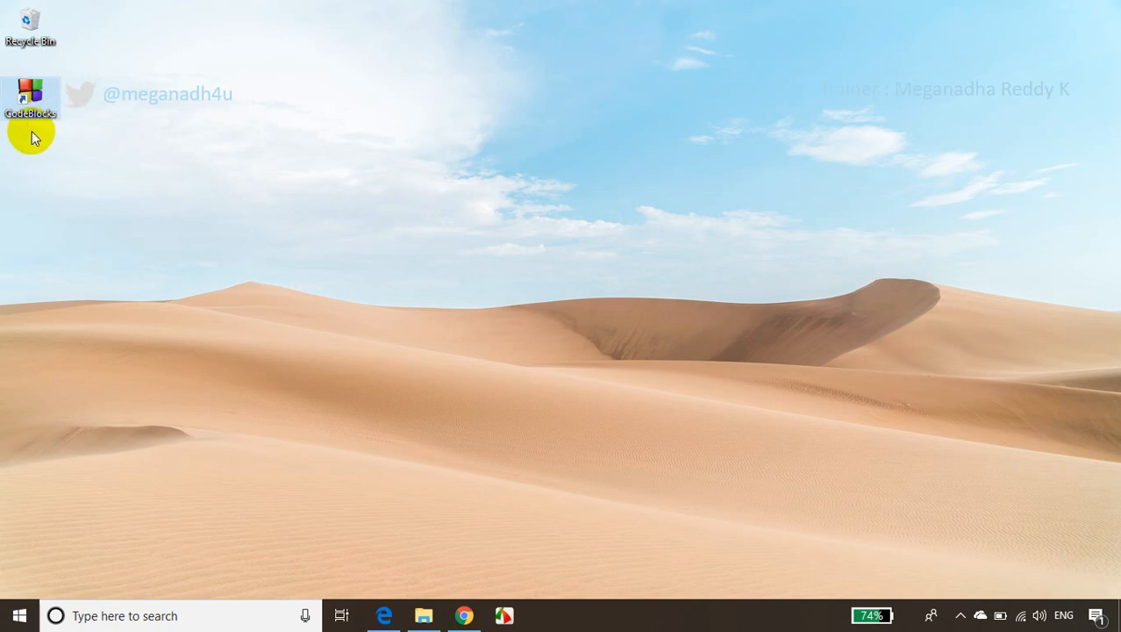
{"action": "mouse_move", "coordinate": [35, 106]}
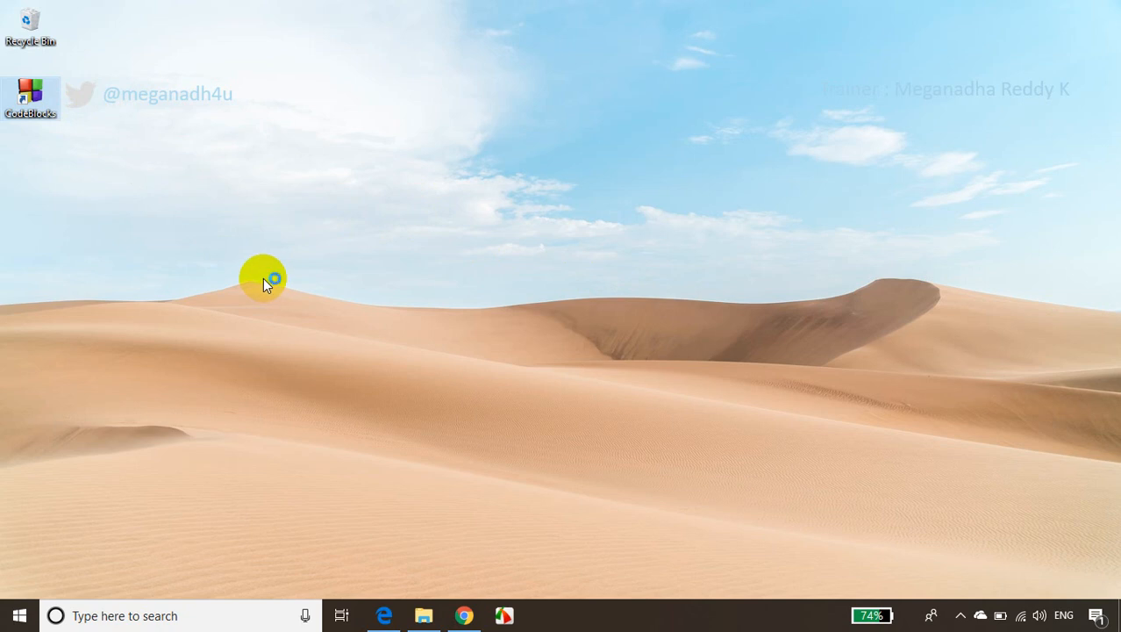
Launch Code::Blocks 17.12 from its desktop icon.
{"action": "double_click", "coordinate": [30, 91]}
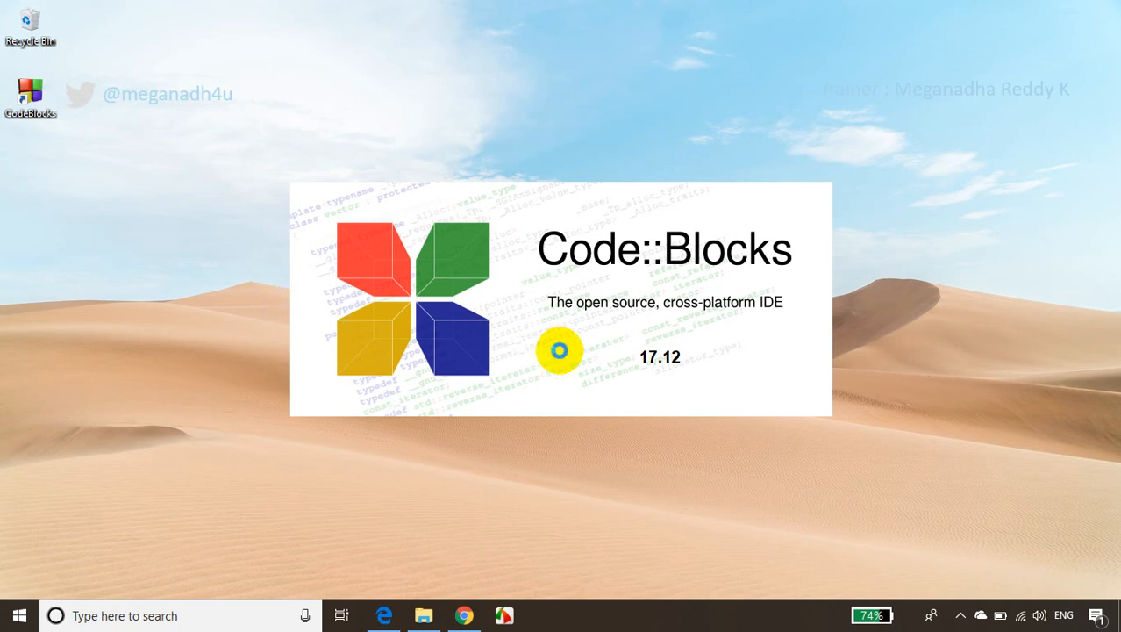
{"action": "mouse_move", "coordinate": [592, 367]}
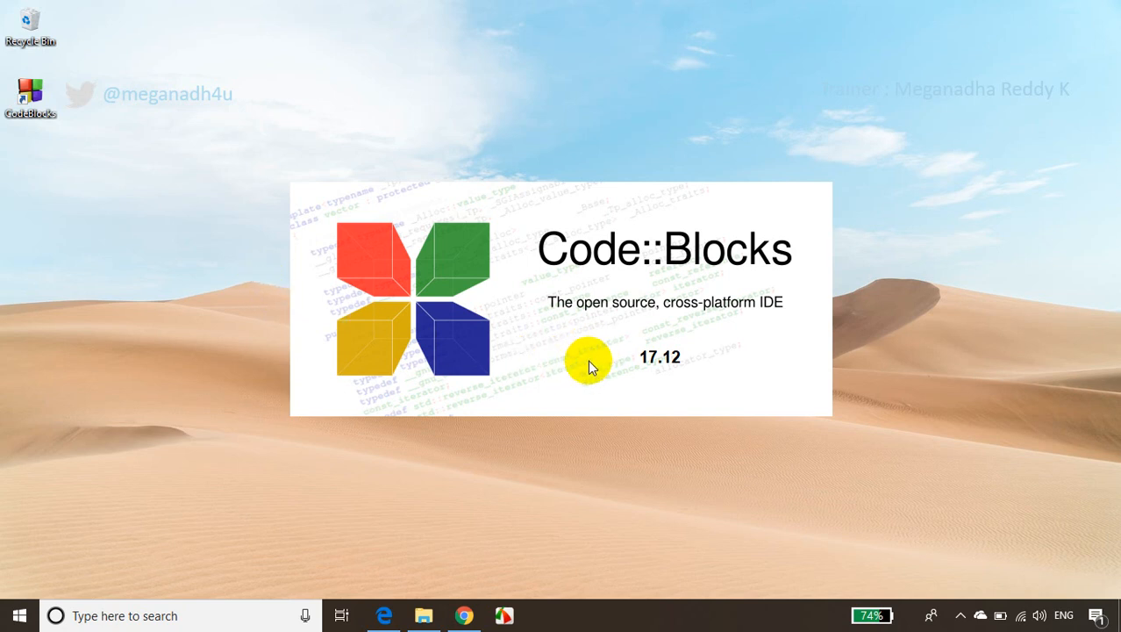
{"action": "mouse_move", "coordinate": [781, 316]}
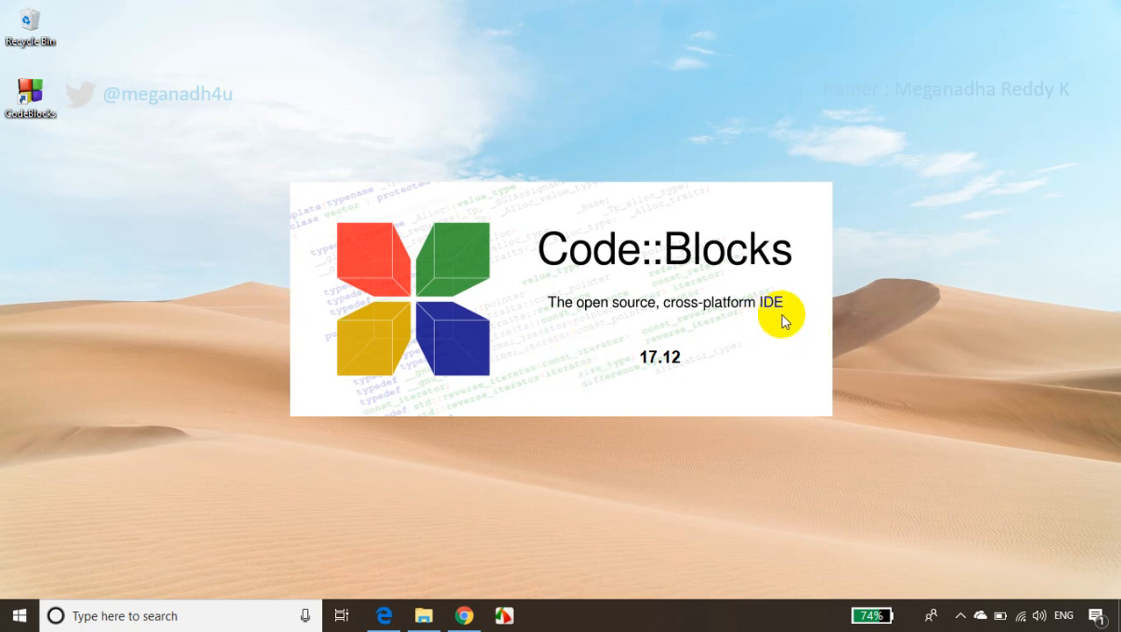
{"action": "mouse_move", "coordinate": [695, 316]}
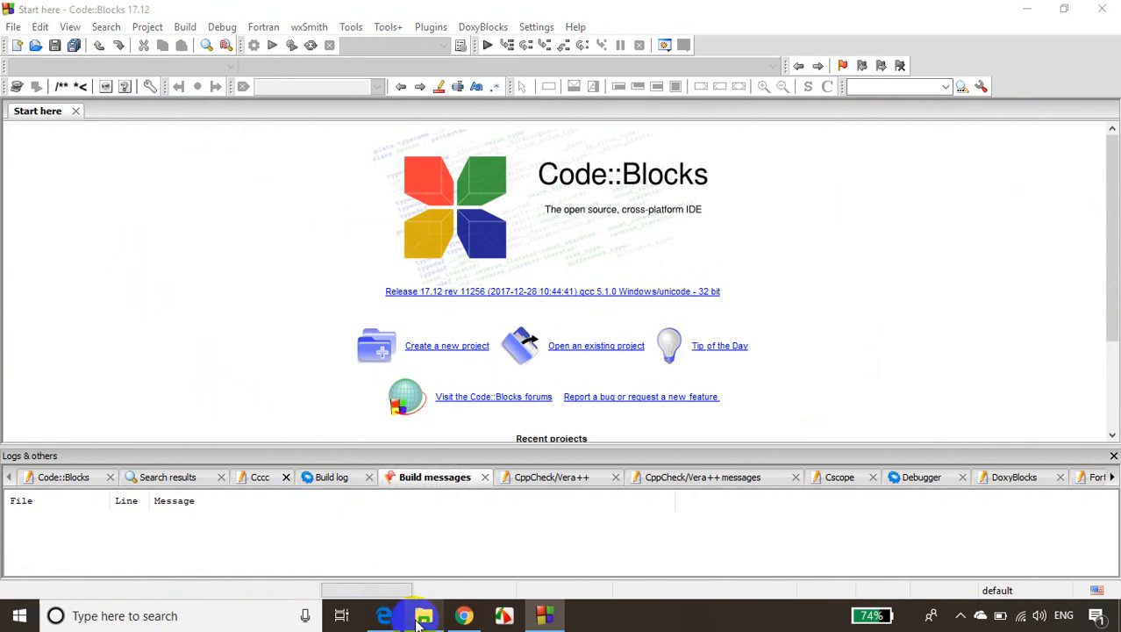
Show the empty MyCPrograms folder on the D: drive in File Explorer.
{"action": "left_click", "coordinate": [424, 614]}
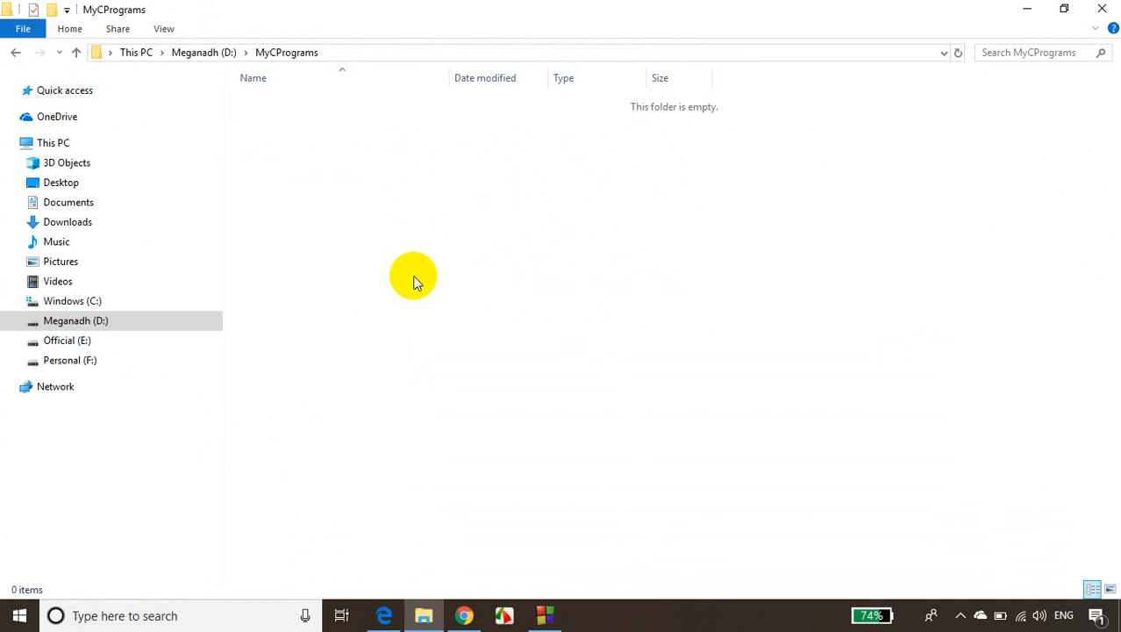
{"action": "mouse_move", "coordinate": [389, 263]}
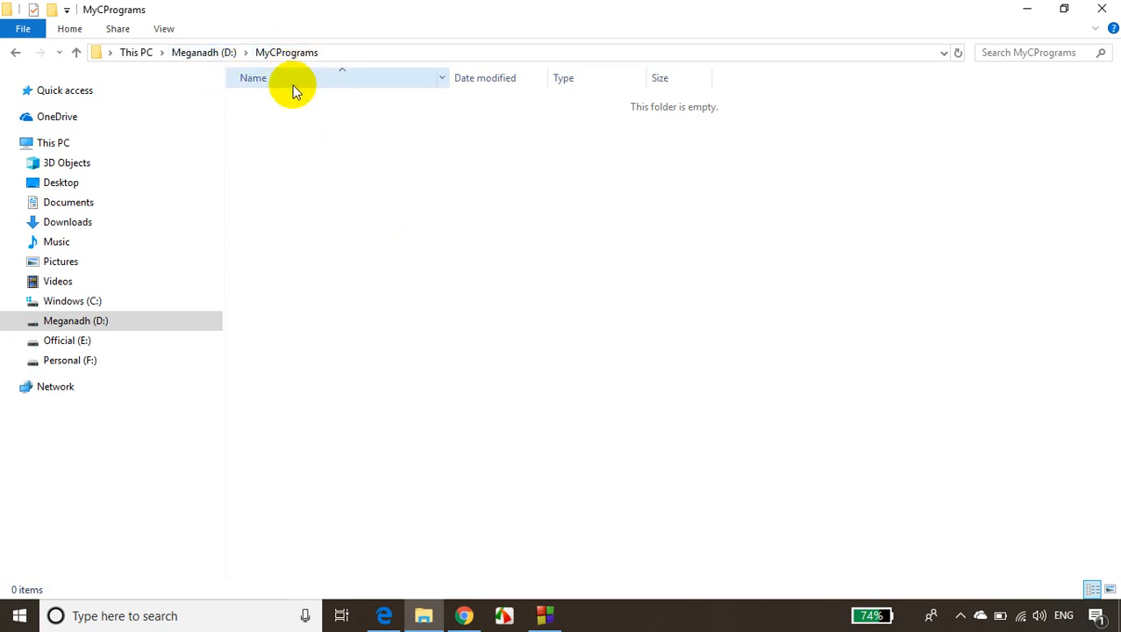
{"action": "mouse_move", "coordinate": [349, 278]}
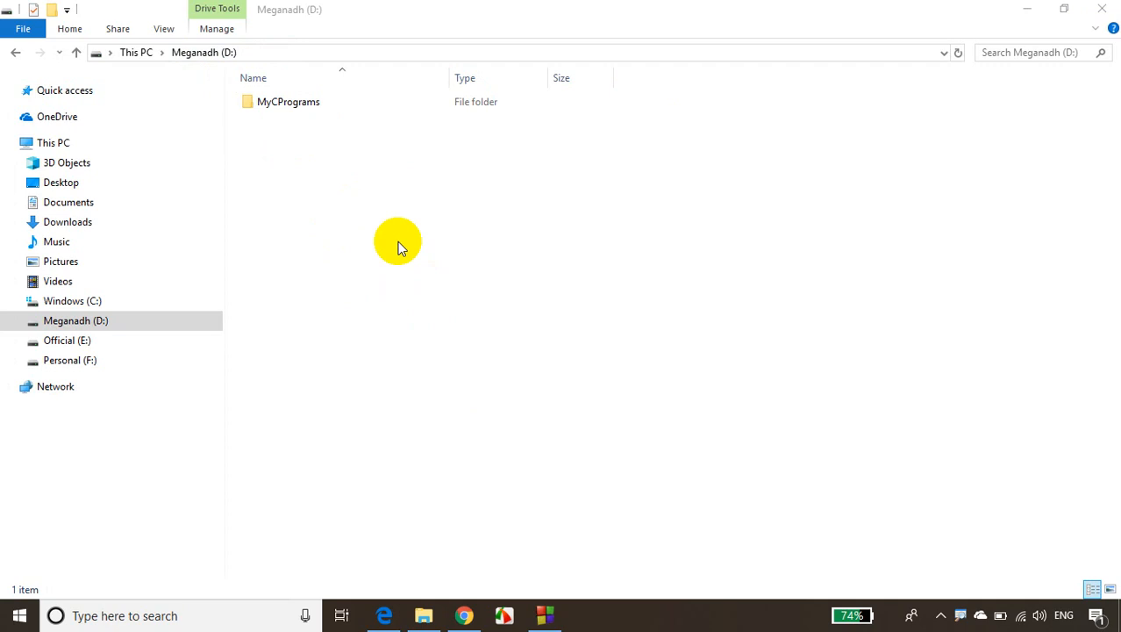
{"action": "mouse_move", "coordinate": [277, 144]}
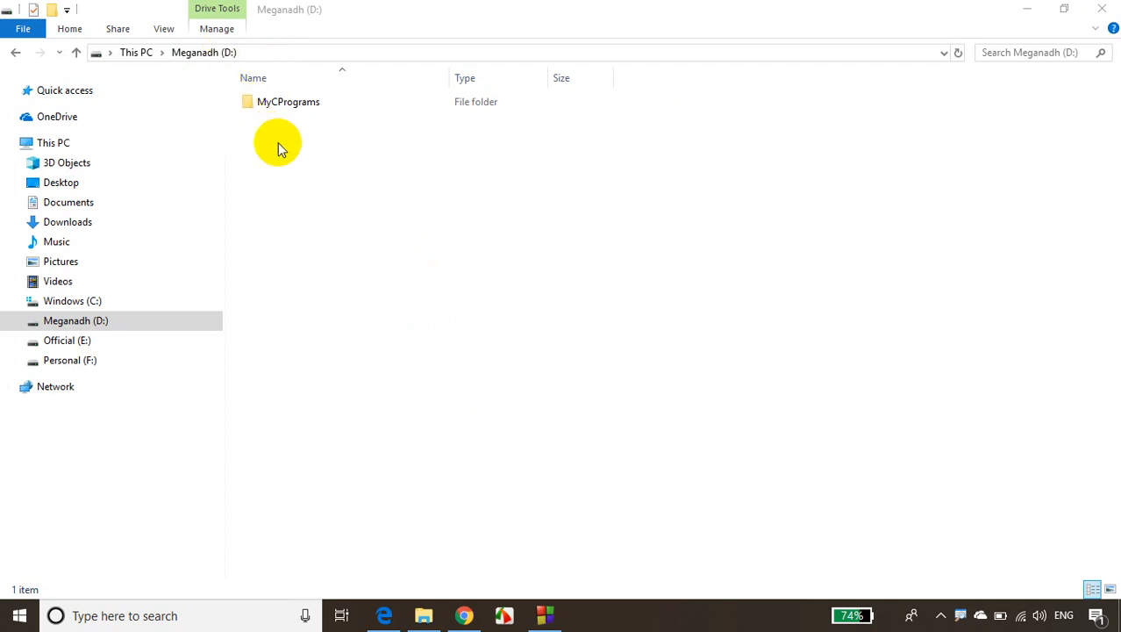
{"action": "double_click", "coordinate": [288, 101]}
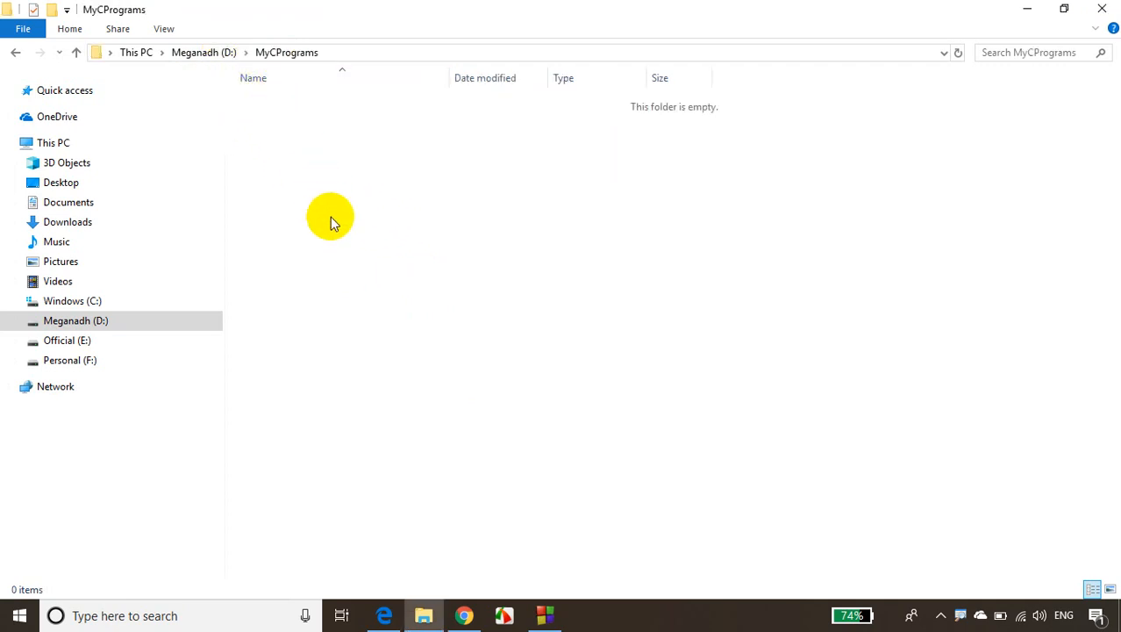
{"action": "mouse_move", "coordinate": [512, 249]}
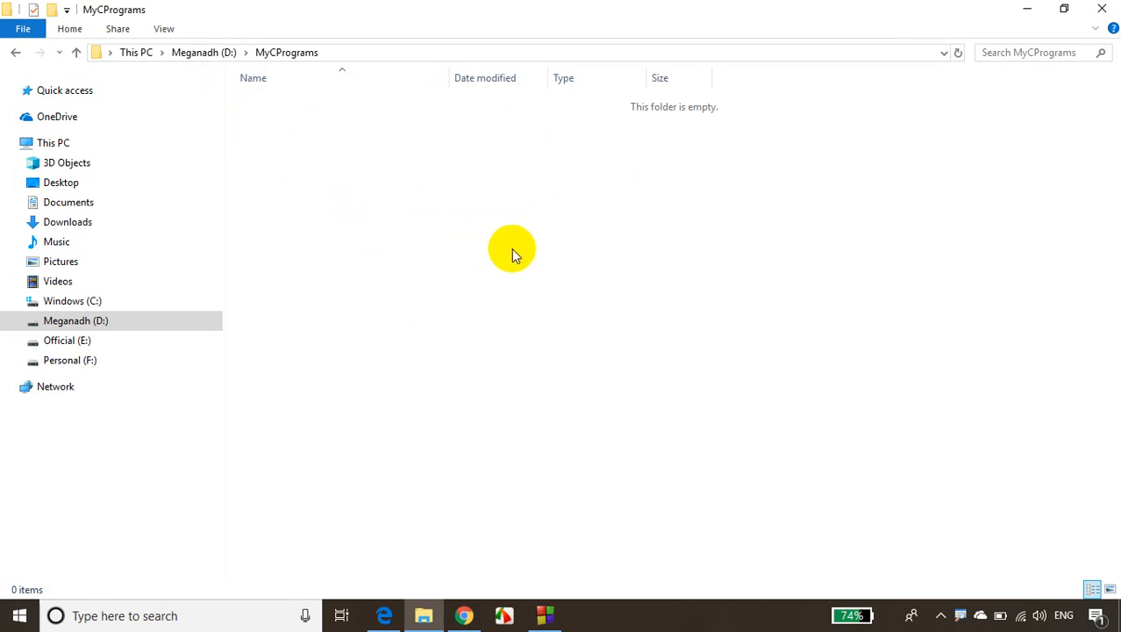
{"action": "mouse_move", "coordinate": [460, 225]}
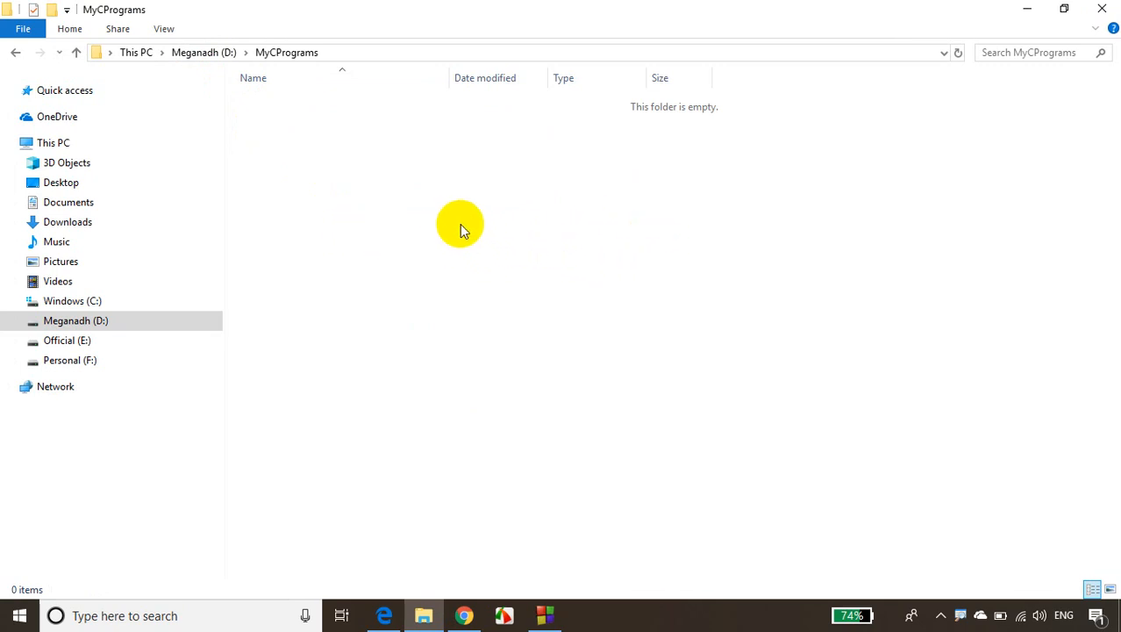
{"action": "mouse_move", "coordinate": [262, 202]}
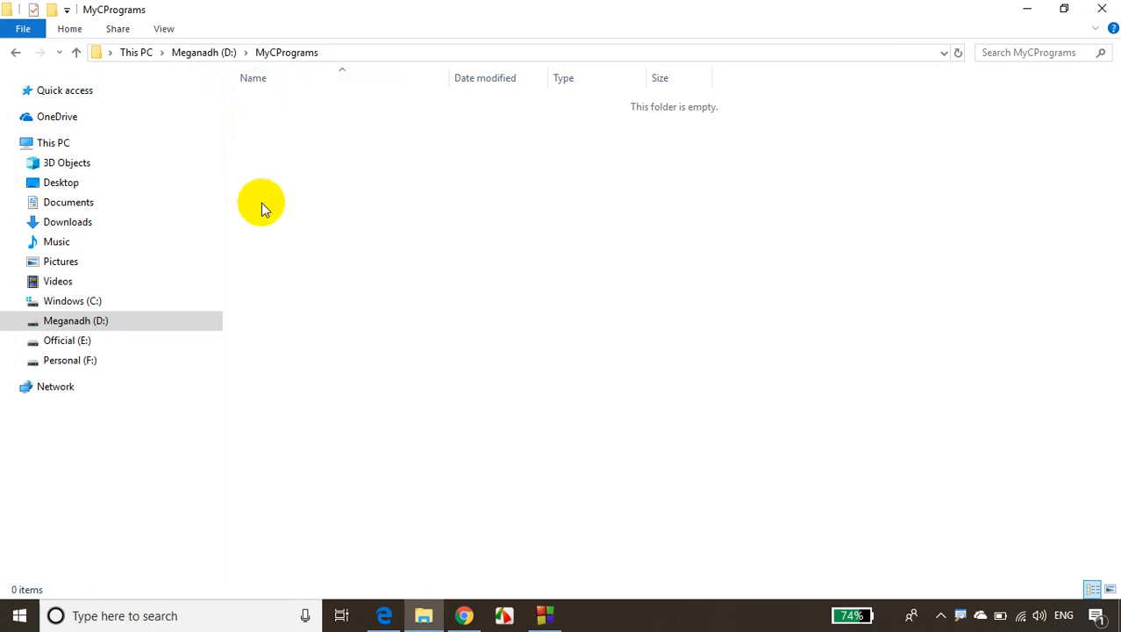
{"action": "mouse_move", "coordinate": [377, 156]}
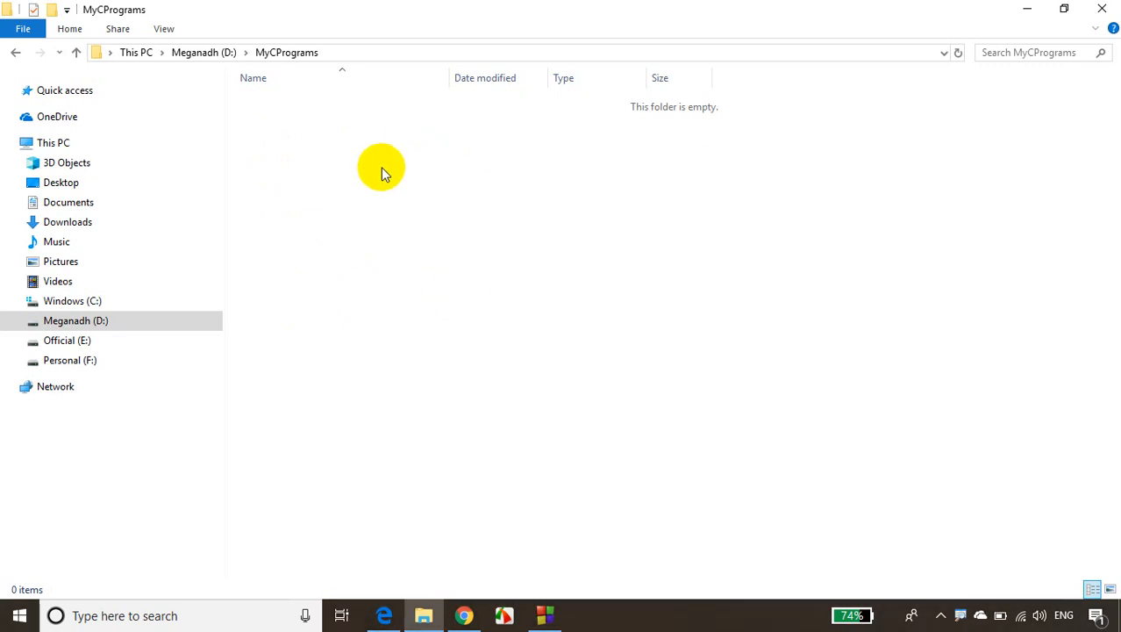
{"action": "mouse_move", "coordinate": [474, 193]}
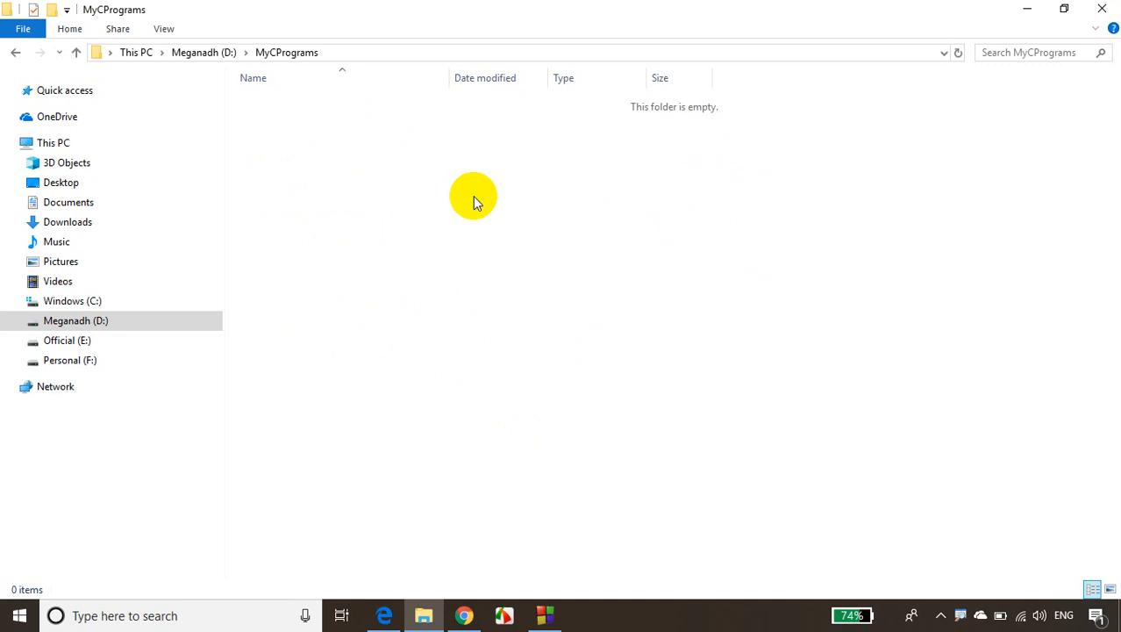
{"action": "mouse_move", "coordinate": [544, 614]}
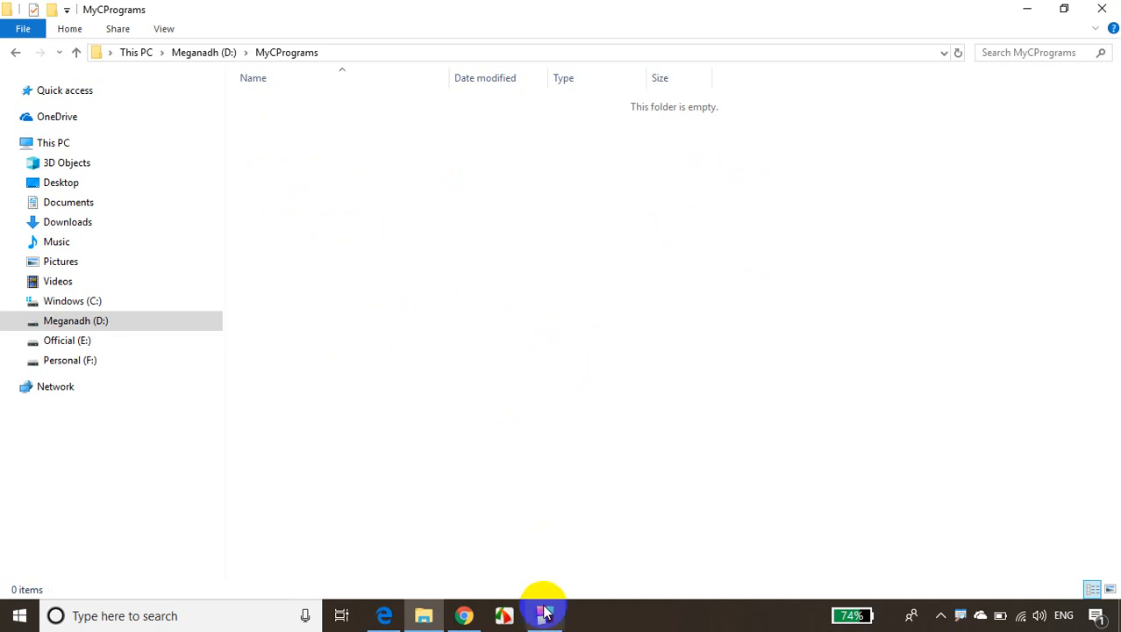
Create a new empty file Untitled1 in Code::Blocks via File > New > Empty file.
{"action": "left_click", "coordinate": [544, 614]}
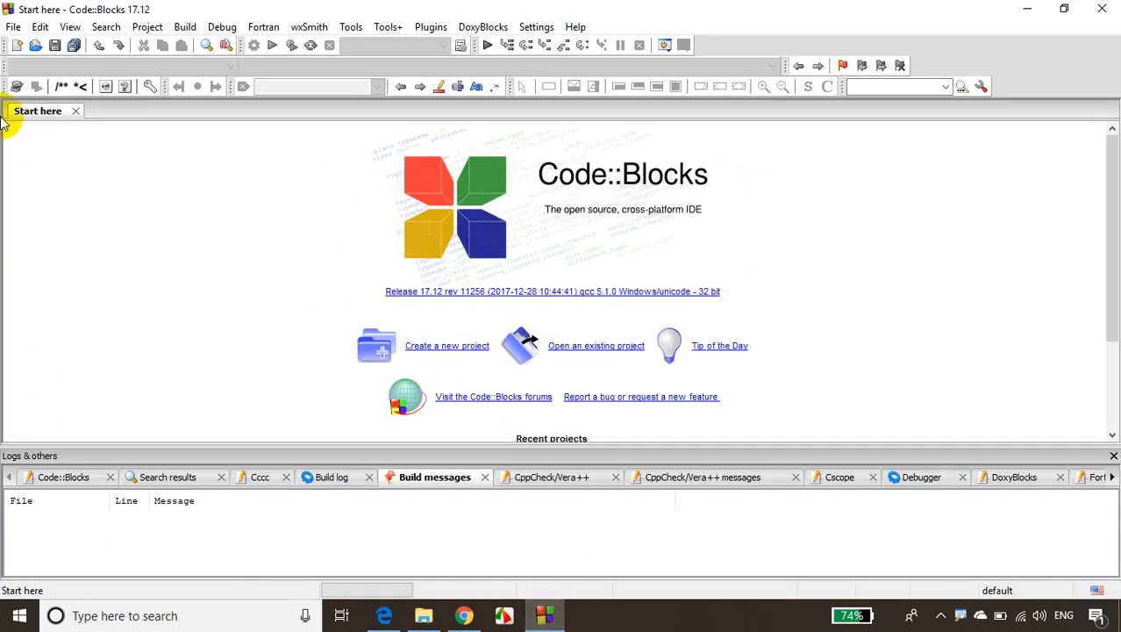
{"action": "left_click", "coordinate": [14, 26]}
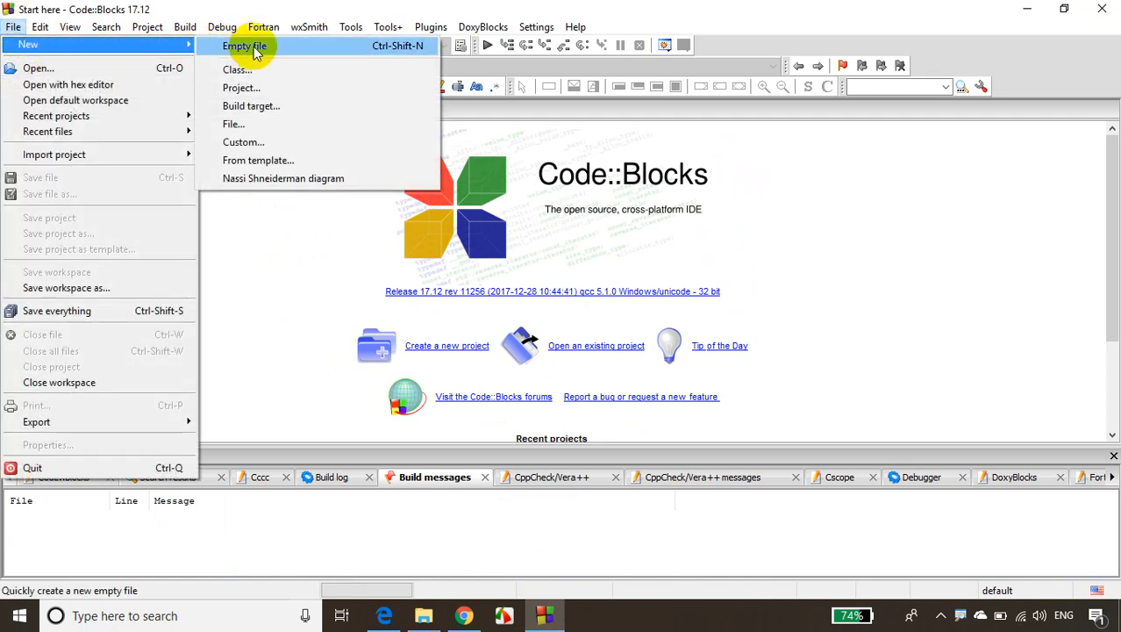
{"action": "left_click", "coordinate": [244, 45]}
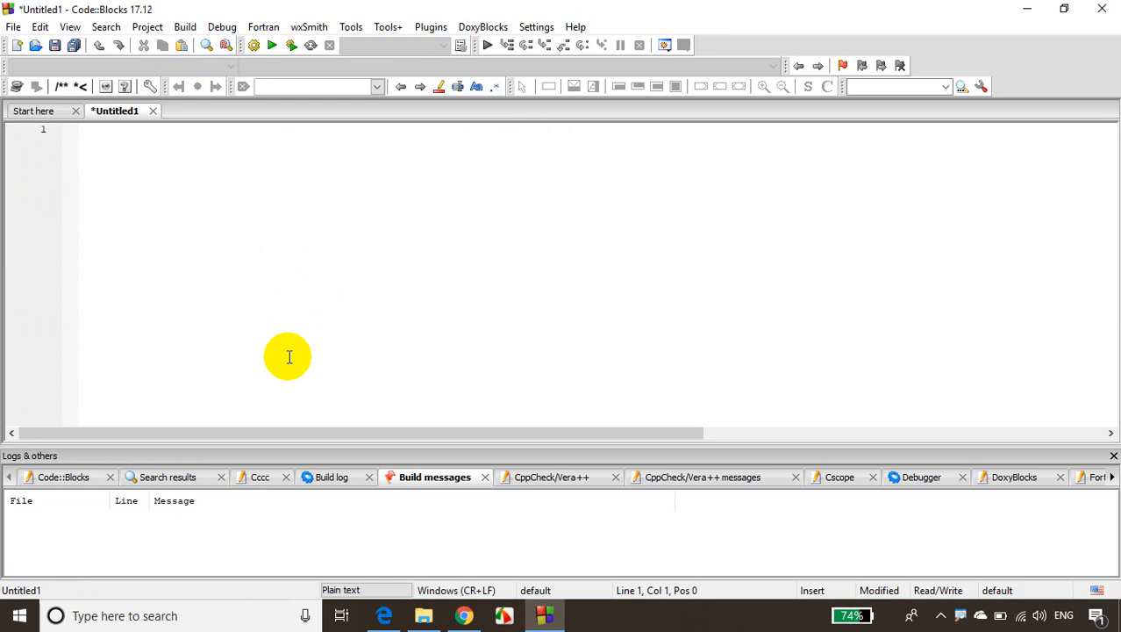
{"action": "mouse_move", "coordinate": [193, 278]}
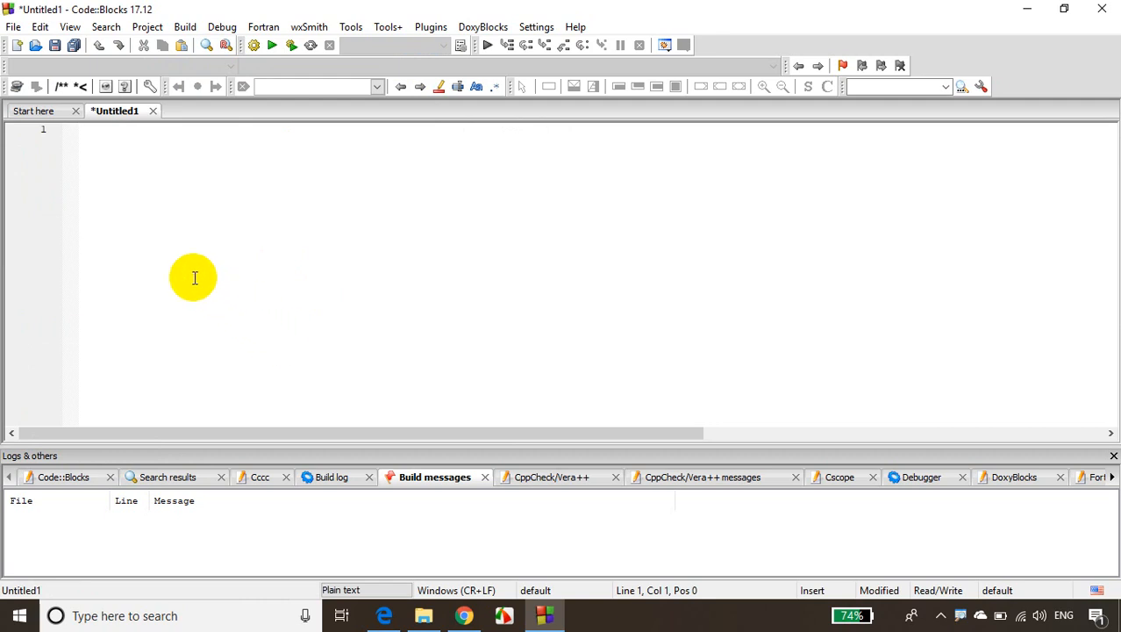
{"action": "mouse_move", "coordinate": [151, 181]}
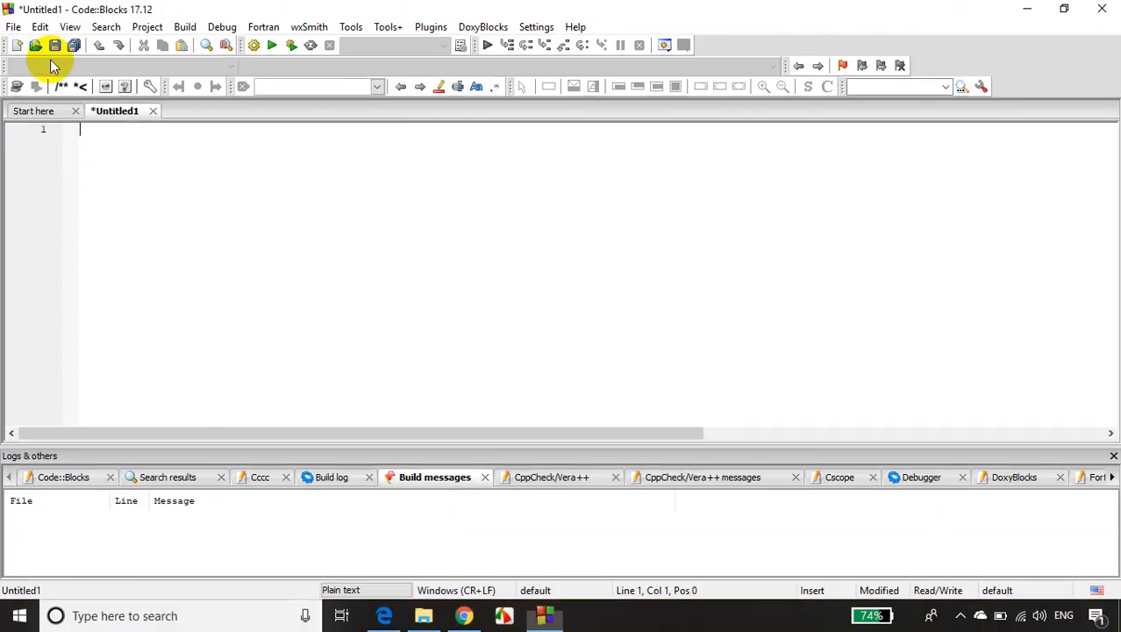
{"action": "mouse_move", "coordinate": [55, 45]}
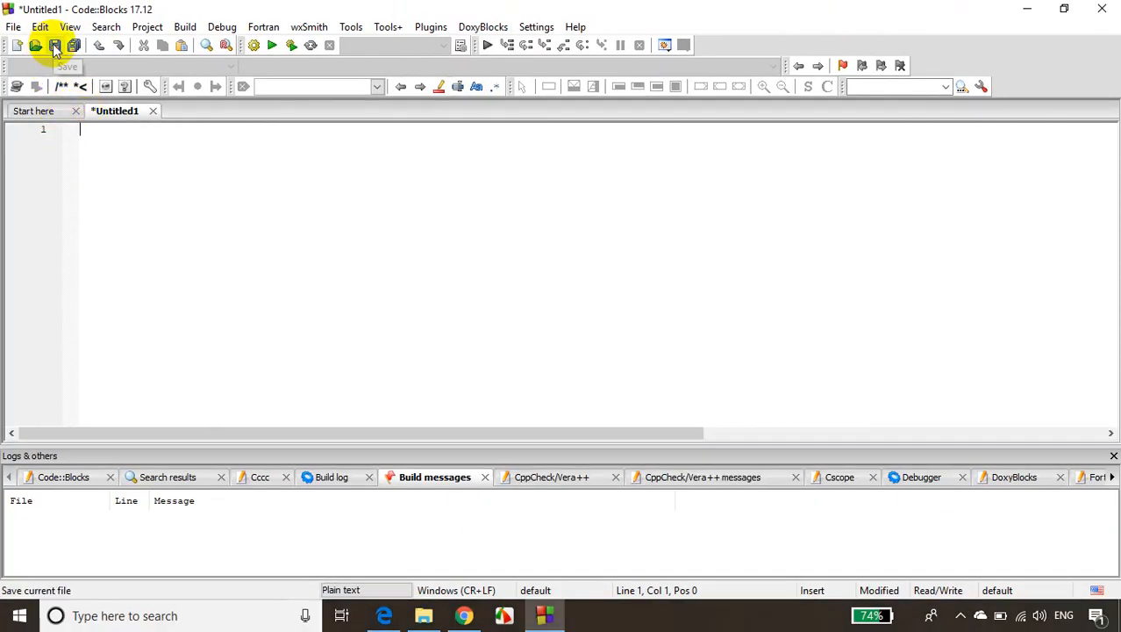
Save the untitled file as 1.HelloWorld.c in the MyCPrograms folder.
{"action": "left_click", "coordinate": [55, 45]}
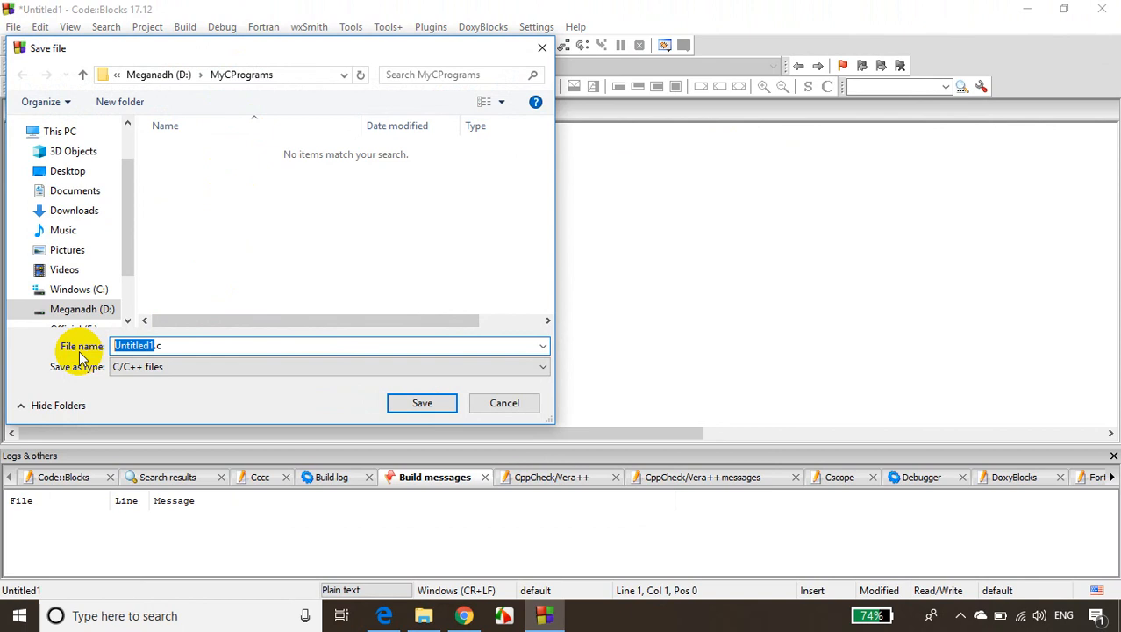
{"action": "type", "text": "1.c"}
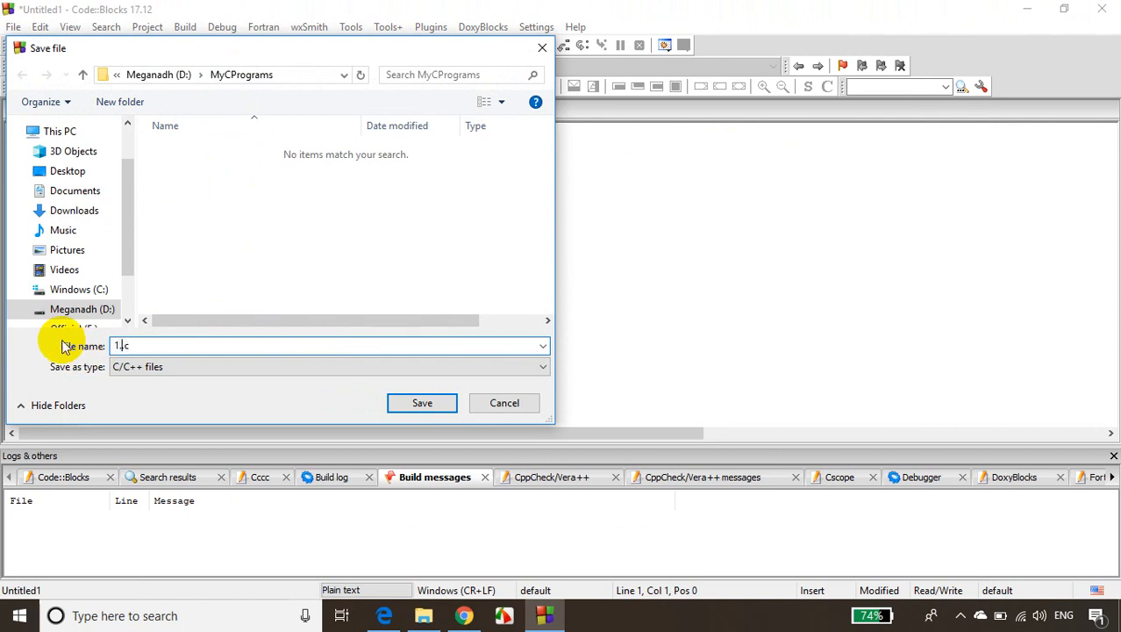
{"action": "type", "text": "Hello."}
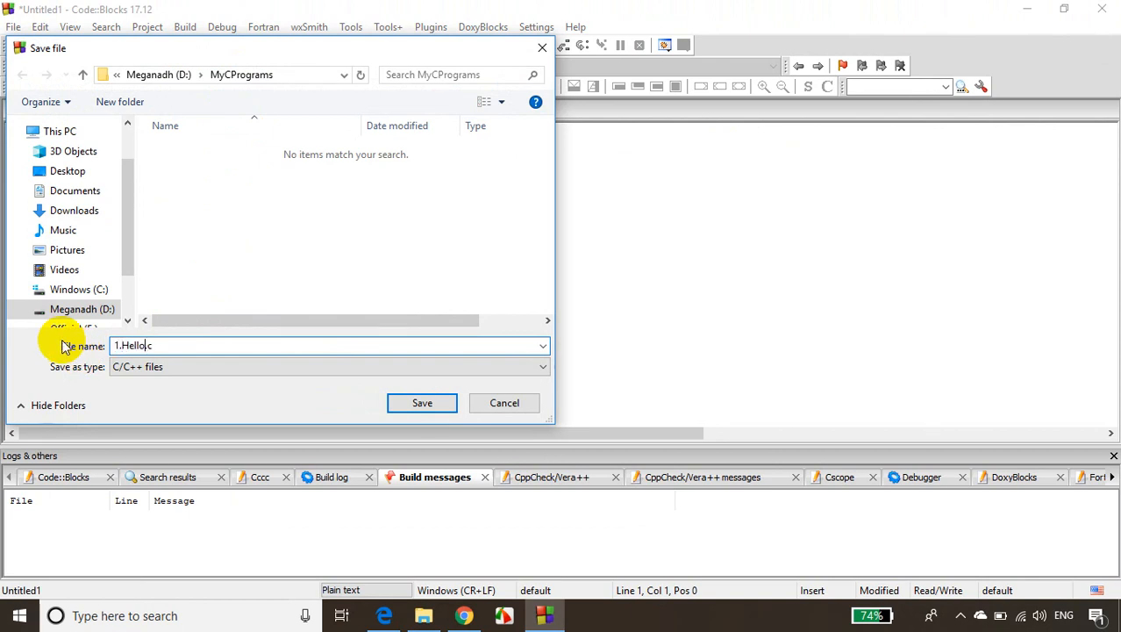
{"action": "type", "text": "World"}
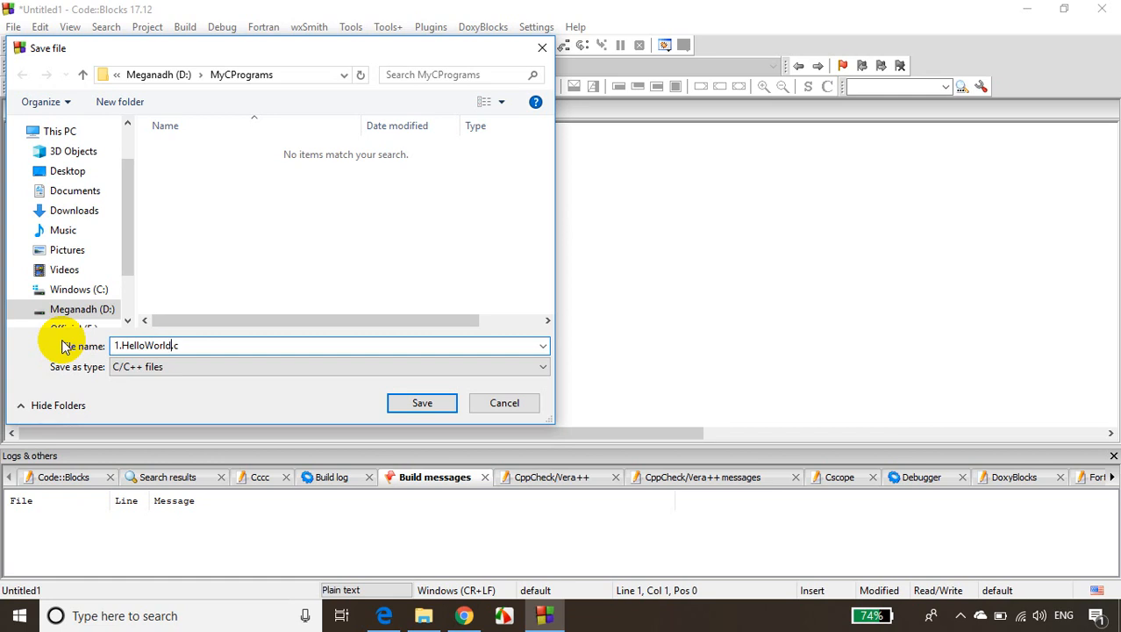
{"action": "type", "text": ".c"}
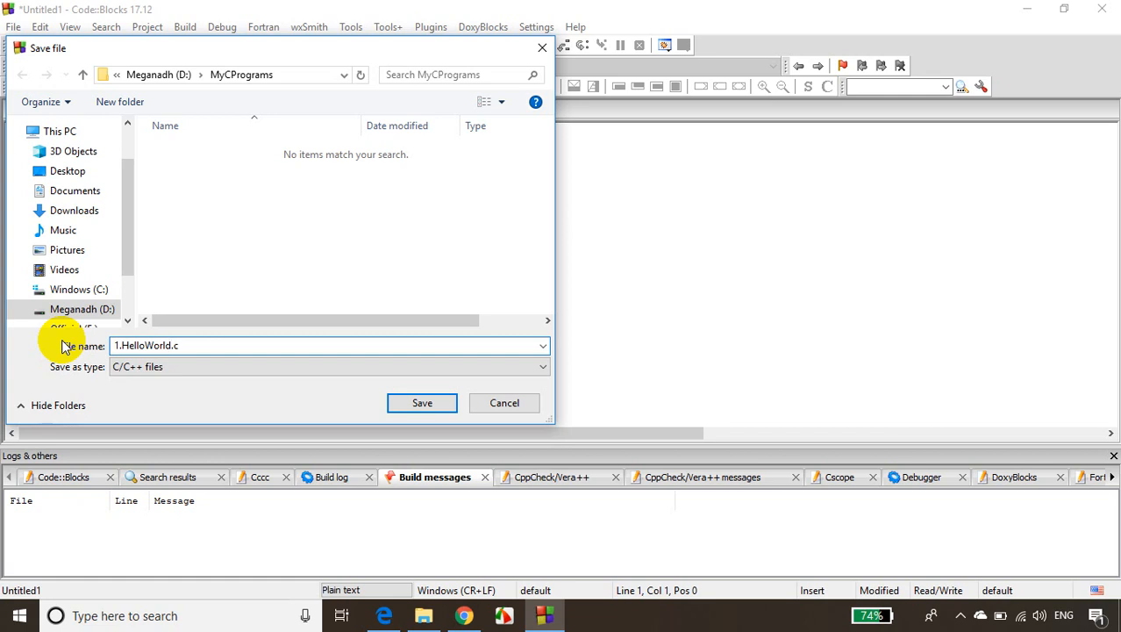
{"action": "key", "text": "Backspace"}
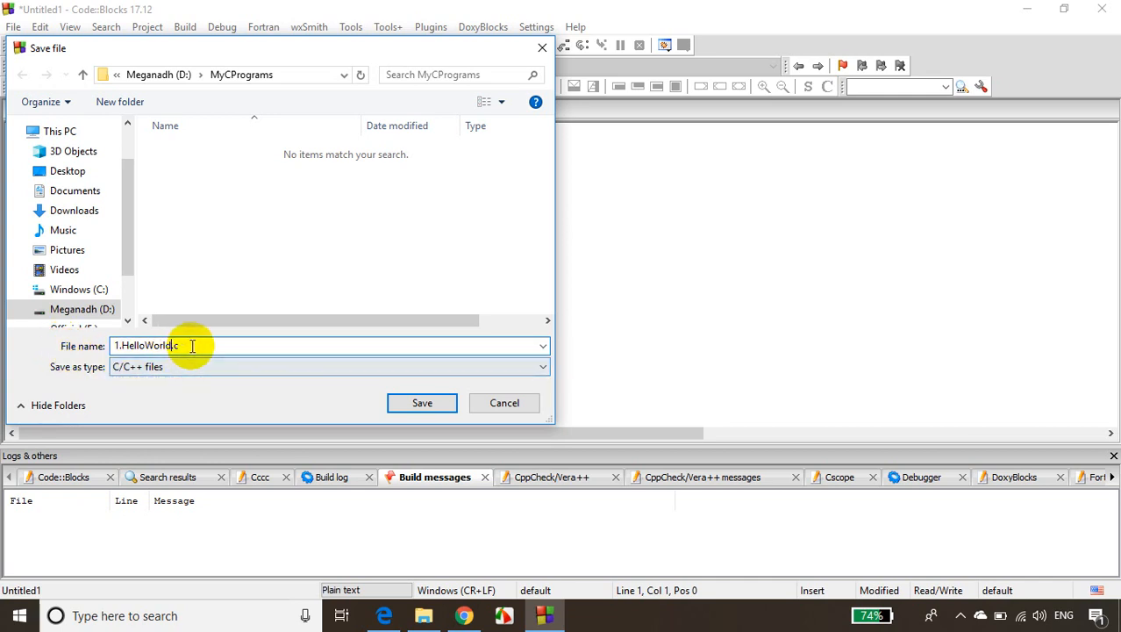
{"action": "mouse_move", "coordinate": [167, 344]}
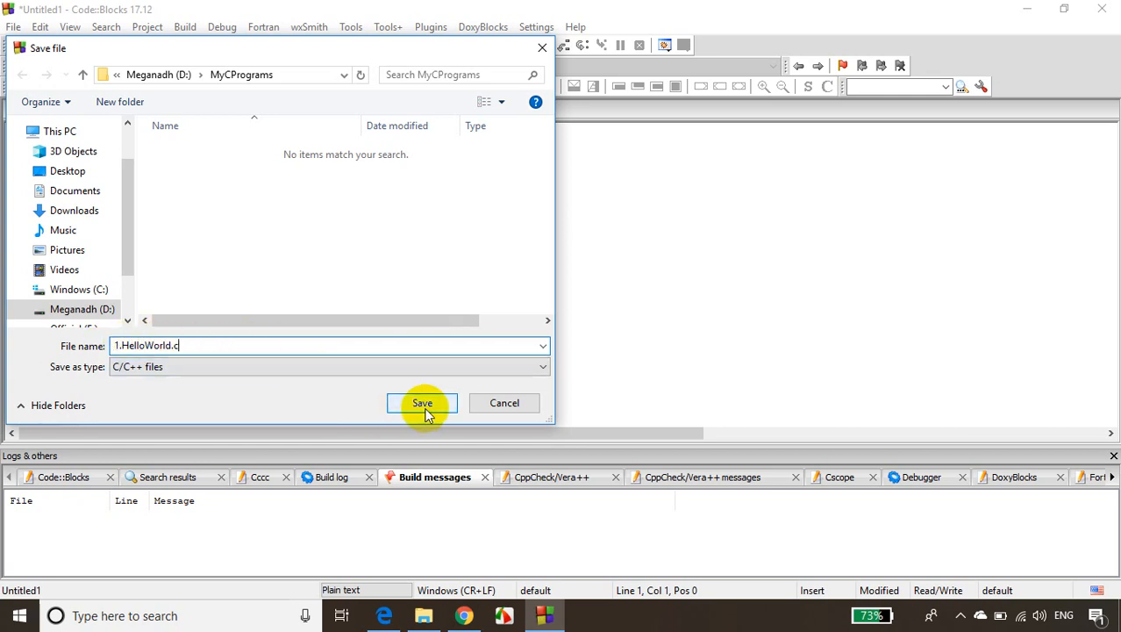
{"action": "left_click", "coordinate": [421, 402]}
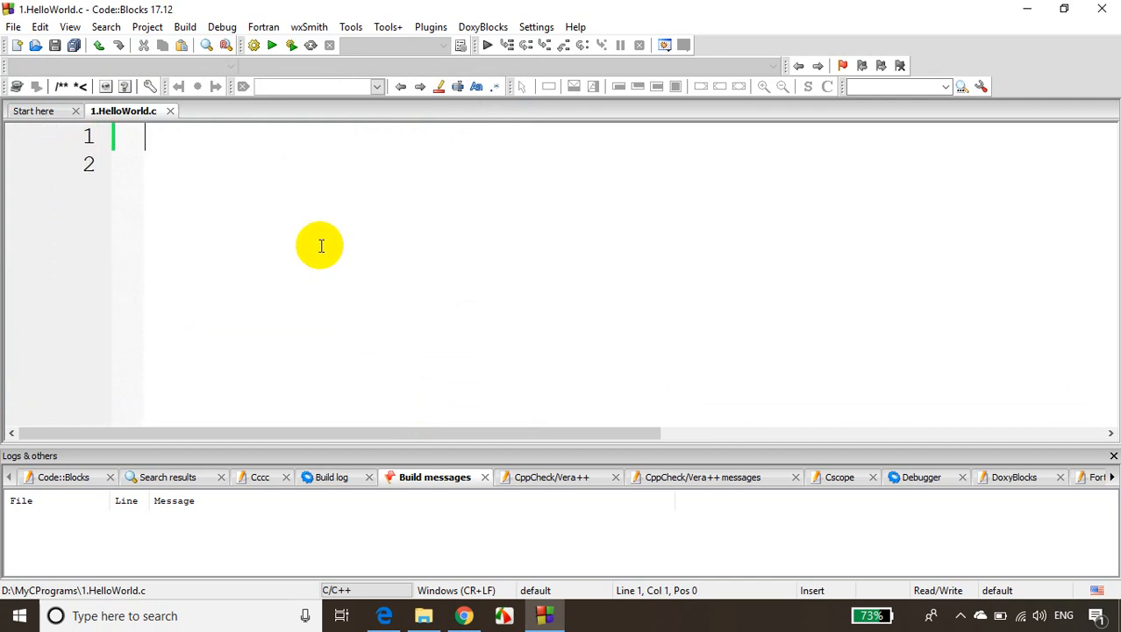
Write #include<stdio.h>, void main() and printf("Hello, World"); into 1.HelloWorld.c.
{"action": "type", "text": "#include"}
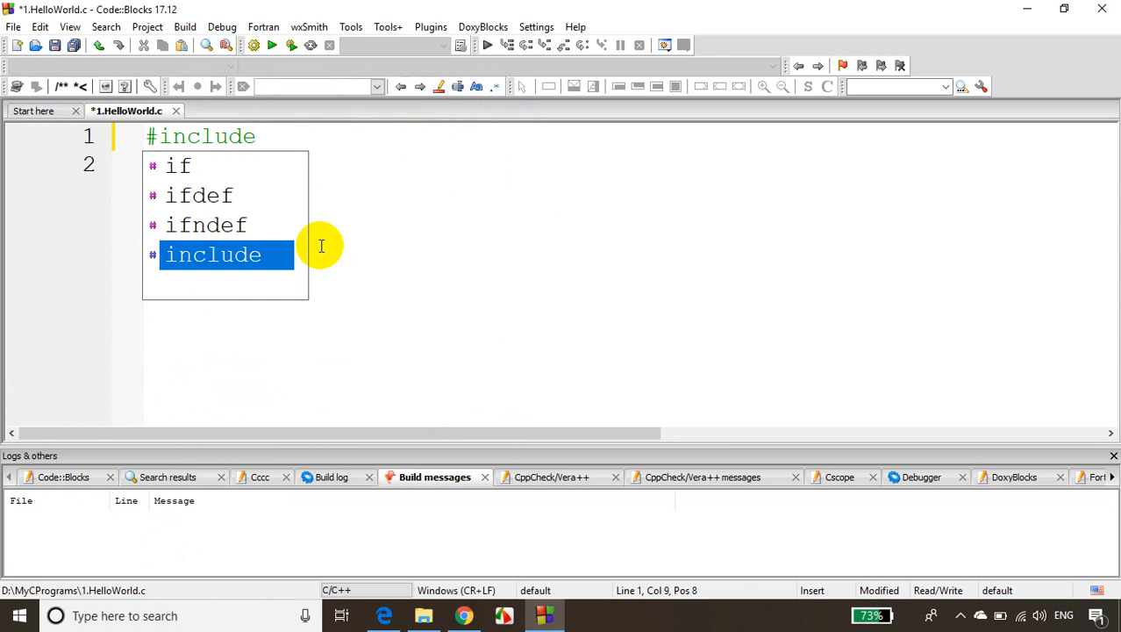
{"action": "key", "text": "BackSpace"}
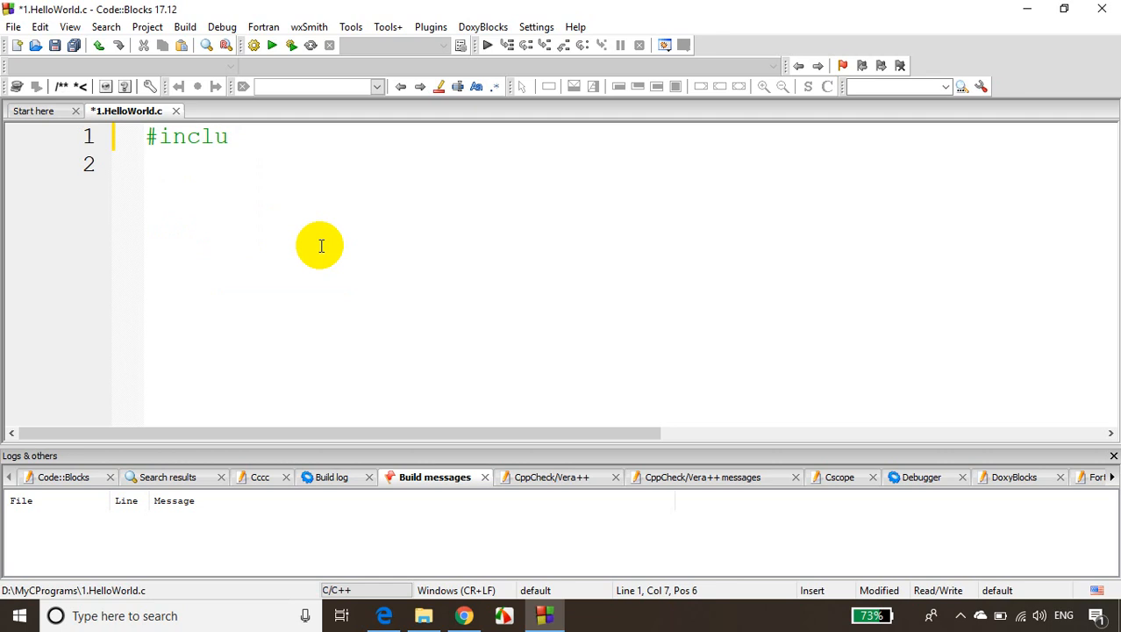
{"action": "type", "text": "de"}
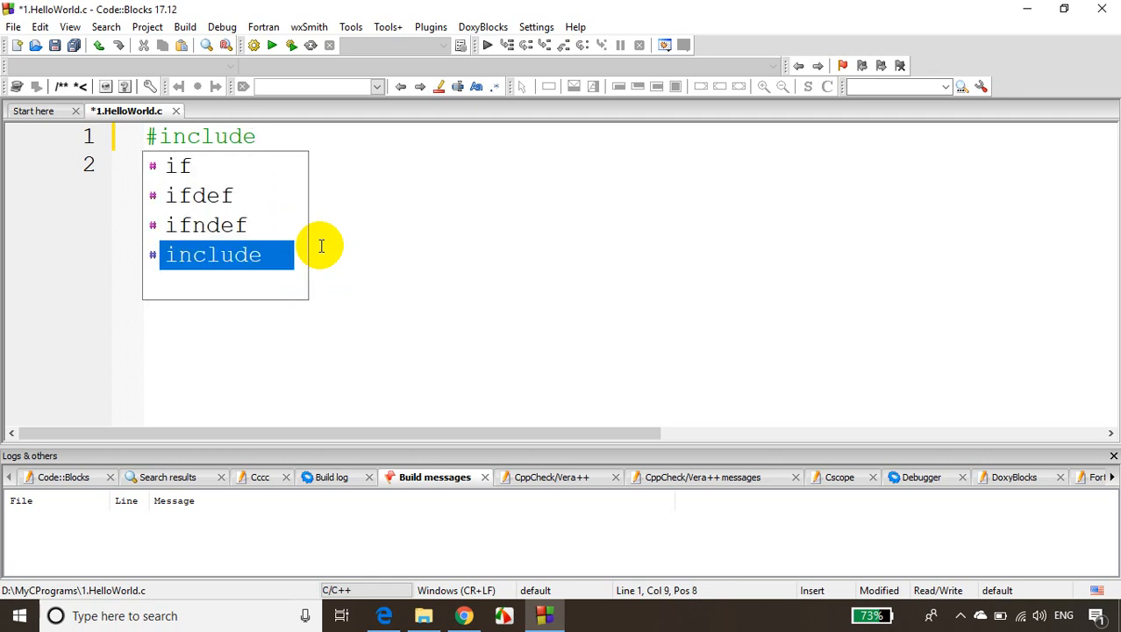
{"action": "type", "text": "<stdio.h>"}
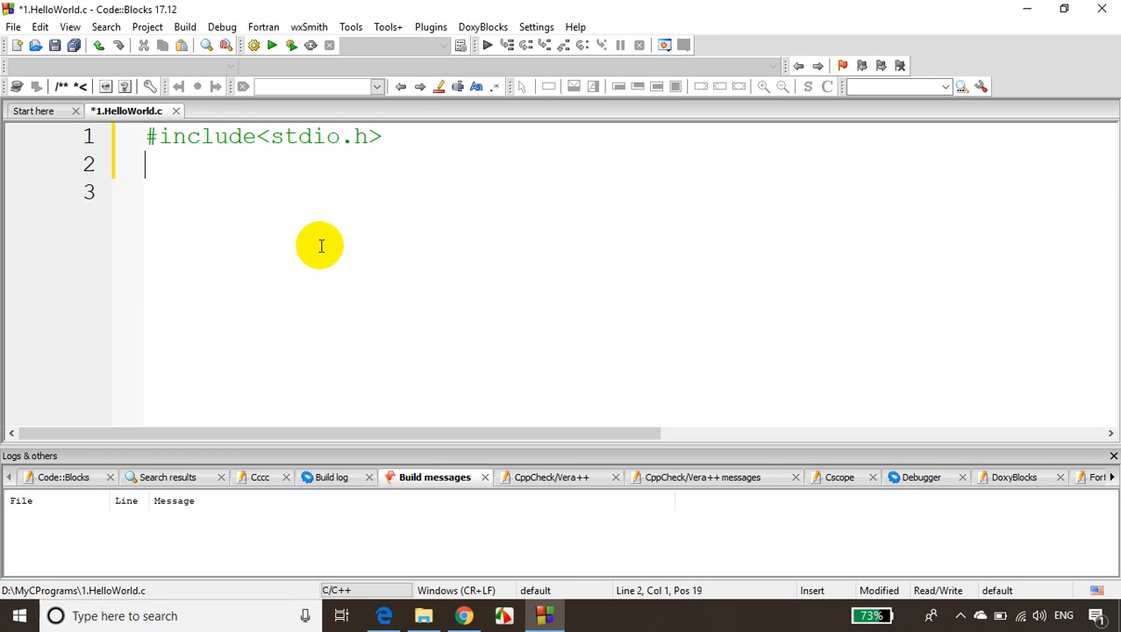
{"action": "type", "text": "void main("}
{"action": "left_click", "coordinate": [615, 192]}
{"action": "type", "text": "{"}
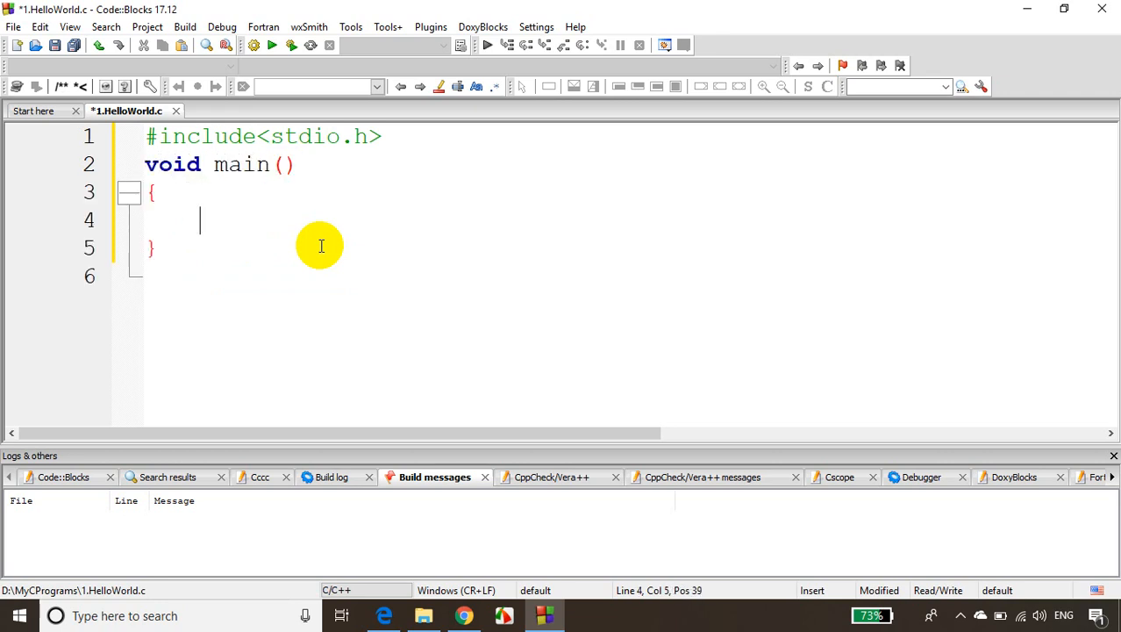
{"action": "type", "text": "printf"}
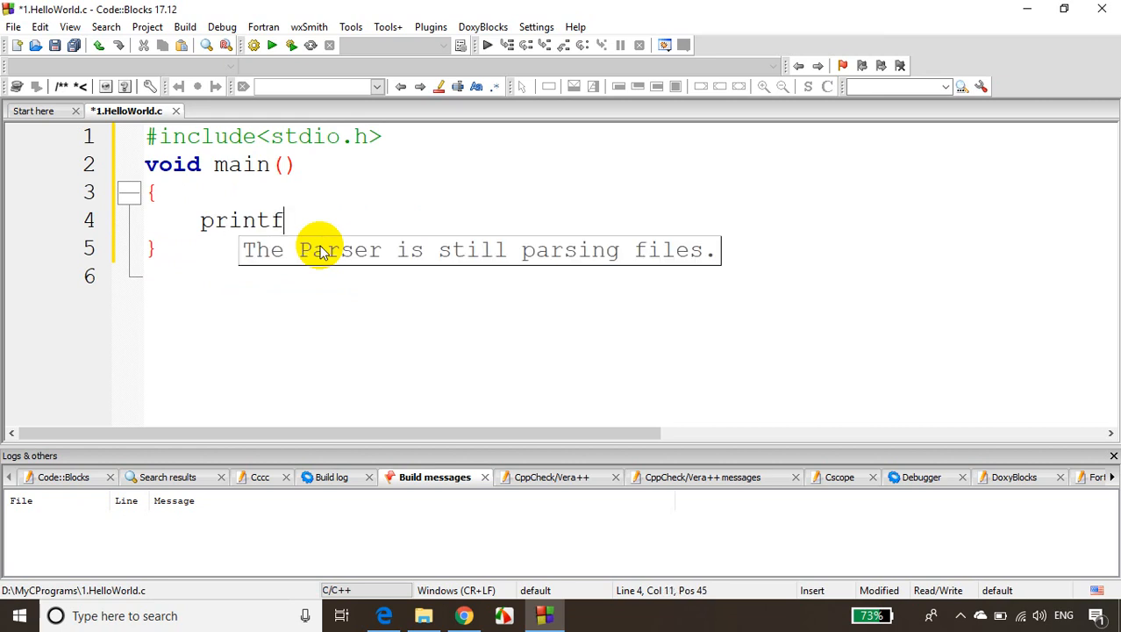
{"action": "type", "text": "(\"Hello, \")"}
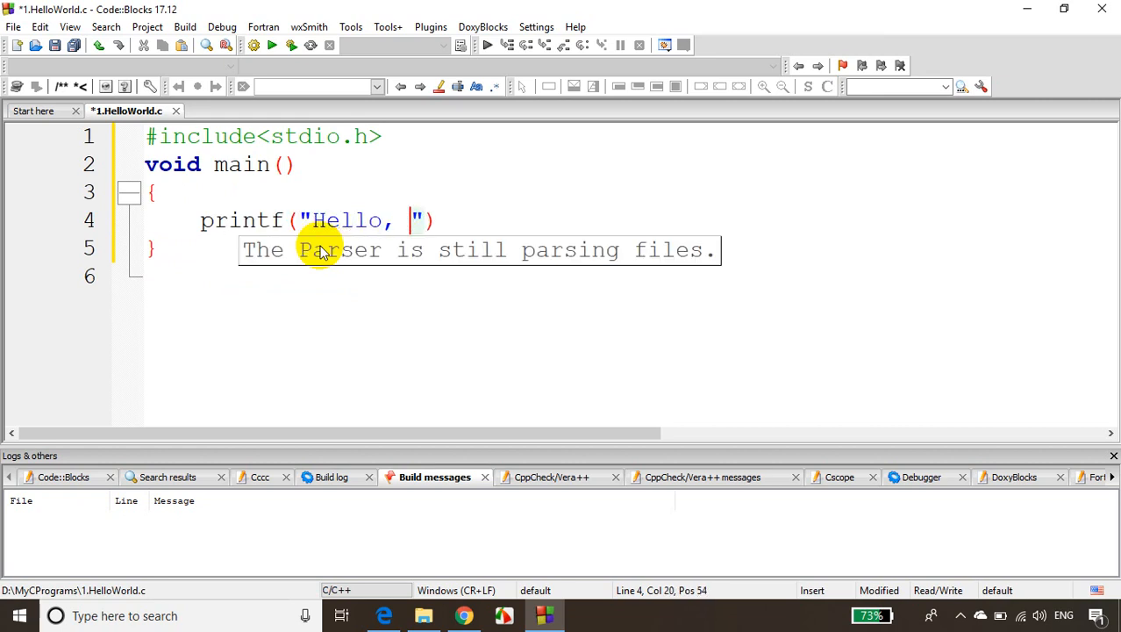
{"action": "type", "text": "WORL"}
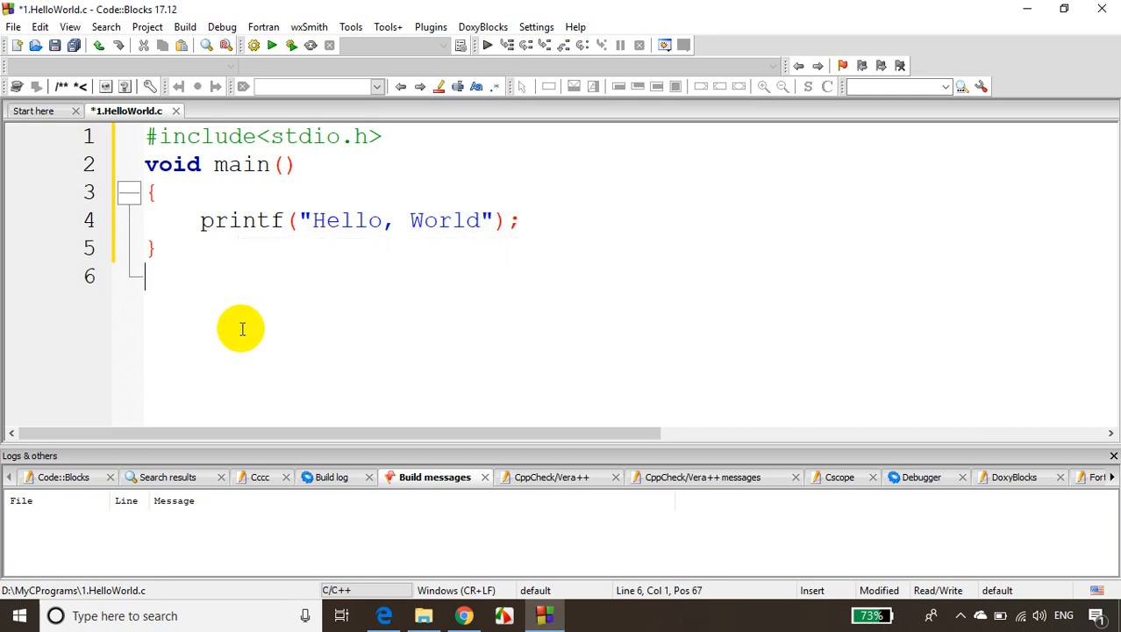
{"action": "mouse_move", "coordinate": [290, 140]}
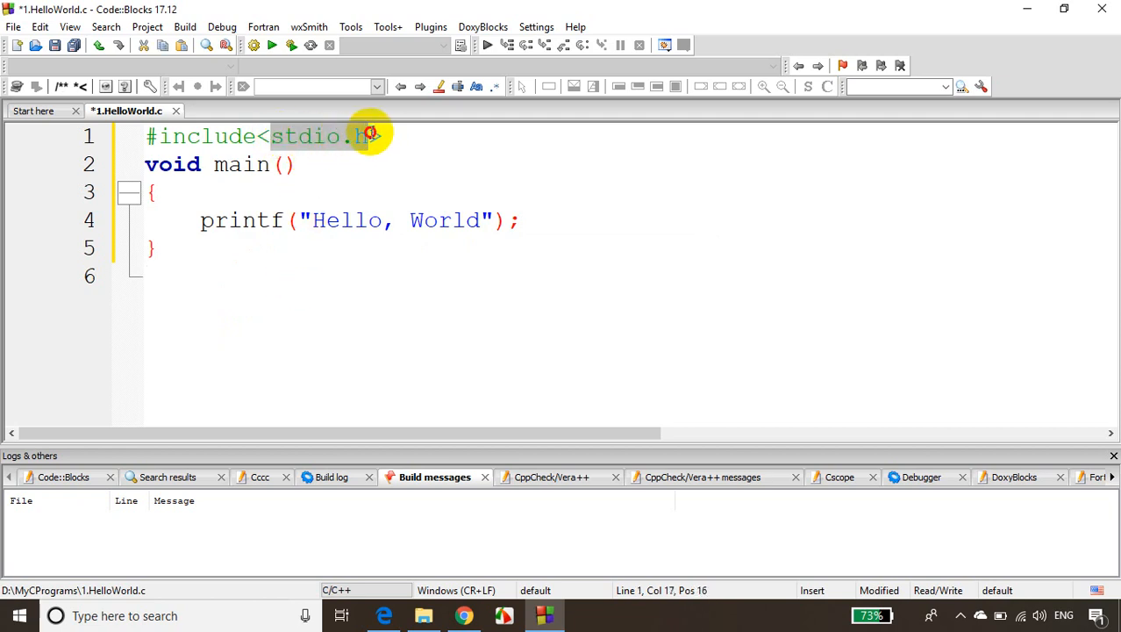
{"action": "mouse_move", "coordinate": [369, 175]}
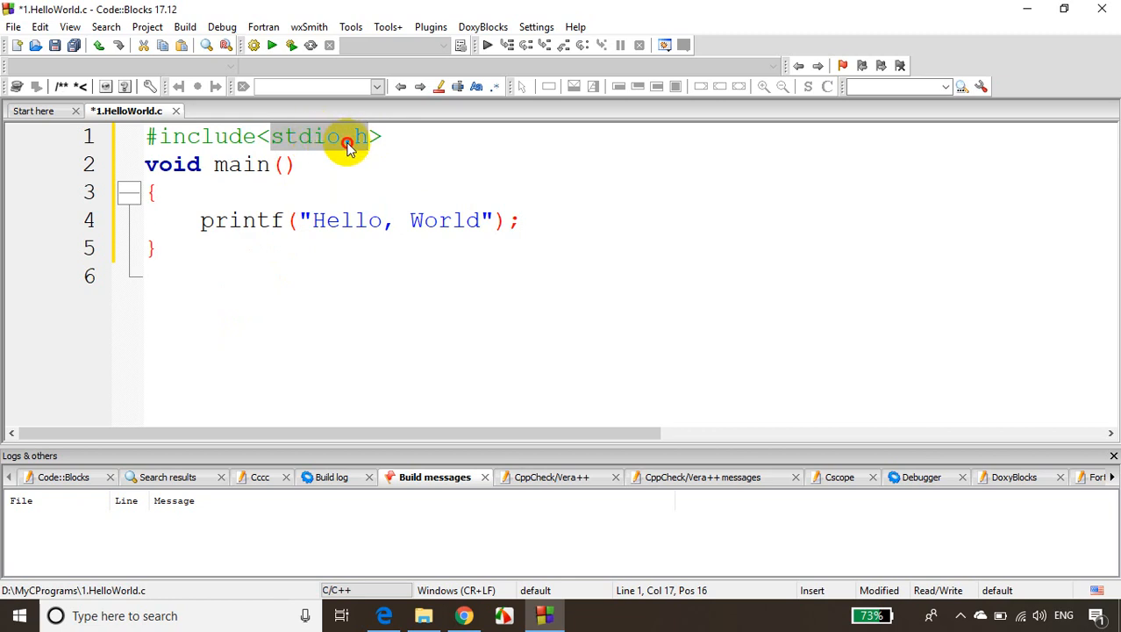
{"action": "left_click", "coordinate": [332, 138]}
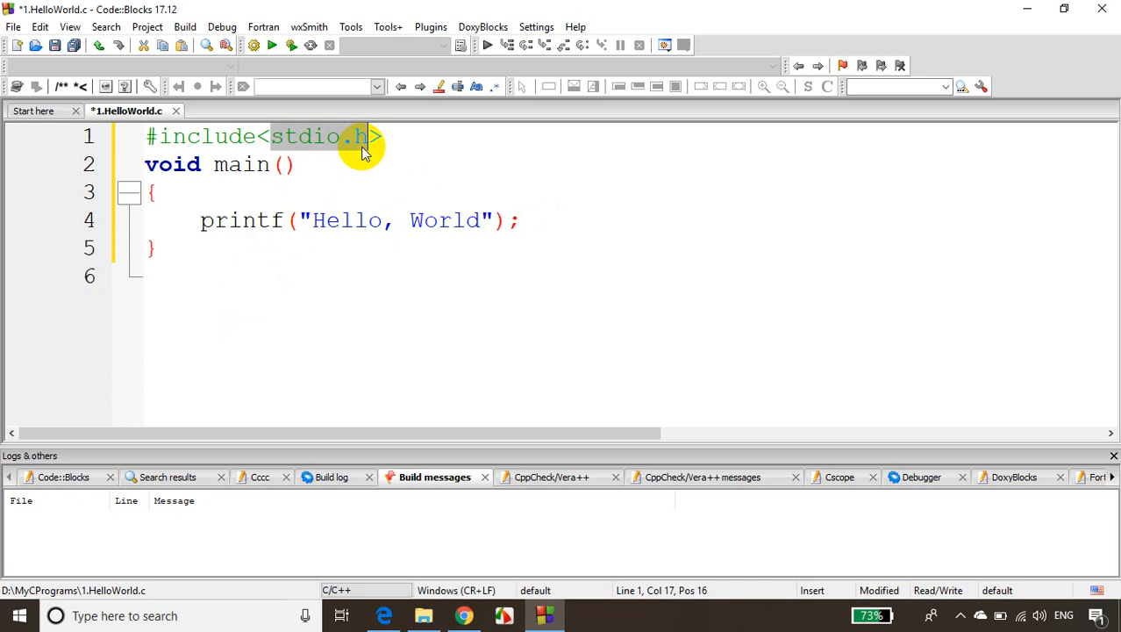
{"action": "left_click", "coordinate": [284, 165]}
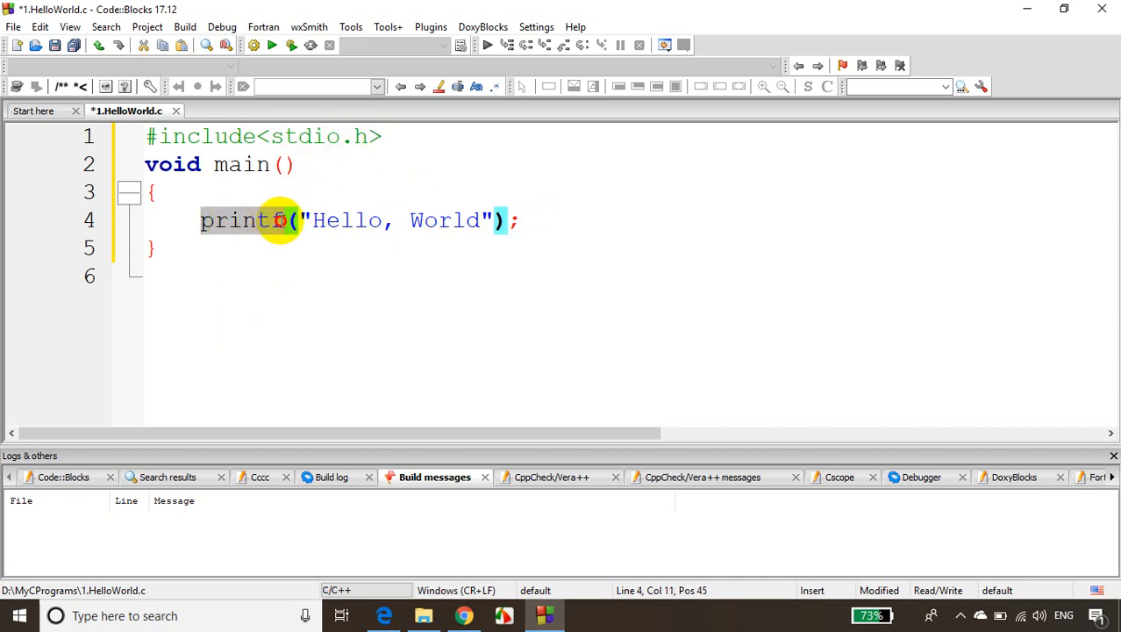
{"action": "type", "text": "f"}
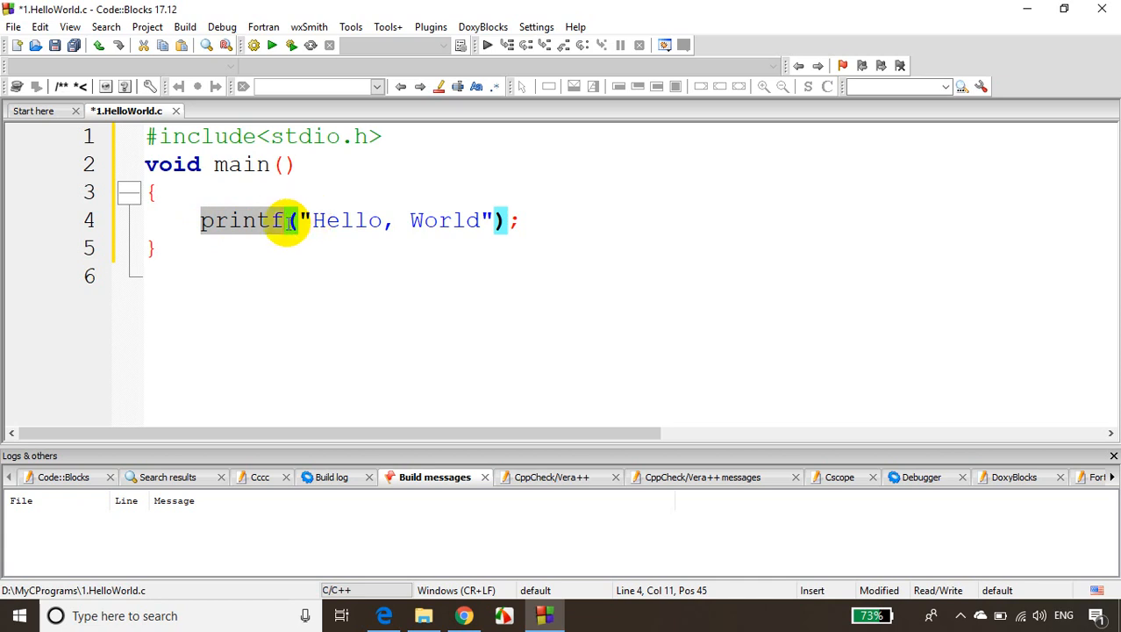
{"action": "mouse_move", "coordinate": [272, 139]}
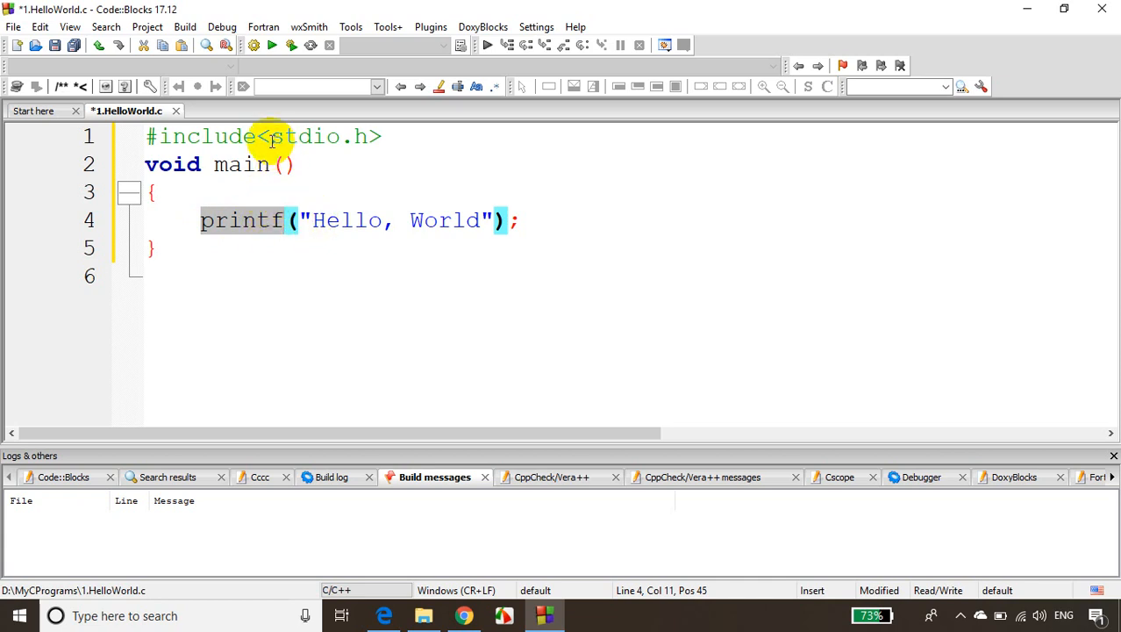
{"action": "left_click", "coordinate": [154, 191]}
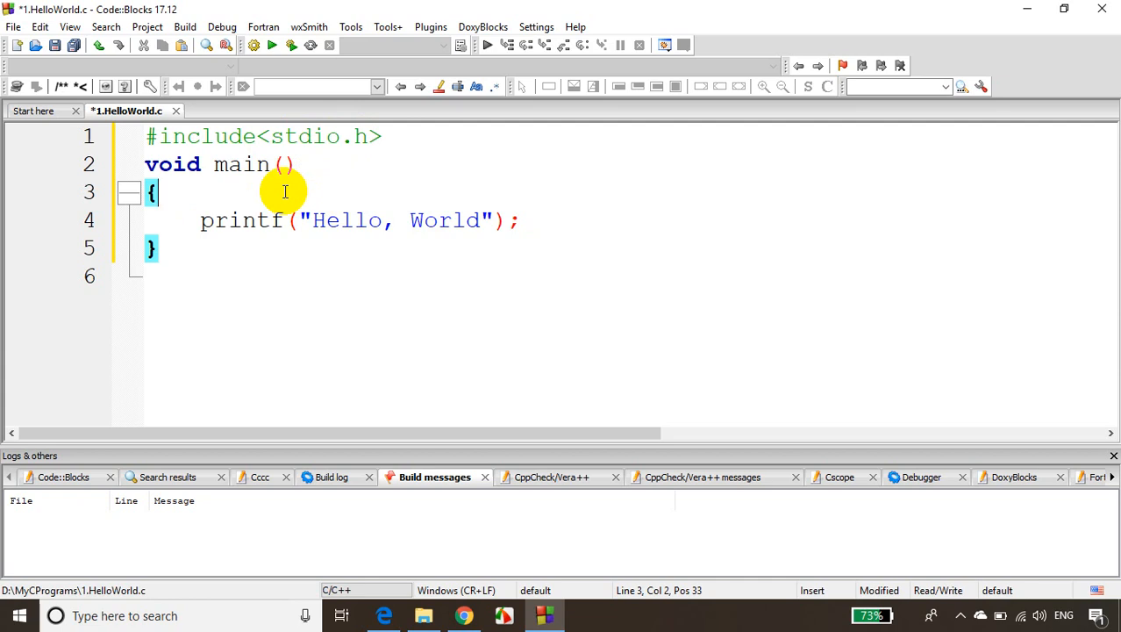
Launch Paint from the Run box and draw three boxes across the canvas.
{"action": "type", "text": "mspa"}
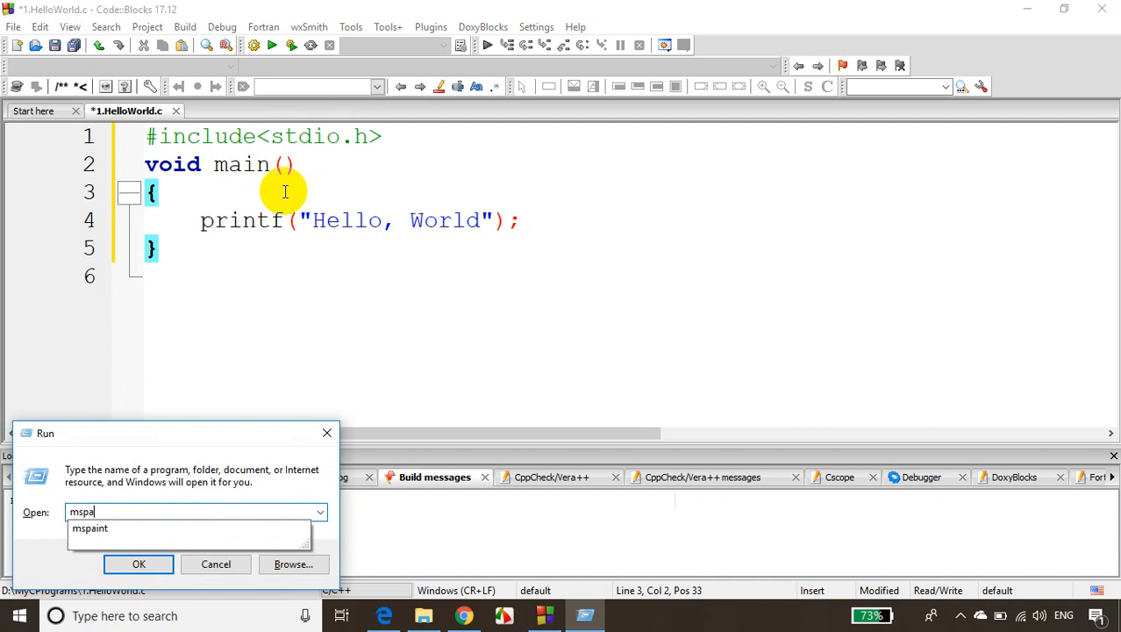
{"action": "left_click", "coordinate": [138, 563]}
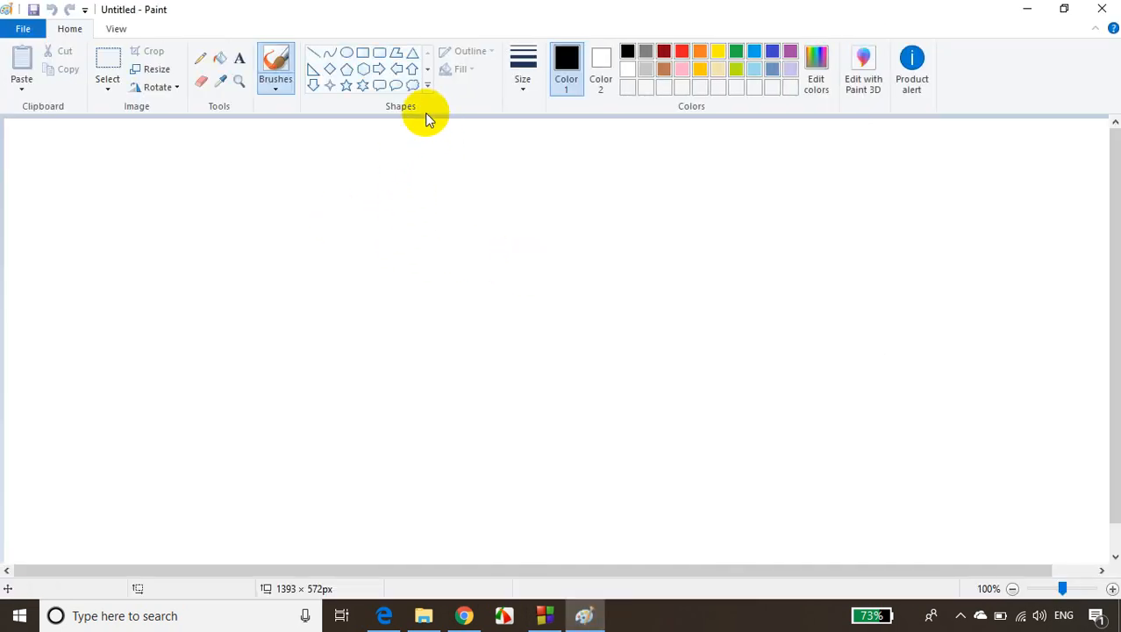
{"action": "left_click_drag", "start_coordinate": [73, 235], "coordinate": [142, 302]}
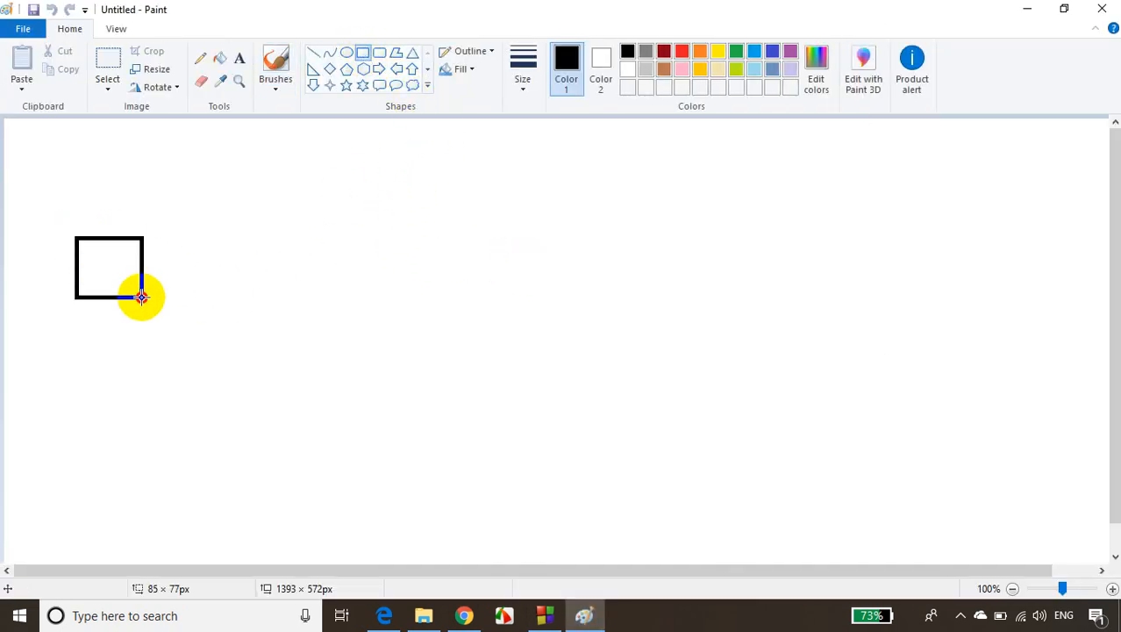
{"action": "left_click_drag", "start_coordinate": [140, 296], "coordinate": [532, 354]}
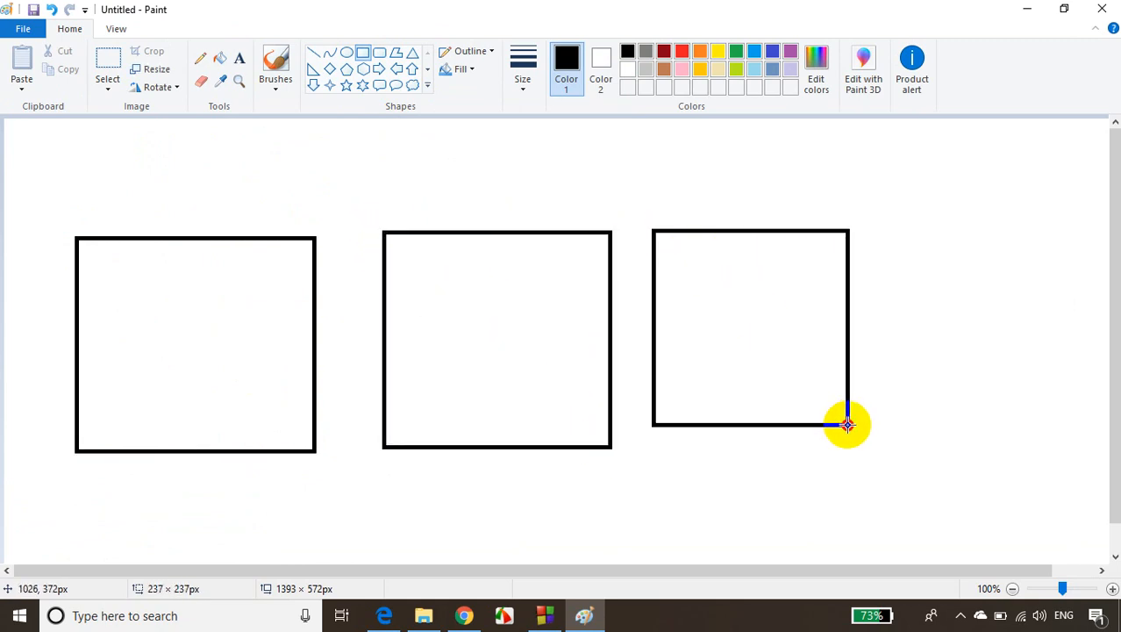
{"action": "left_click_drag", "start_coordinate": [846, 427], "coordinate": [1062, 429]}
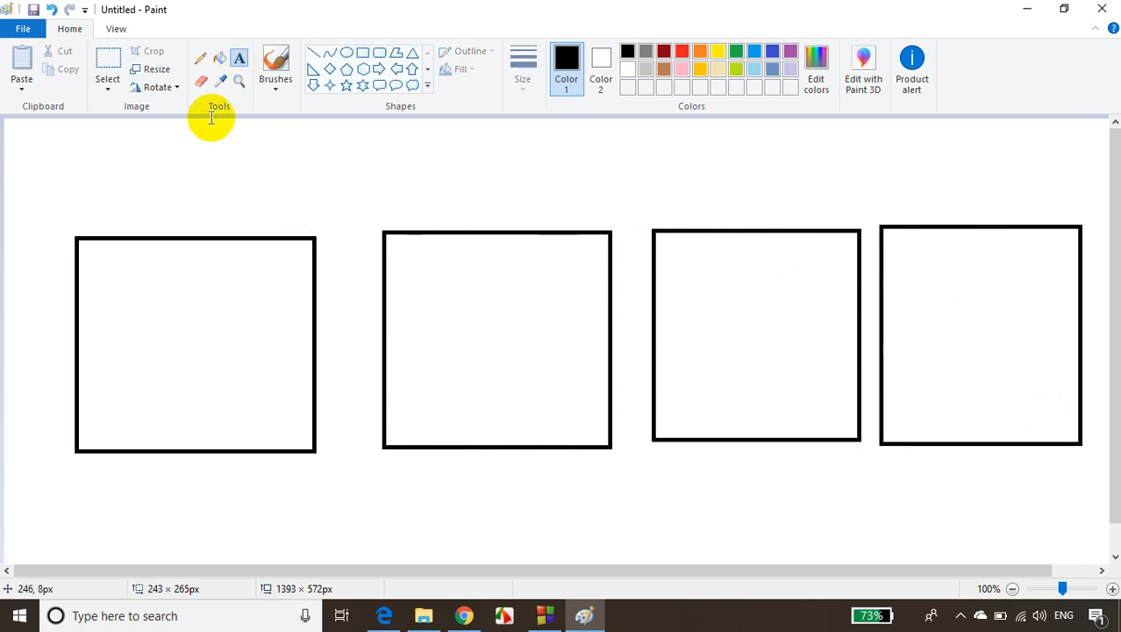
Label the boxes stdio.h, conio.h and math.h.
{"action": "type", "text": "stdio.h"}
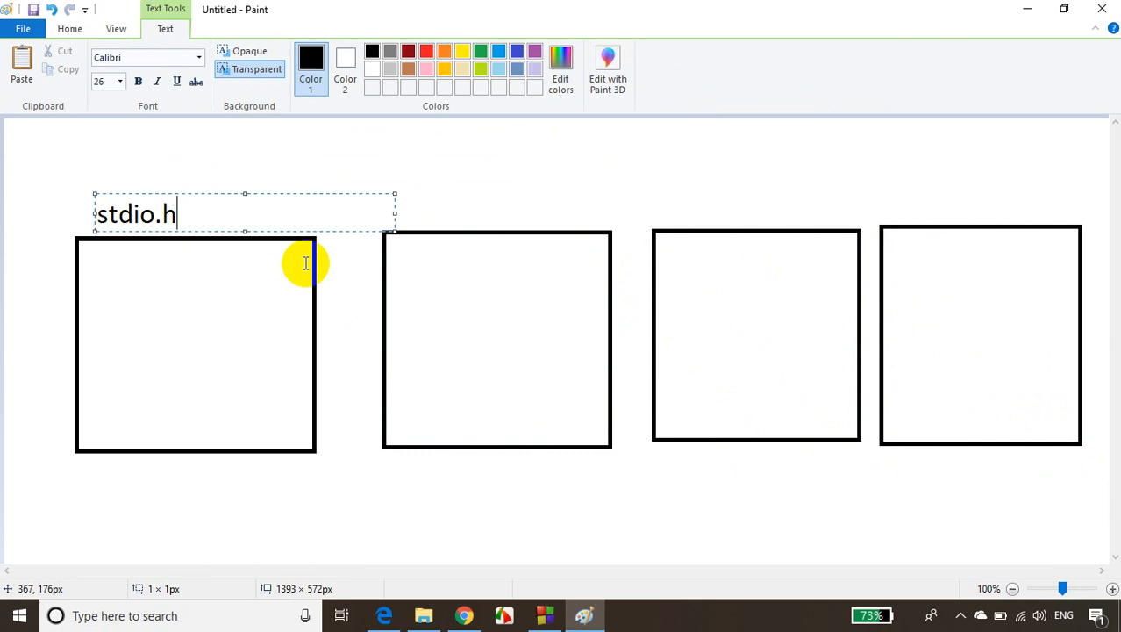
{"action": "left_click", "coordinate": [521, 207]}
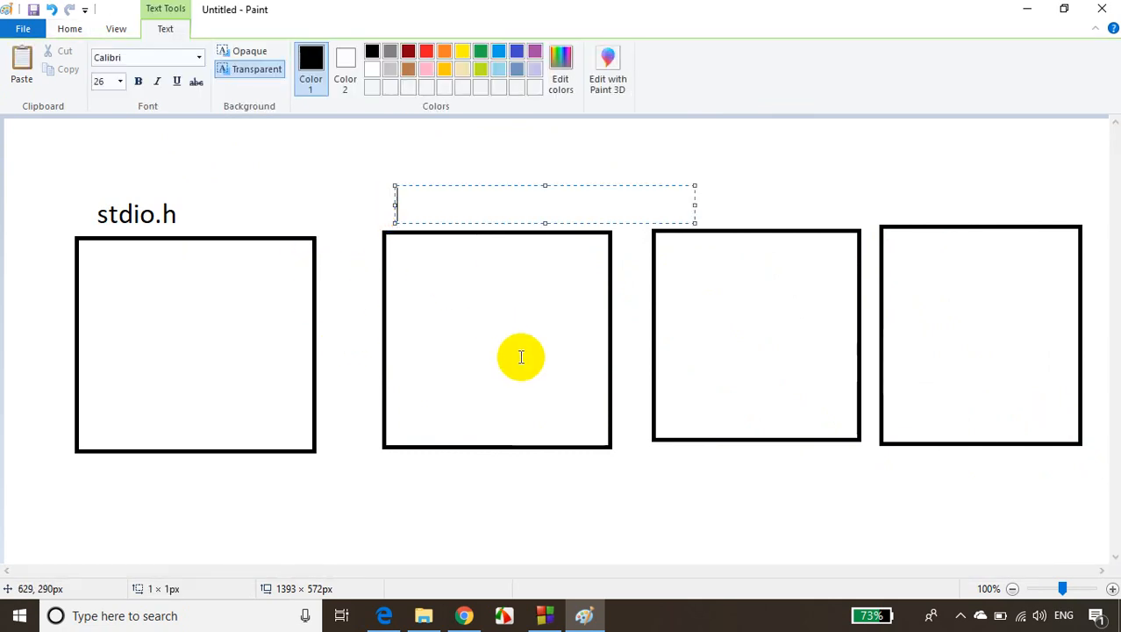
{"action": "type", "text": "conio.h"}
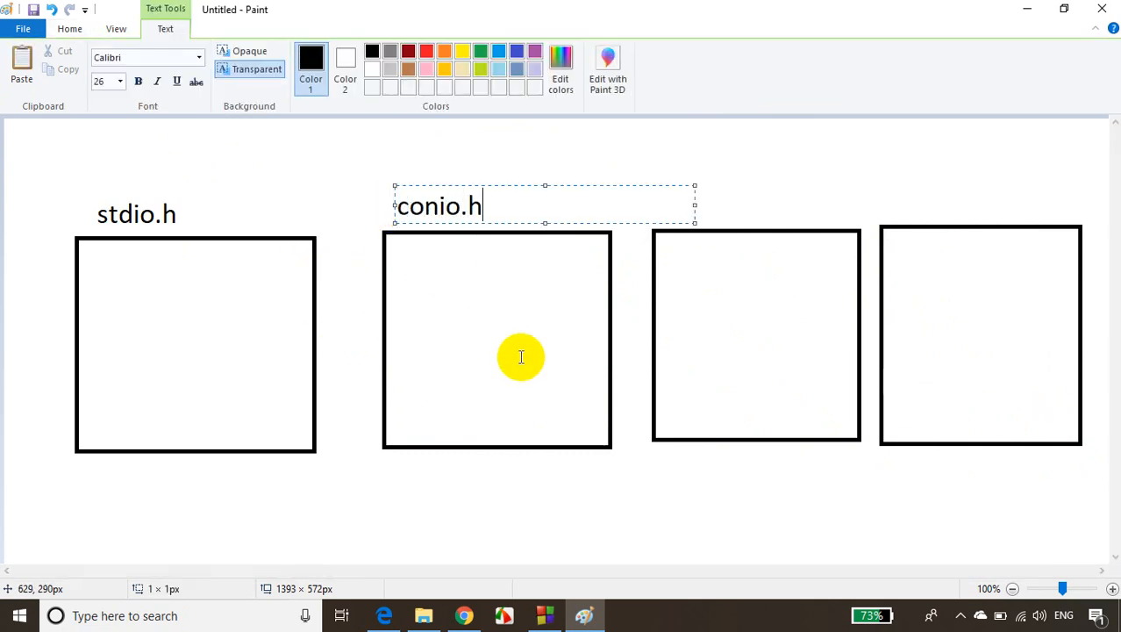
{"action": "left_click", "coordinate": [666, 200]}
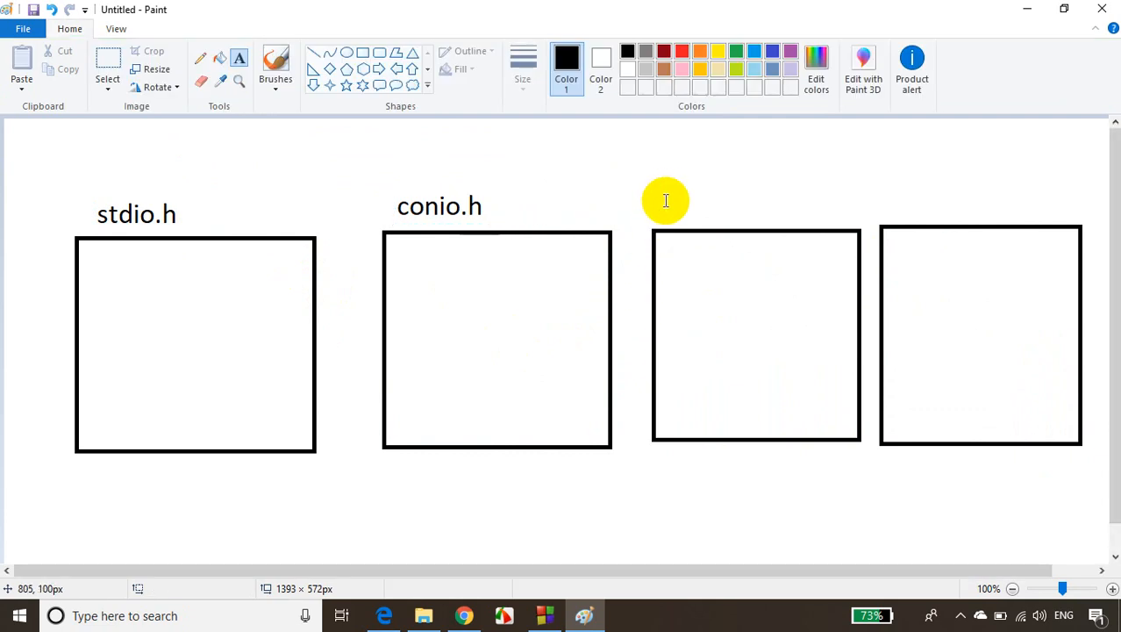
{"action": "type", "text": "math."}
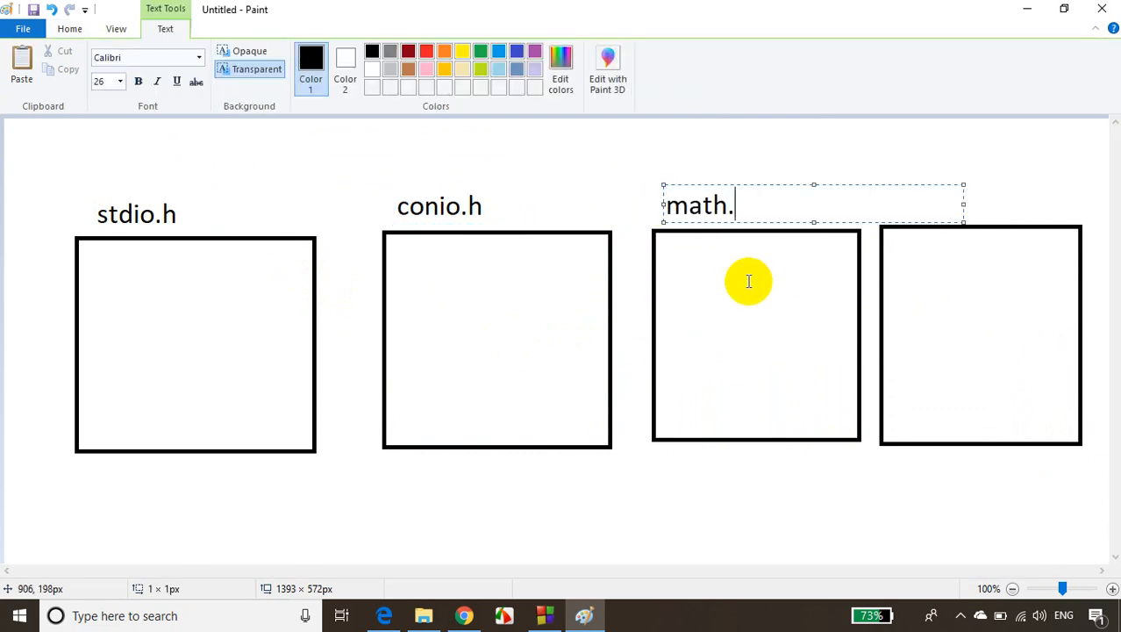
{"action": "type", "text": "h"}
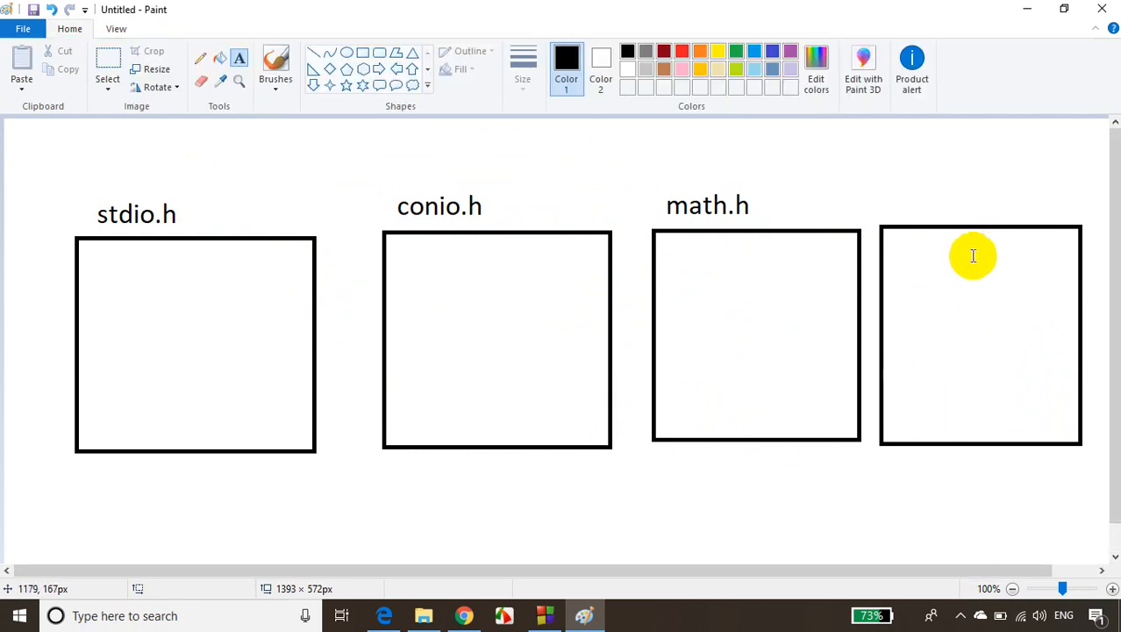
{"action": "mouse_move", "coordinate": [937, 294]}
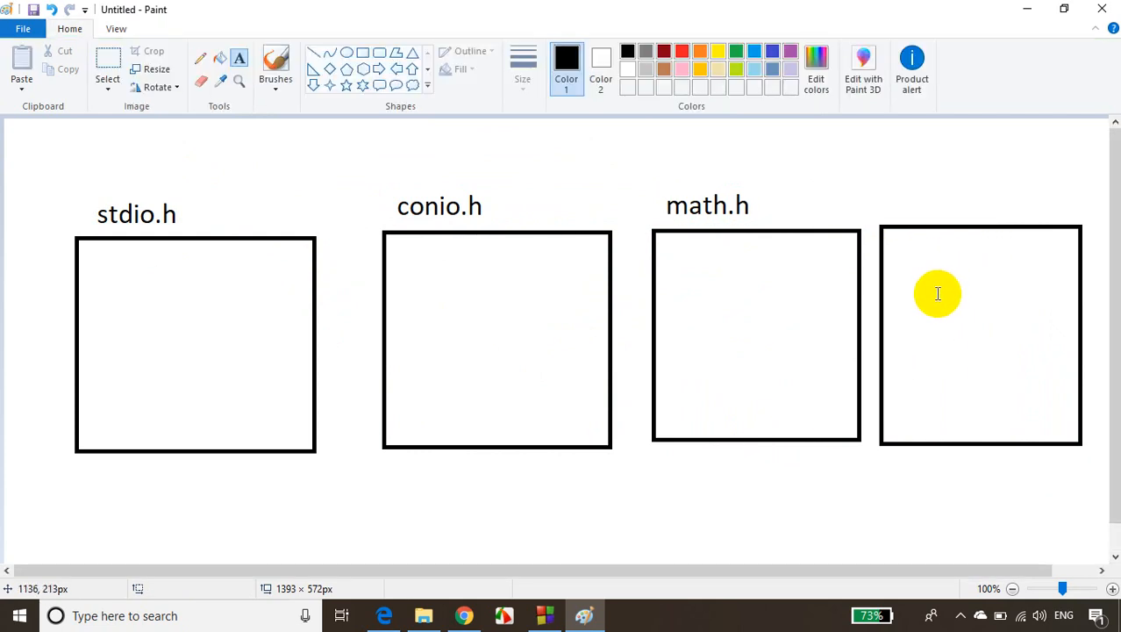
{"action": "mouse_move", "coordinate": [186, 280]}
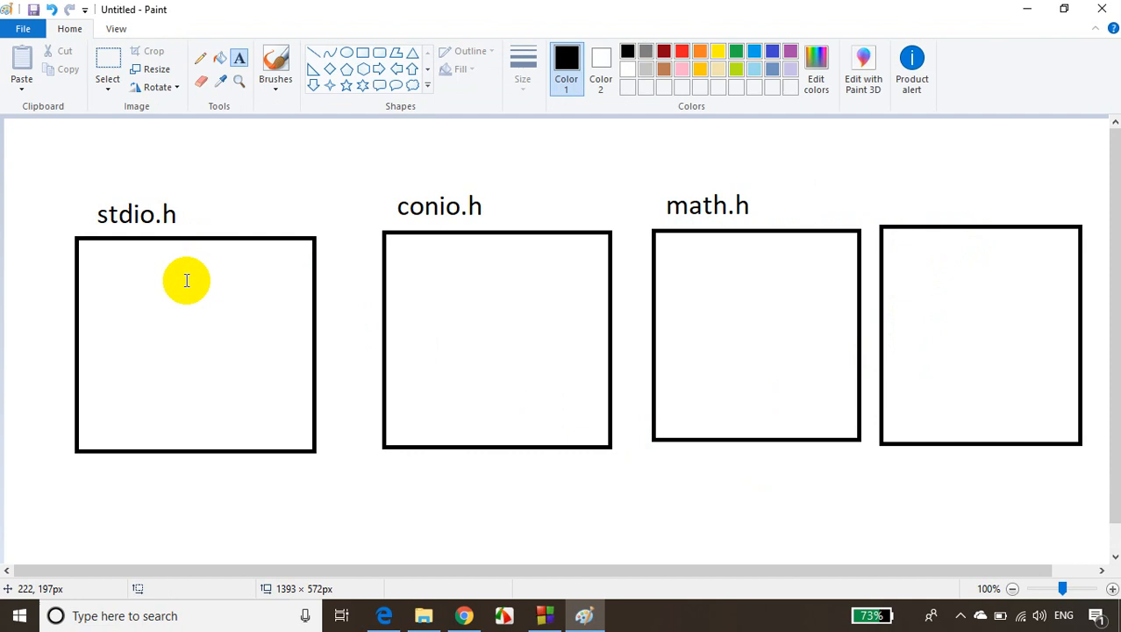
{"action": "mouse_move", "coordinate": [105, 291]}
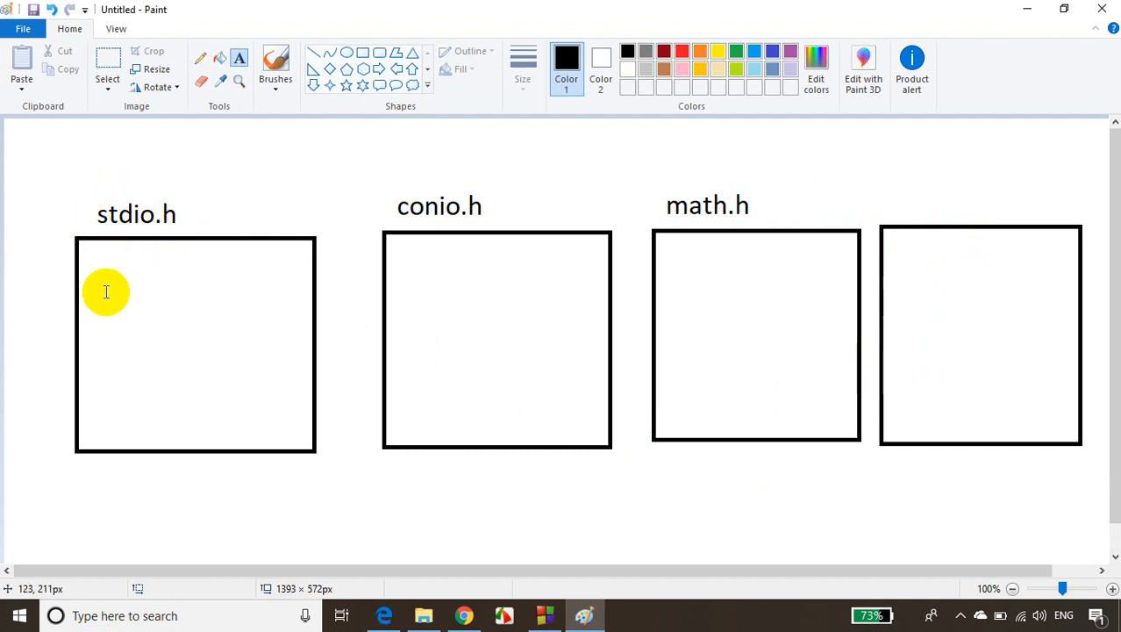
Write printf() inside the stdio.h box.
{"action": "left_click", "coordinate": [106, 255]}
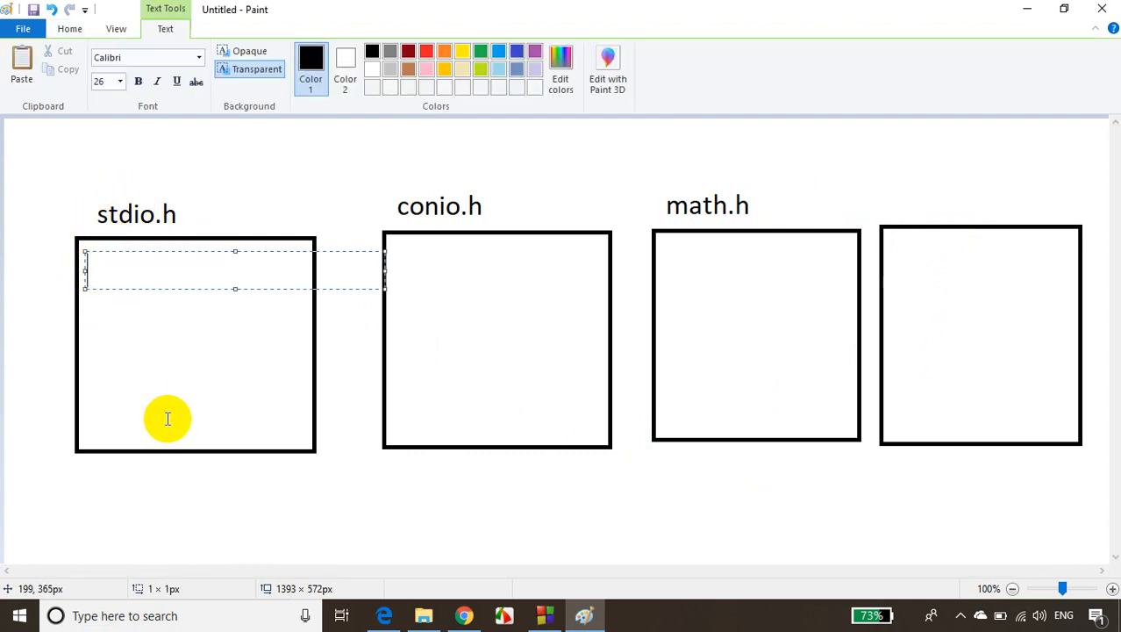
{"action": "type", "text": "printf()"}
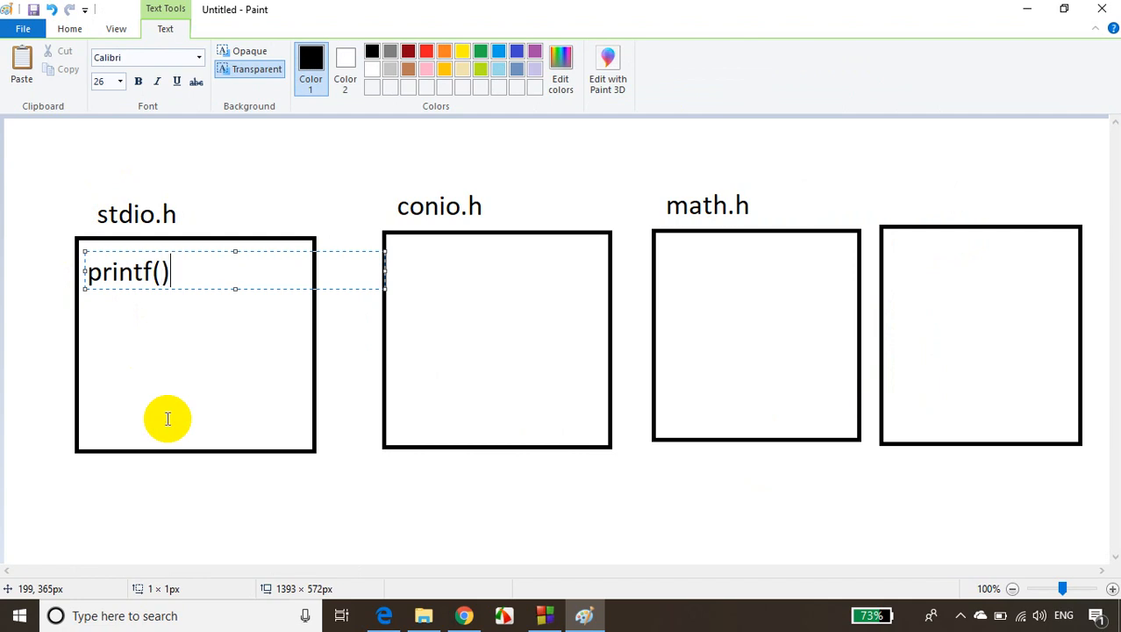
{"action": "mouse_move", "coordinate": [126, 354]}
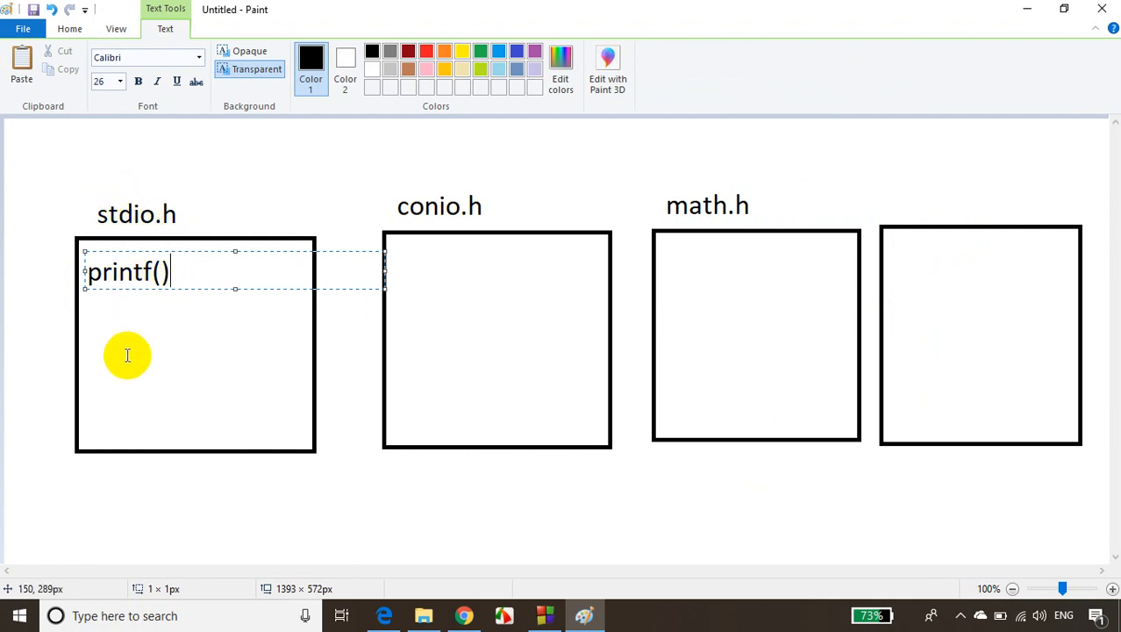
{"action": "mouse_move", "coordinate": [103, 197]}
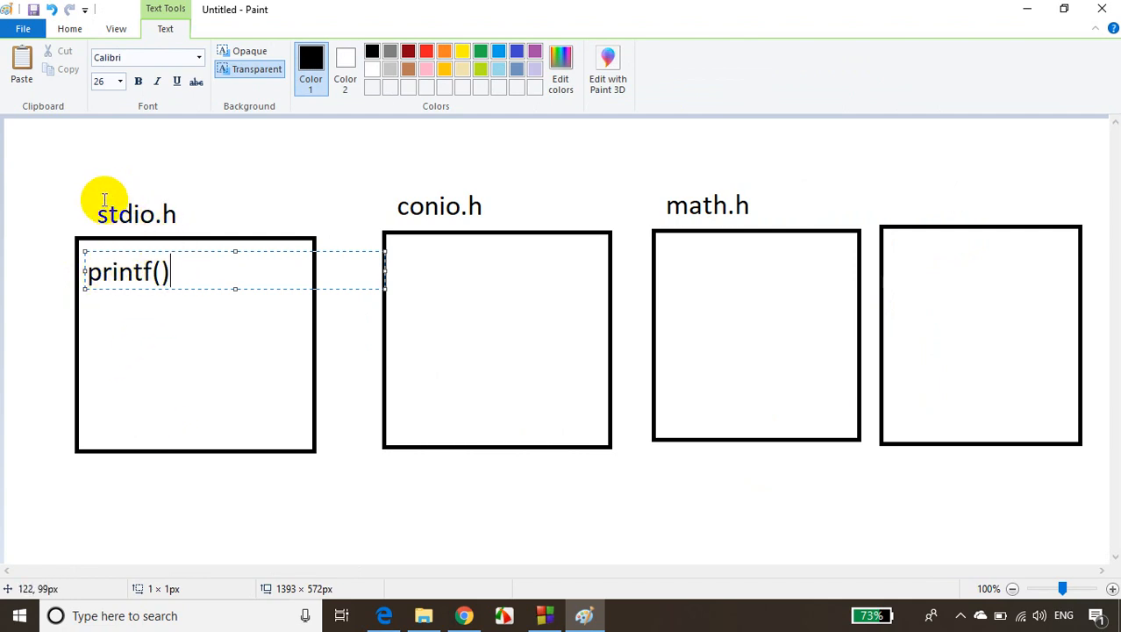
{"action": "mouse_move", "coordinate": [207, 312]}
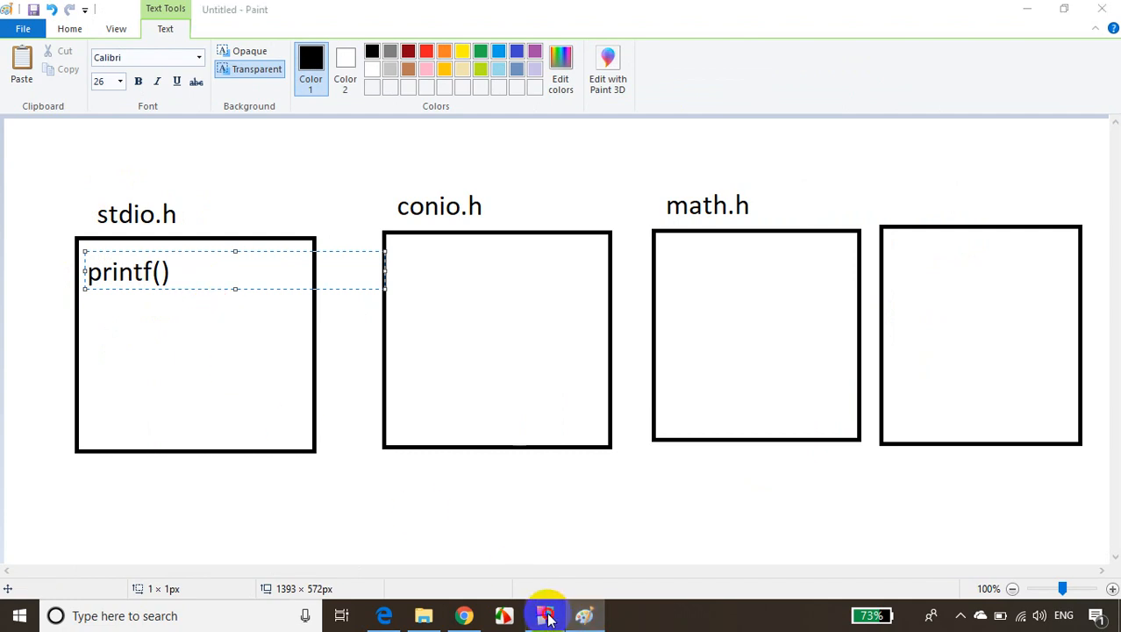
Build and run 1.HelloWorld.c in Code::Blocks, the log reporting 0 errors and 0 warnings.
{"action": "left_click", "coordinate": [546, 614]}
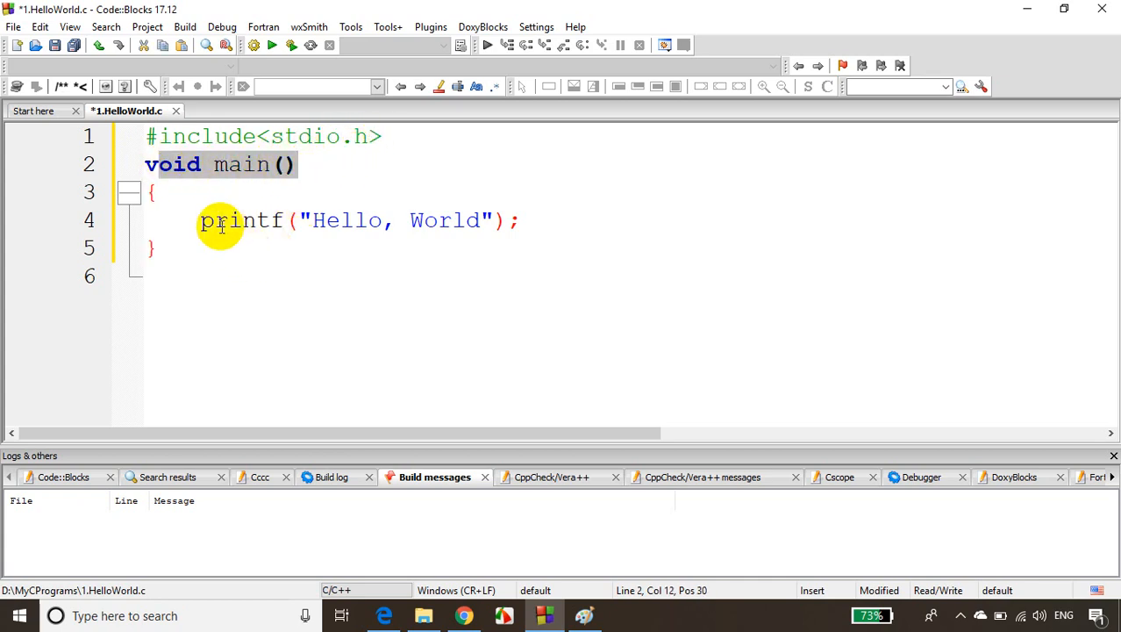
{"action": "double_click", "coordinate": [242, 221]}
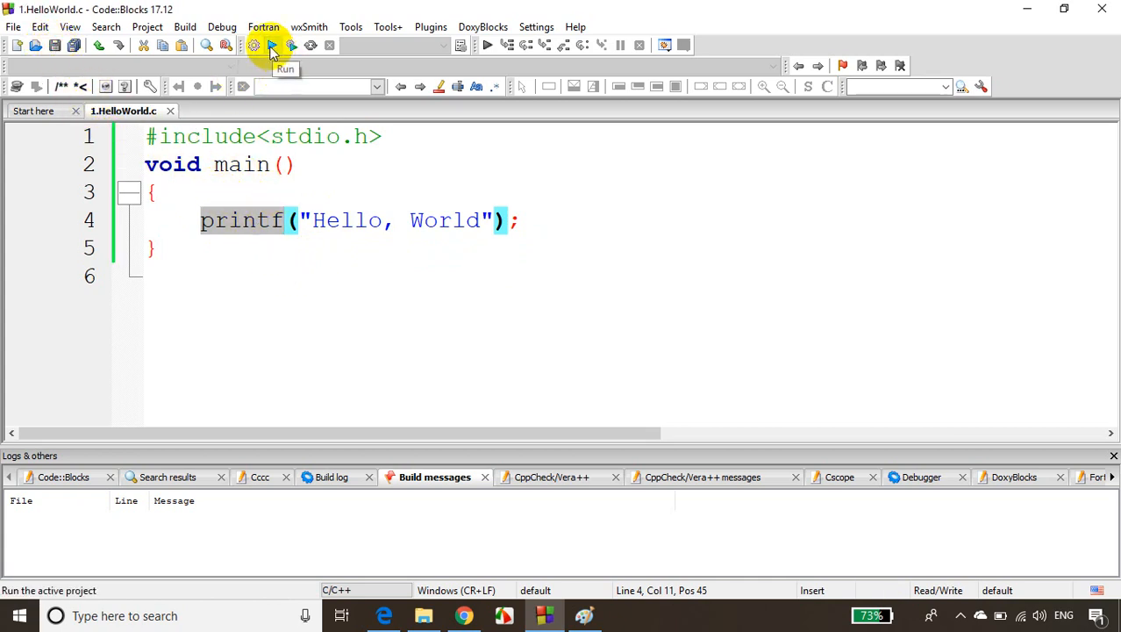
{"action": "left_click", "coordinate": [274, 45]}
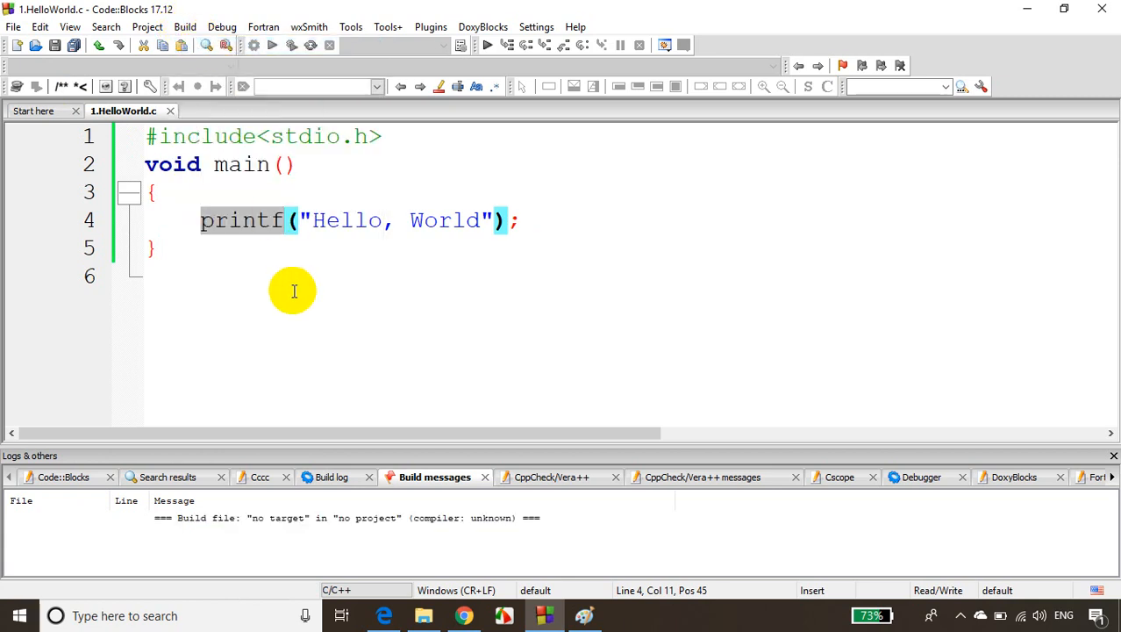
{"action": "mouse_move", "coordinate": [360, 446]}
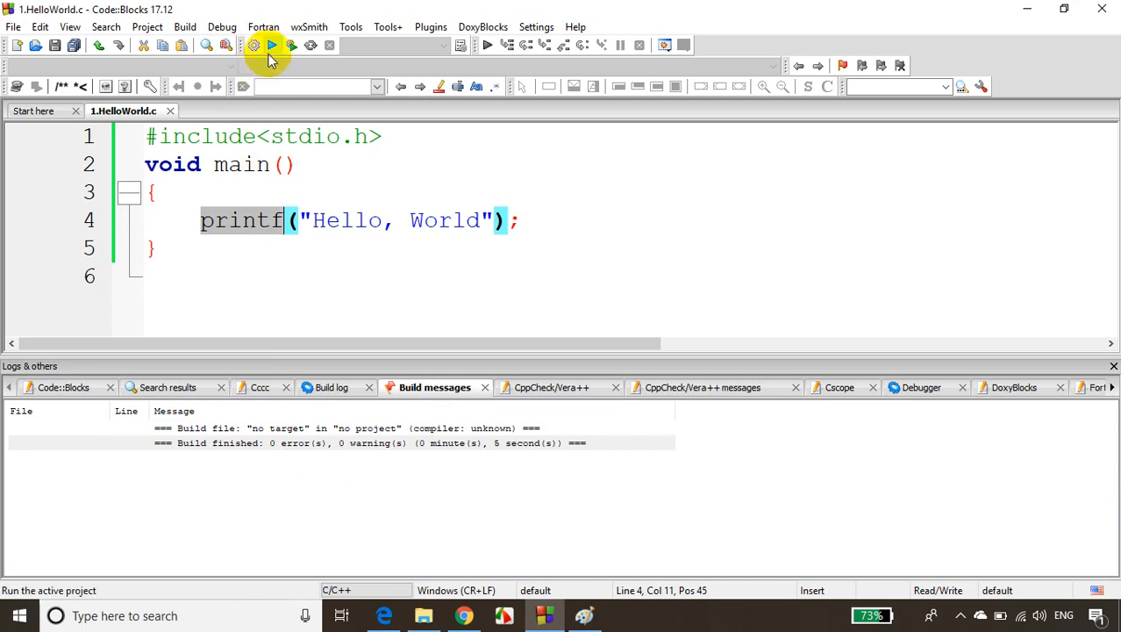
{"action": "left_click", "coordinate": [272, 45]}
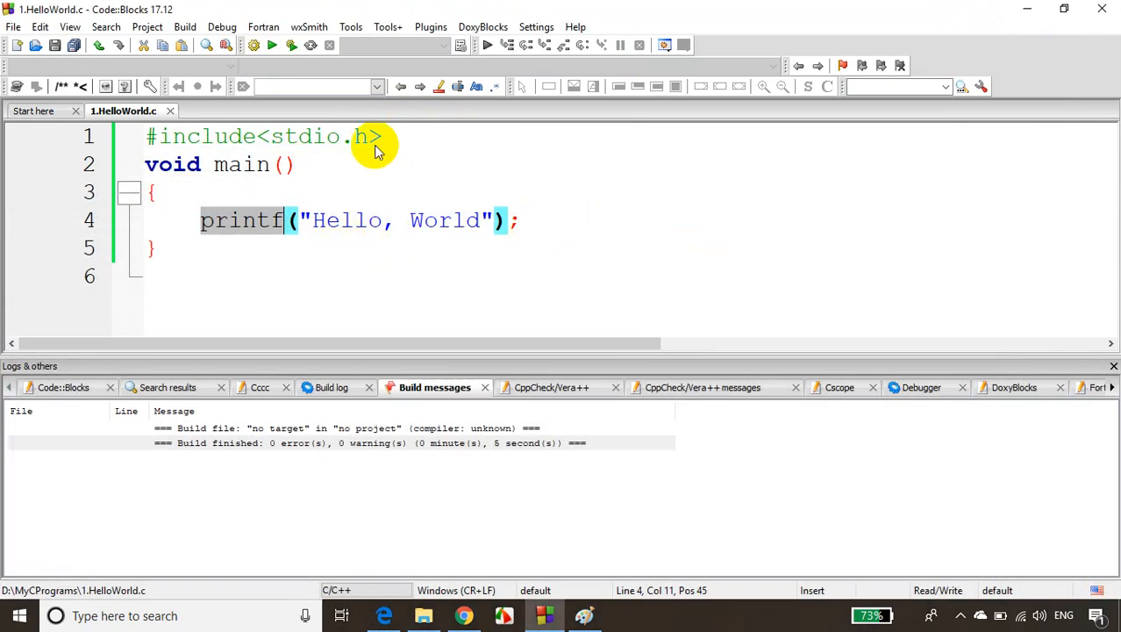
{"action": "mouse_move", "coordinate": [274, 45]}
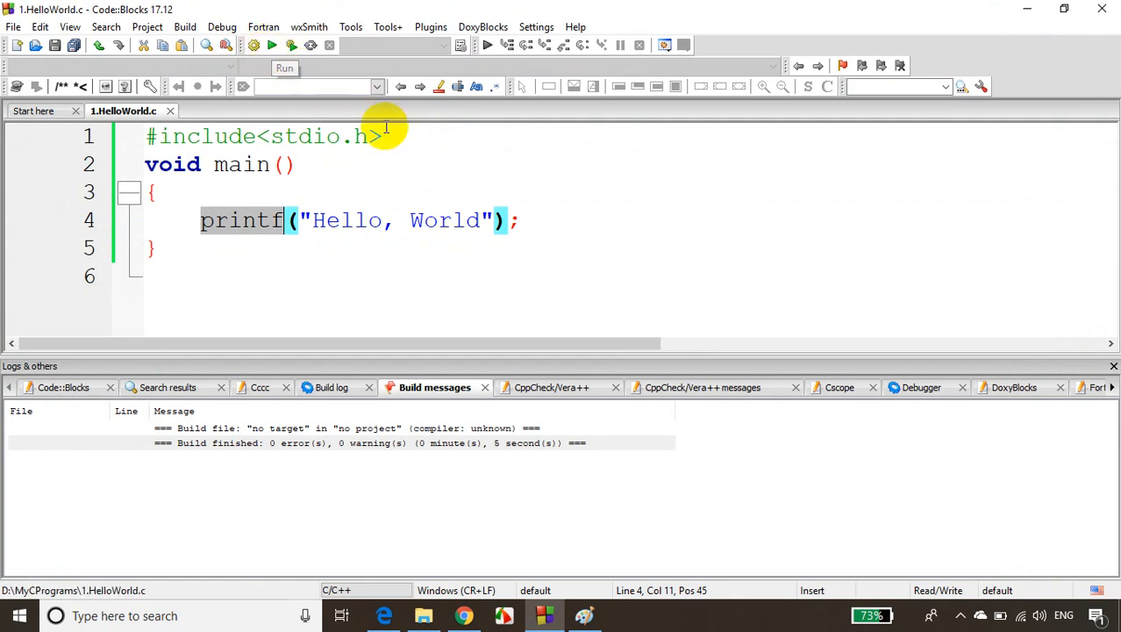
Add a second printf("Hello, World"); line, then build and run the file with 0 errors.
{"action": "type", "text": "printf(\"Hello, World"}
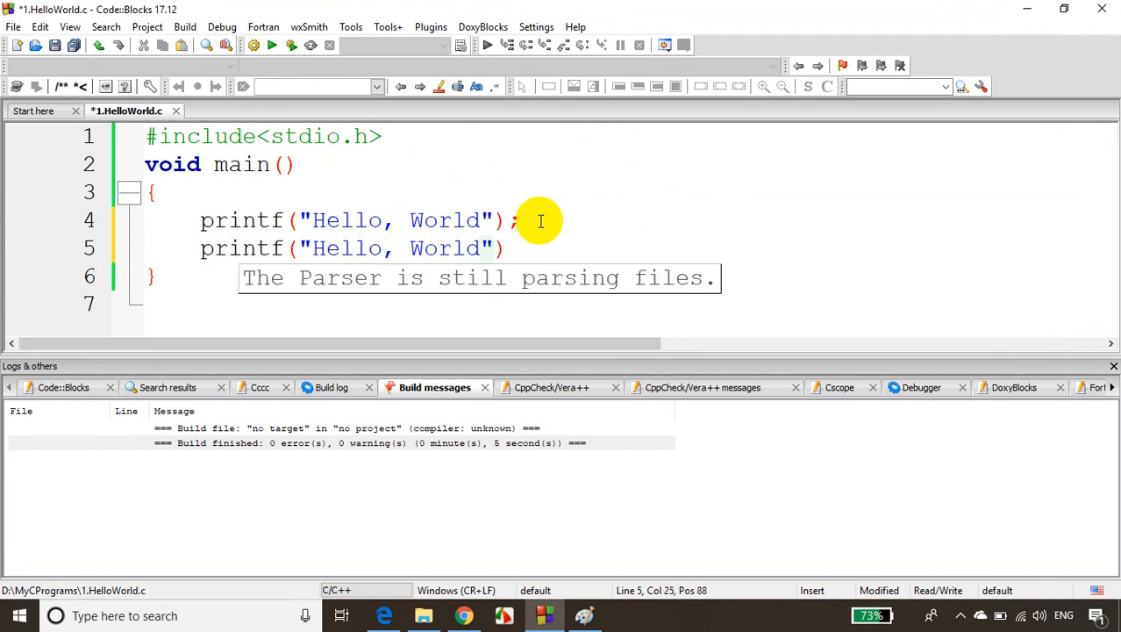
{"action": "type", "text": ";"}
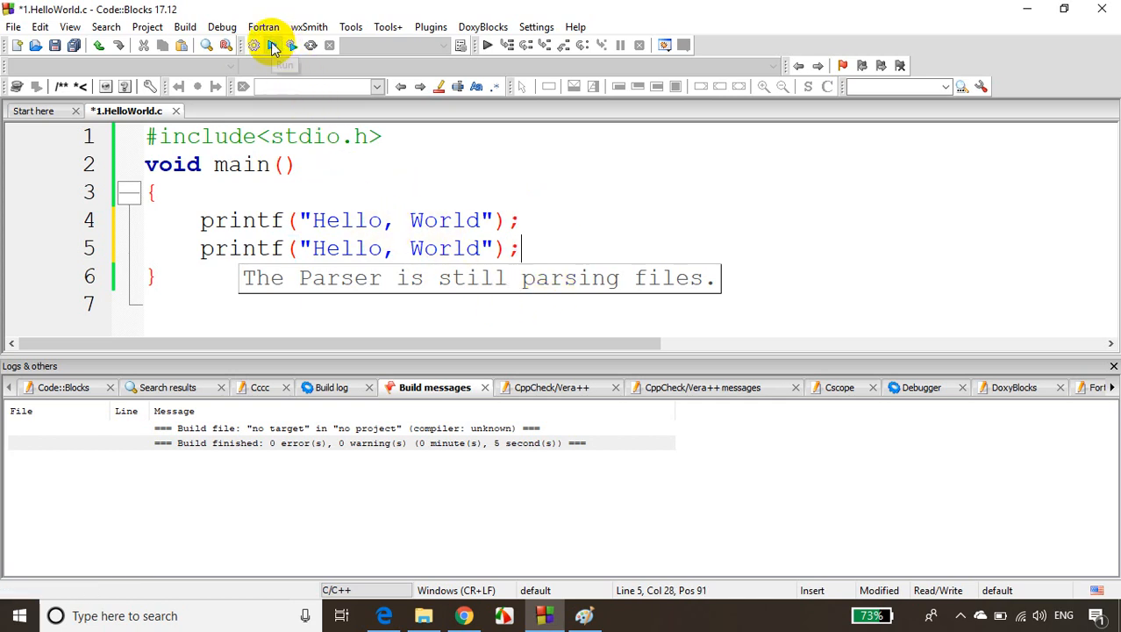
{"action": "mouse_move", "coordinate": [274, 46]}
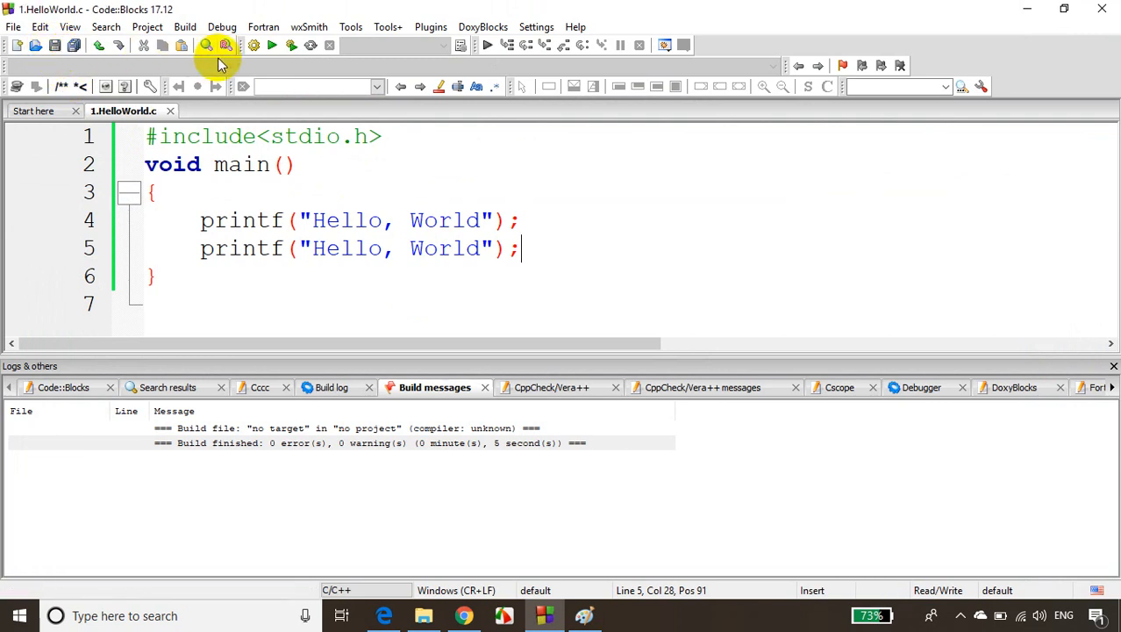
{"action": "left_click", "coordinate": [186, 27]}
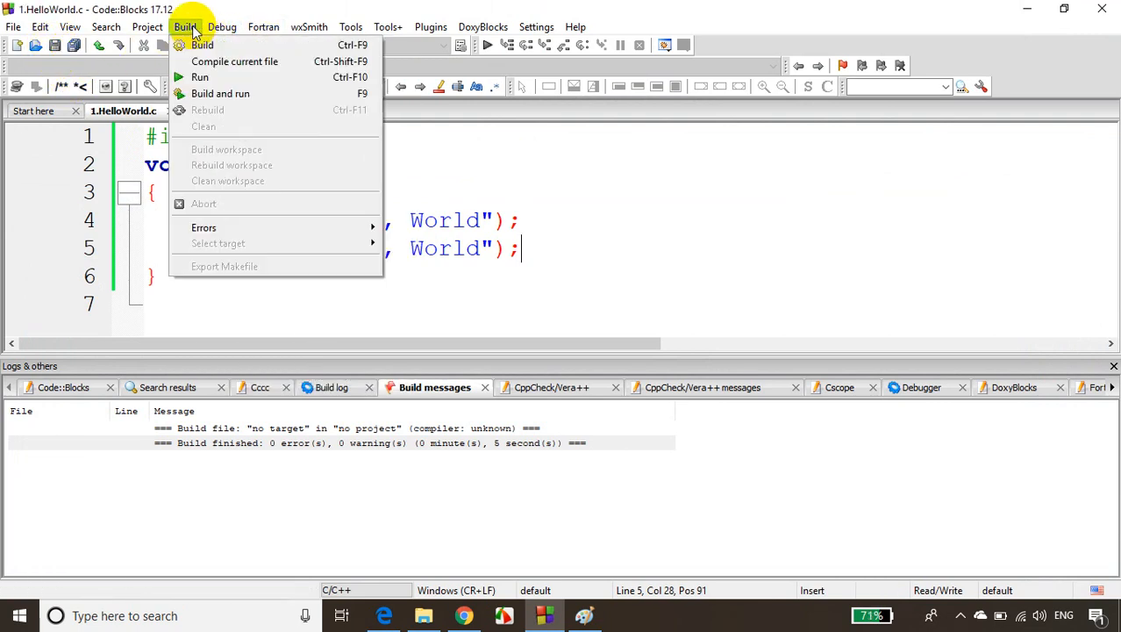
{"action": "mouse_move", "coordinate": [202, 45]}
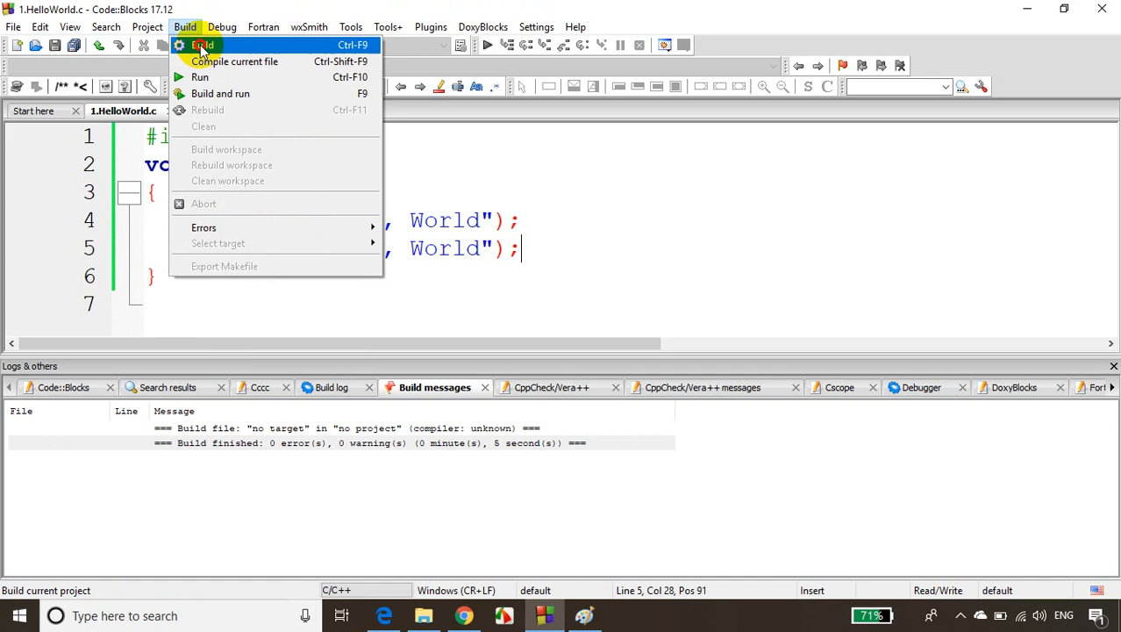
{"action": "left_click", "coordinate": [186, 26]}
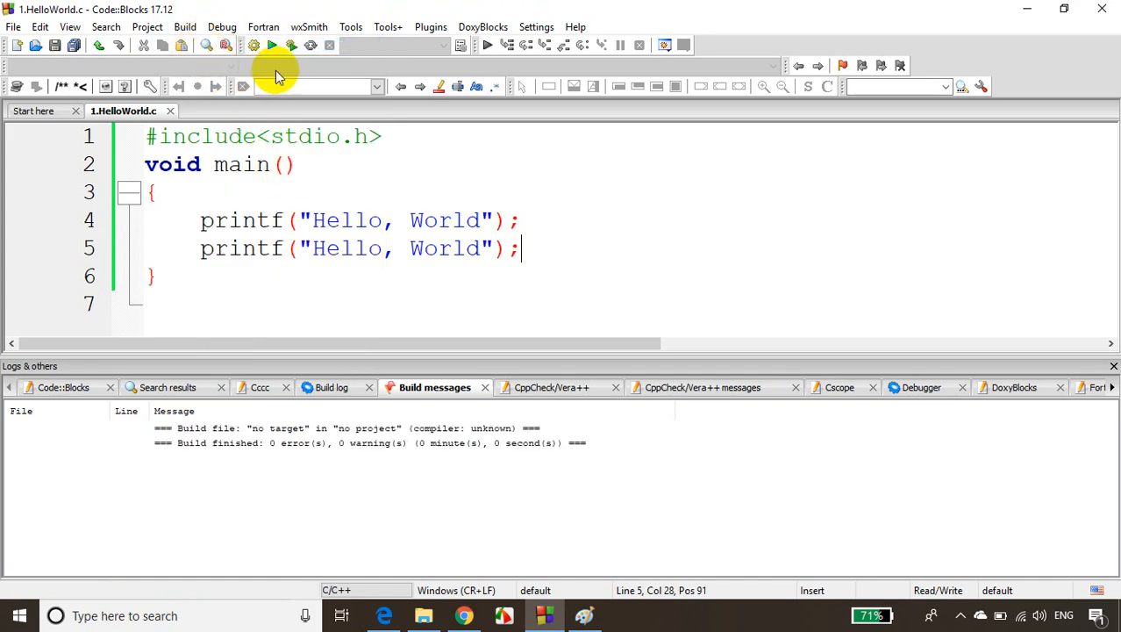
{"action": "left_click", "coordinate": [272, 45]}
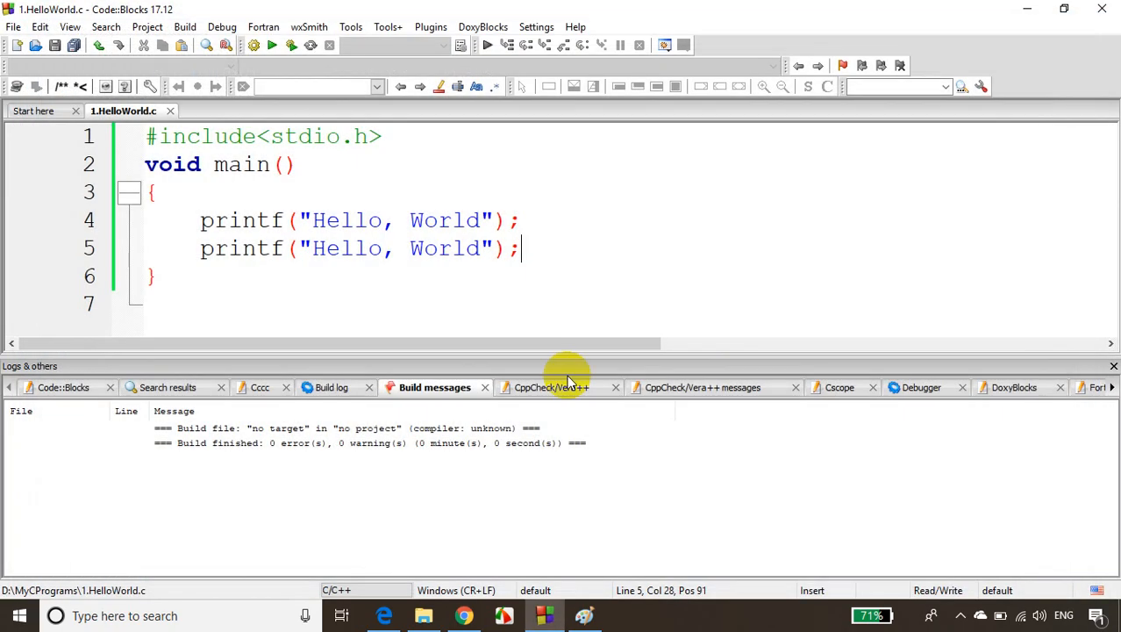
{"action": "mouse_move", "coordinate": [394, 221]}
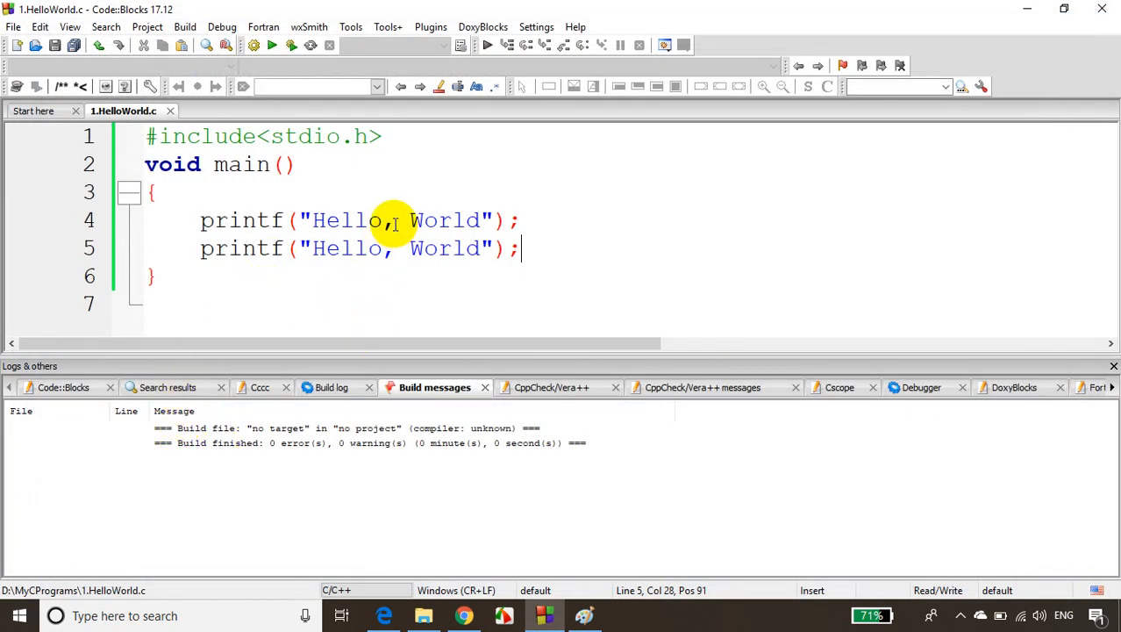
{"action": "mouse_move", "coordinate": [272, 46]}
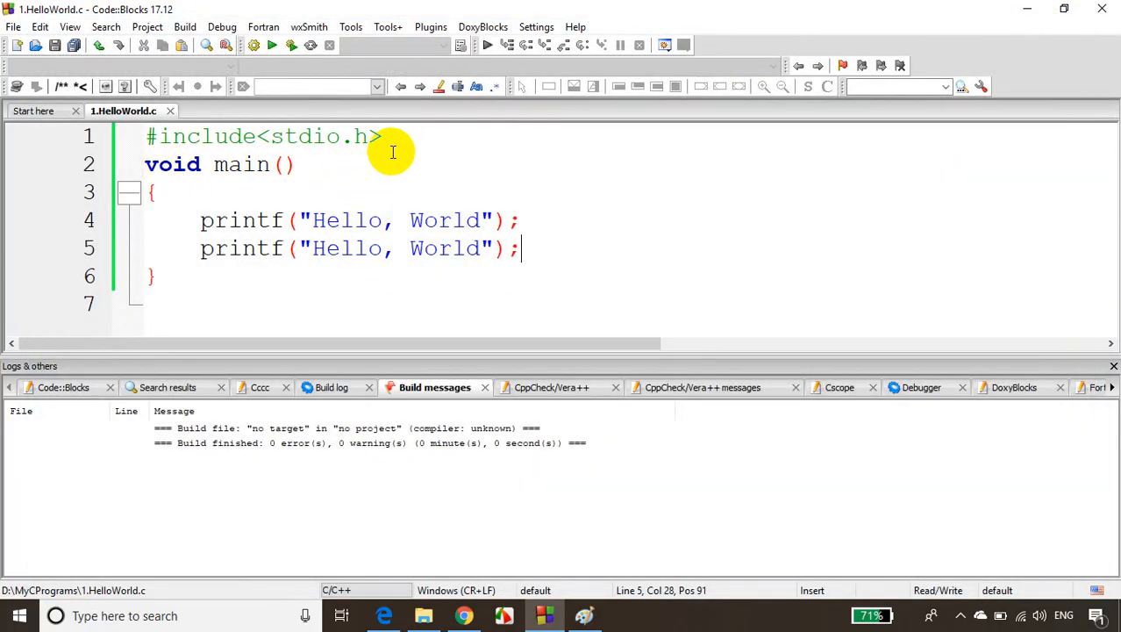
Add #include<conio.h> and a getch(); call after the second printf, then build.
{"action": "key", "text": "Enter"}
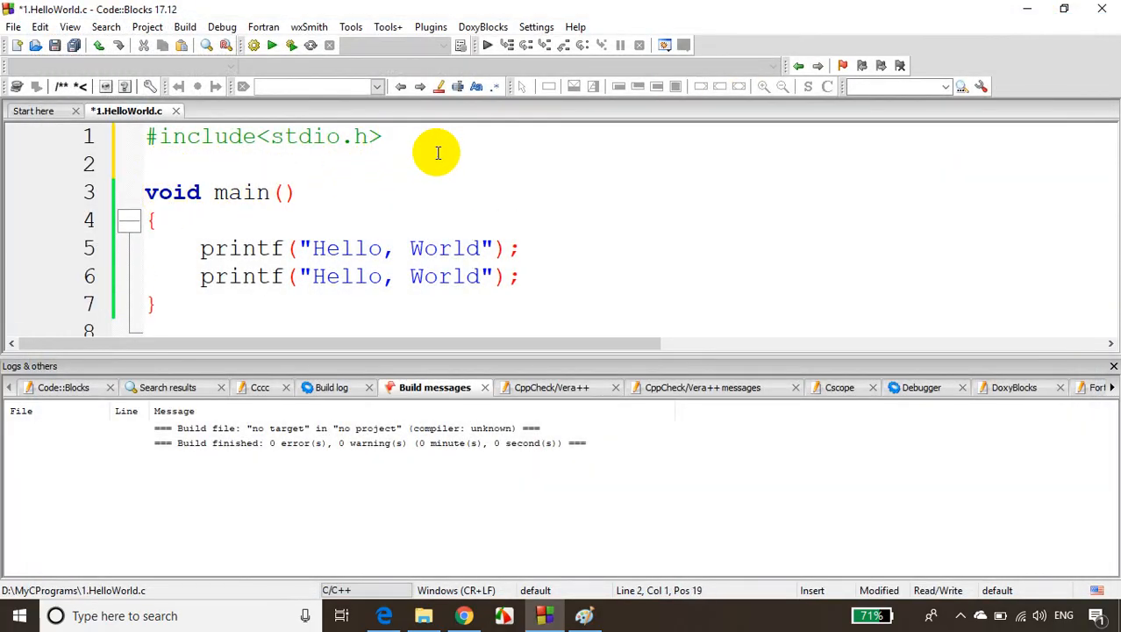
{"action": "type", "text": "#include<c"}
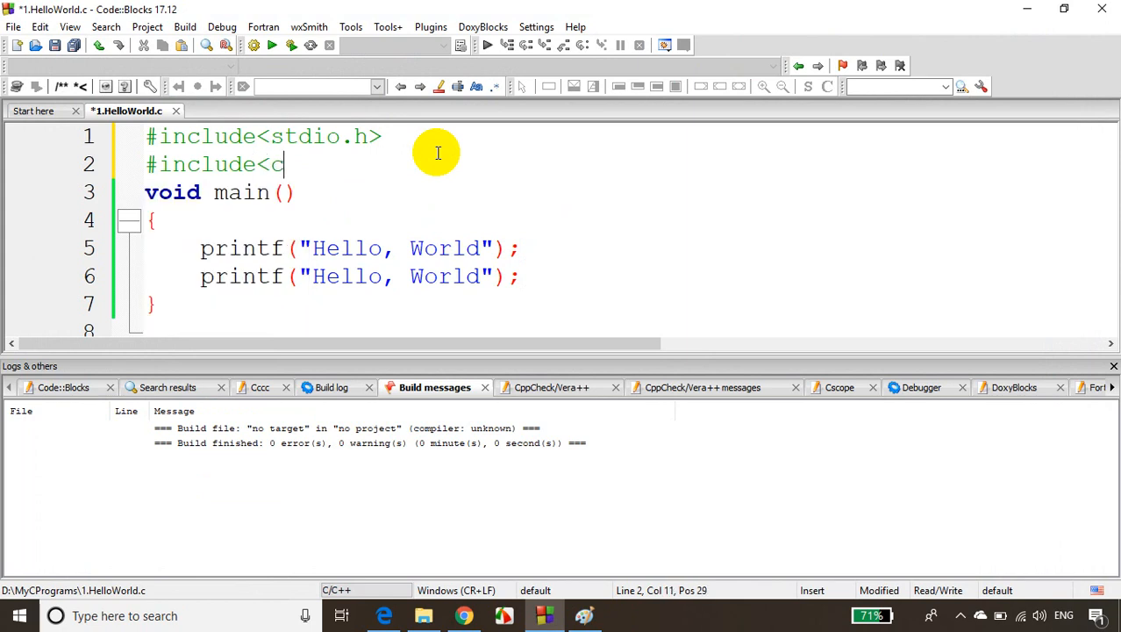
{"action": "type", "text": "onio.h>"}
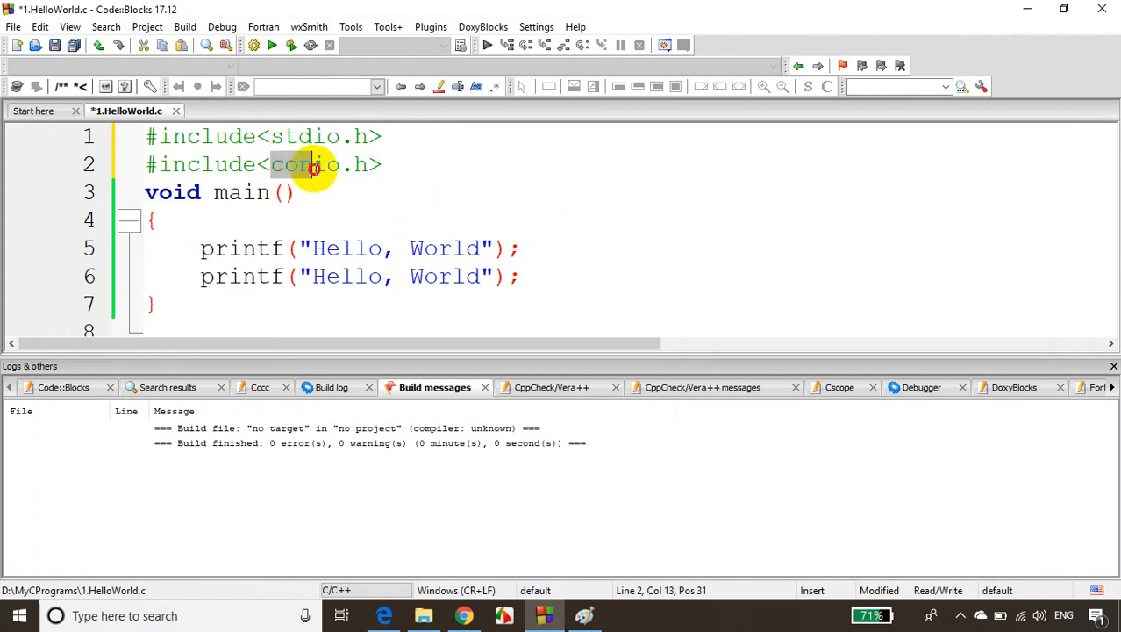
{"action": "left_click", "coordinate": [558, 274]}
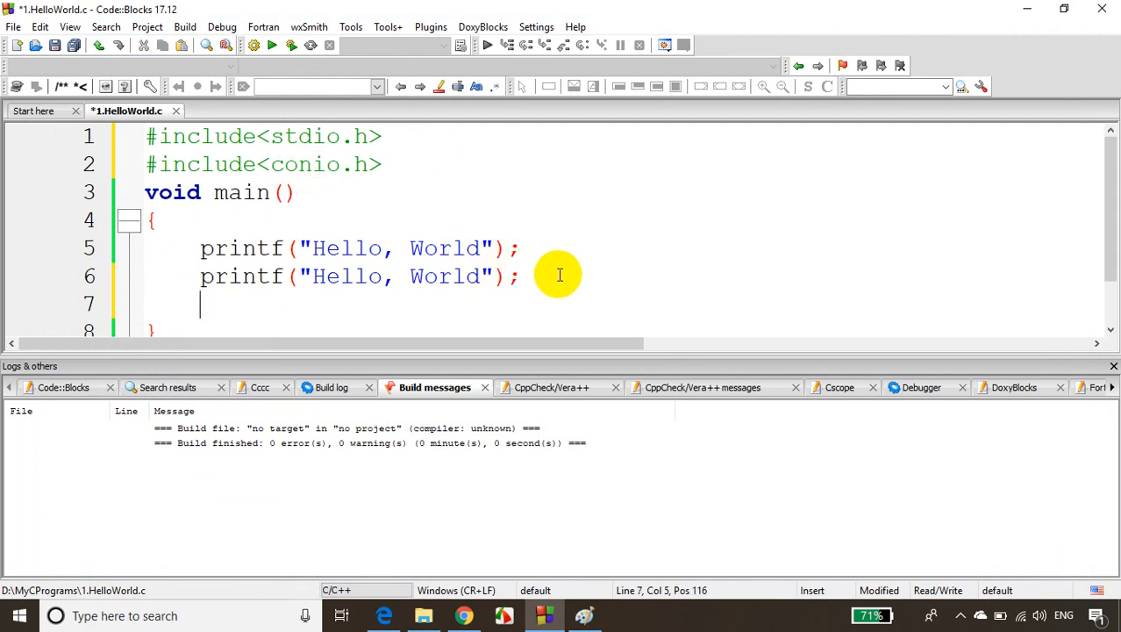
{"action": "type", "text": "getch();"}
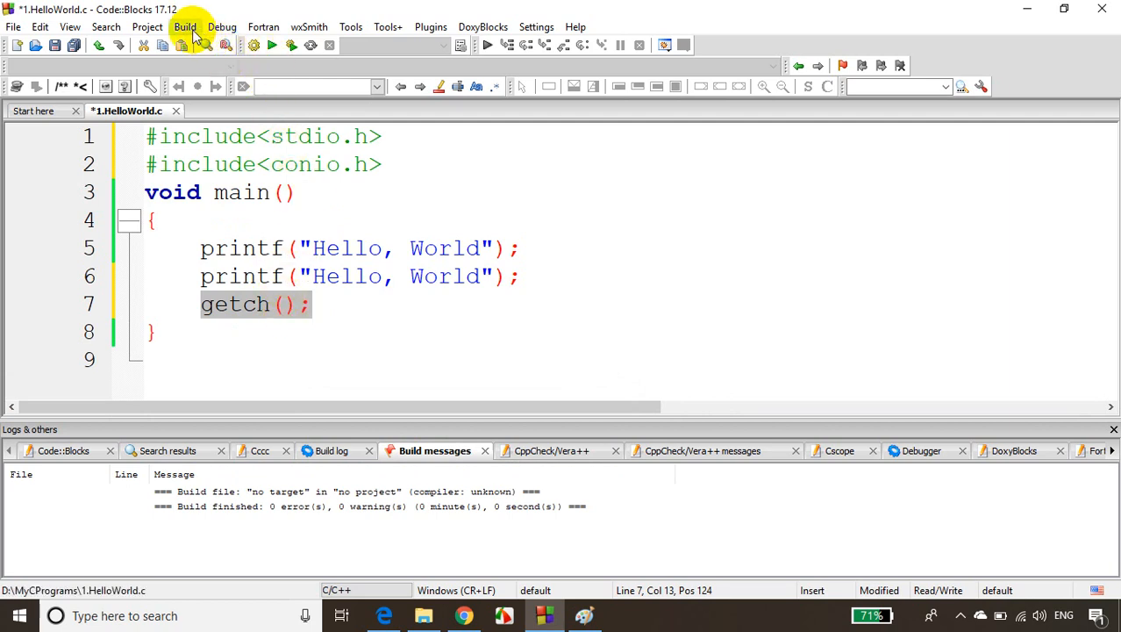
{"action": "left_click", "coordinate": [186, 26]}
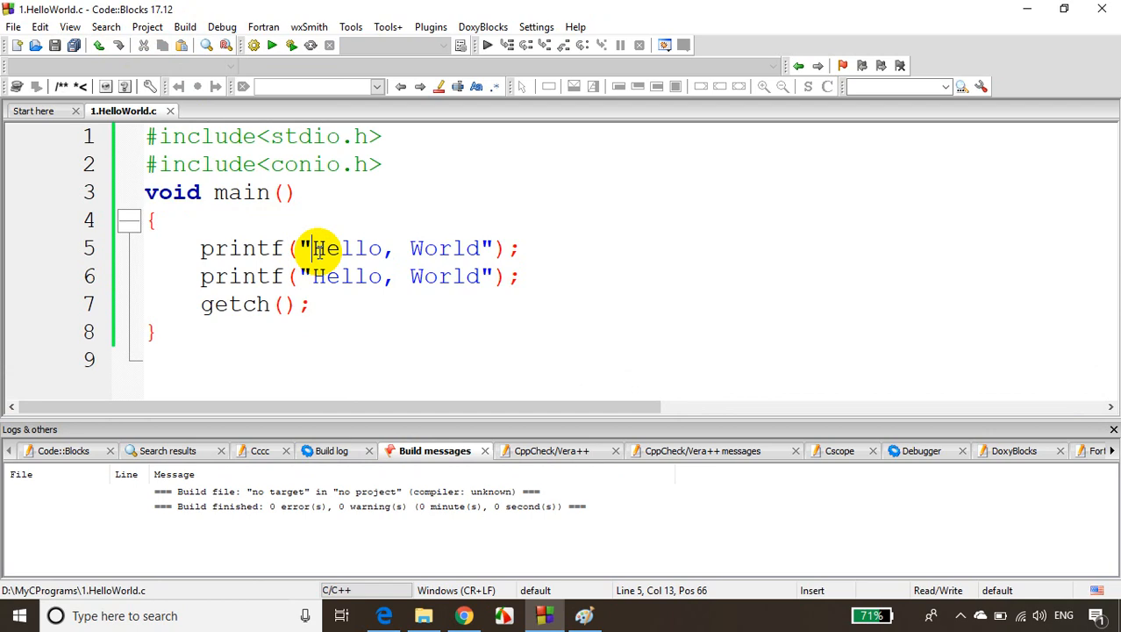
Run the program showing Hello, WorldHello, World, then switch to the GitHub repository C in the browser.
{"action": "left_click", "coordinate": [272, 46]}
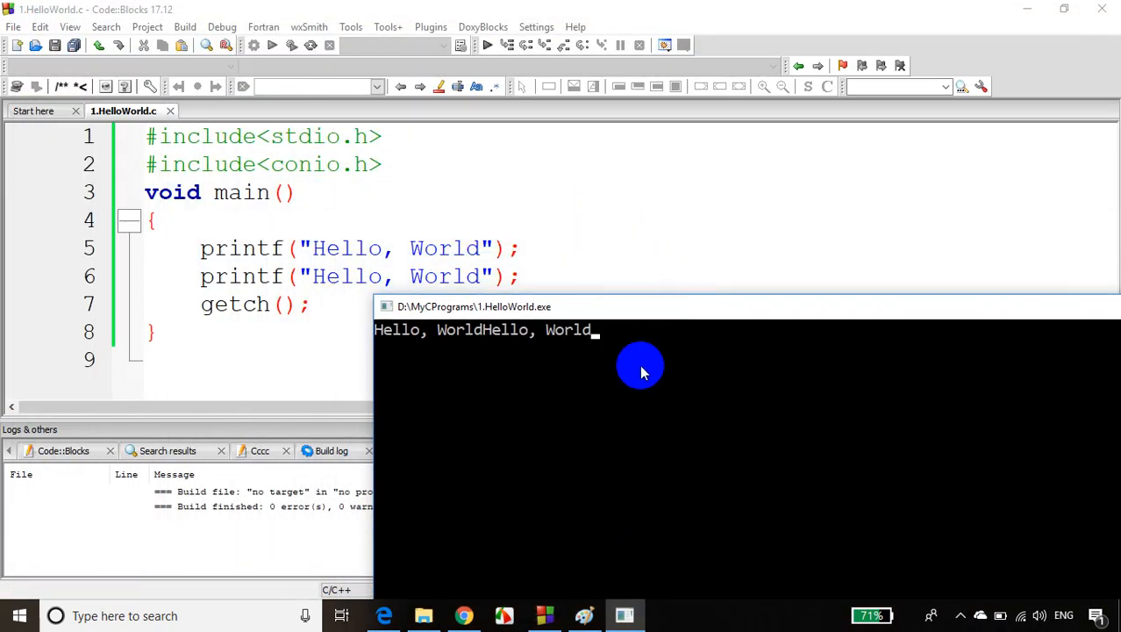
{"action": "mouse_move", "coordinate": [597, 342]}
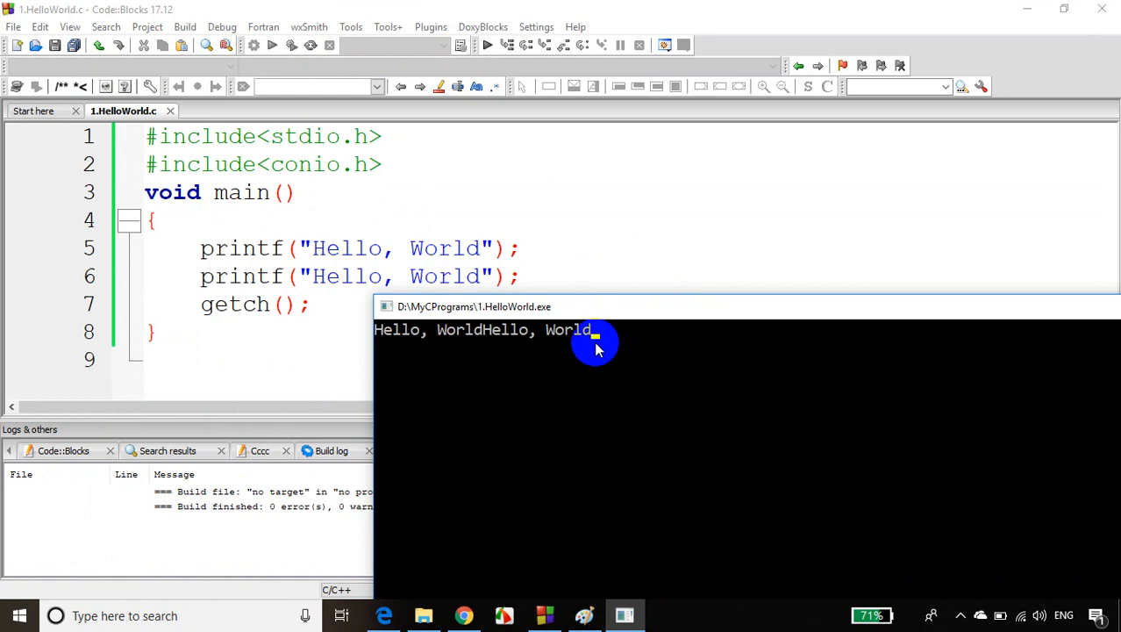
{"action": "mouse_move", "coordinate": [621, 349]}
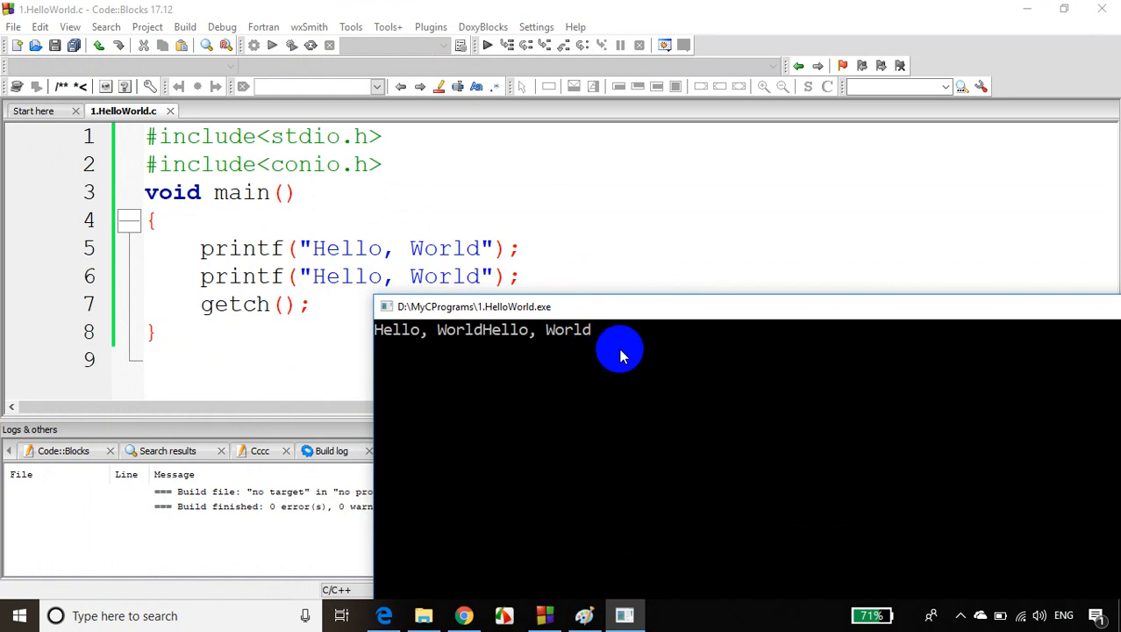
{"action": "mouse_move", "coordinate": [611, 377]}
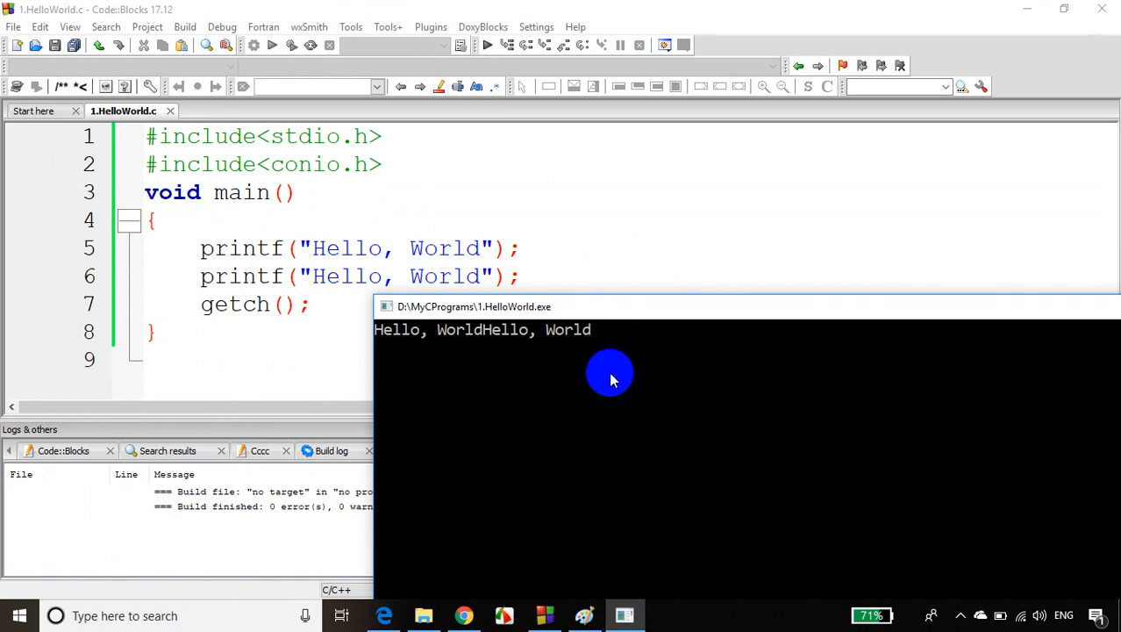
{"action": "mouse_move", "coordinate": [523, 360]}
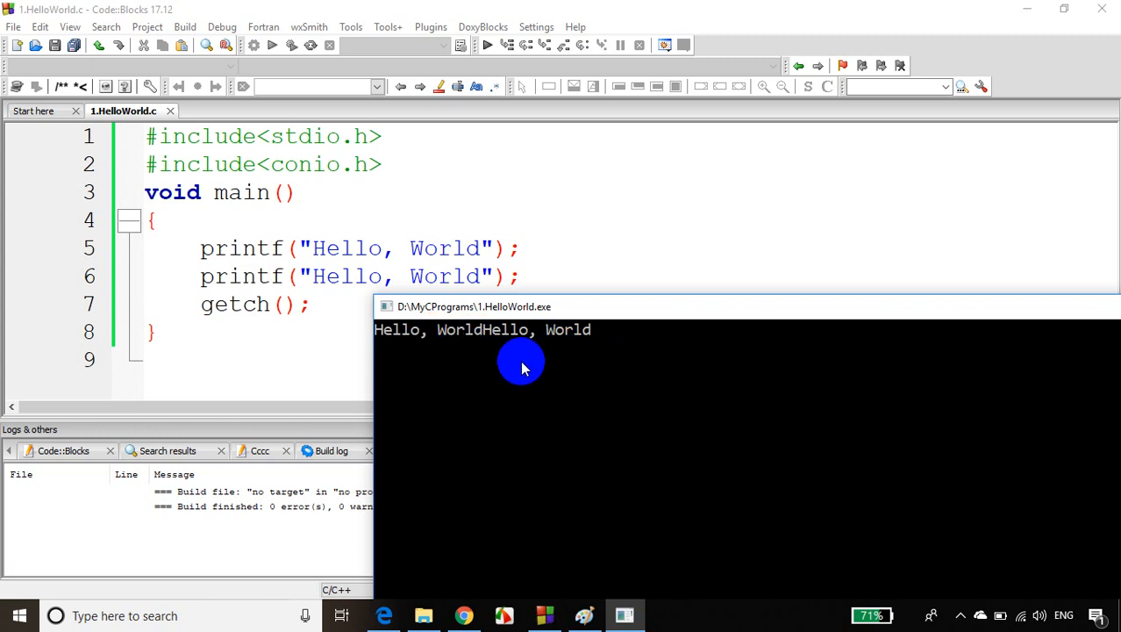
{"action": "left_click_drag", "start_coordinate": [523, 368], "coordinate": [616, 354]}
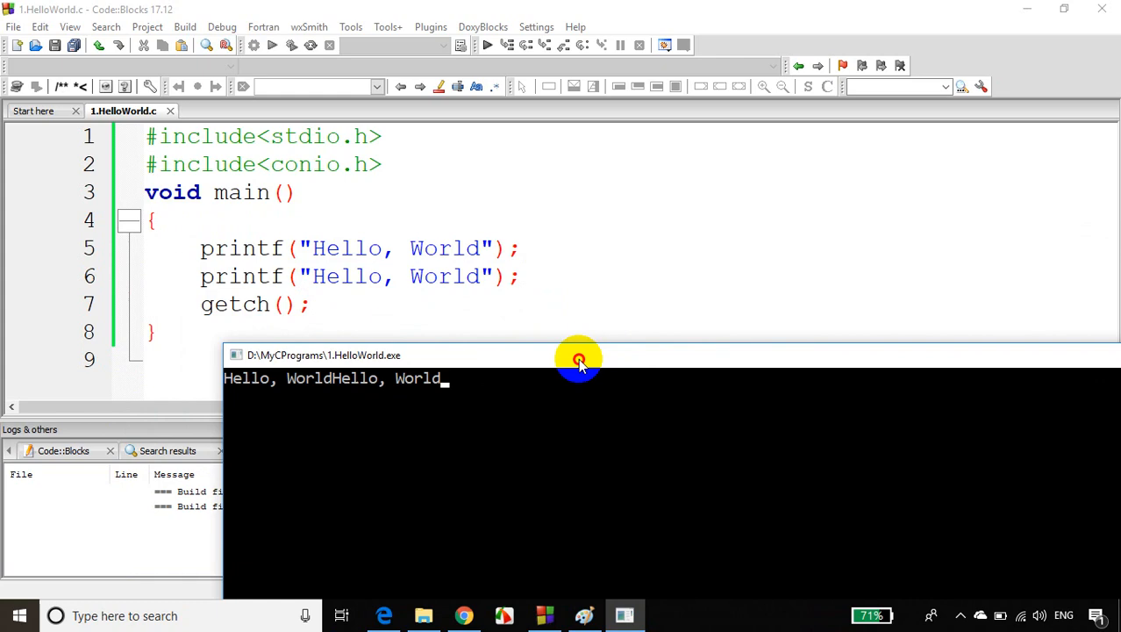
{"action": "left_click_drag", "start_coordinate": [579, 354], "coordinate": [512, 306]}
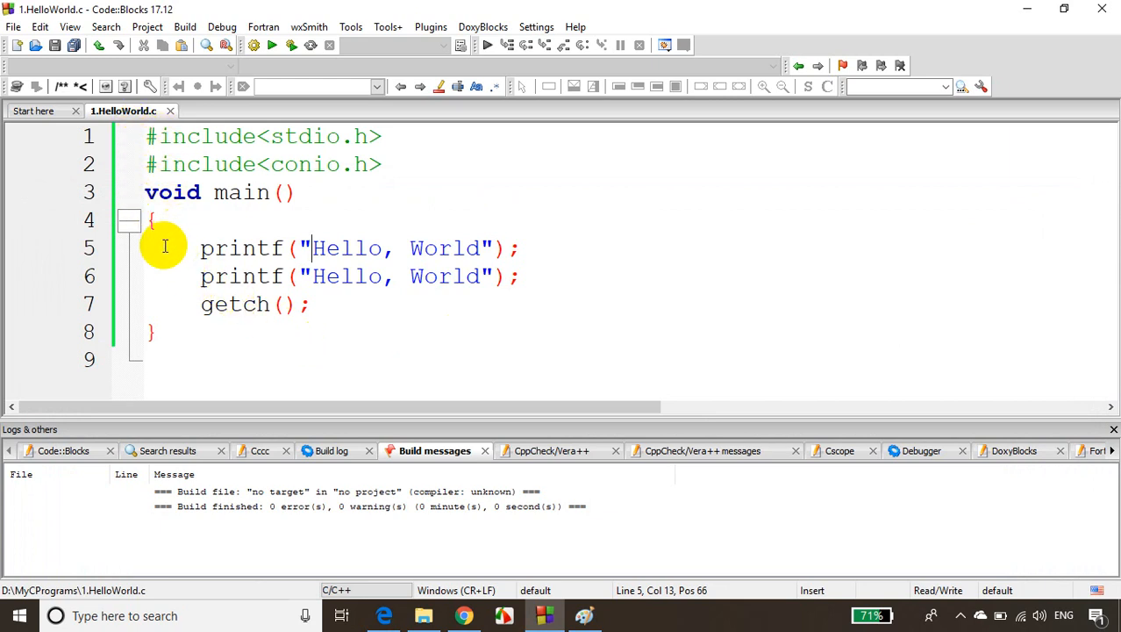
{"action": "mouse_move", "coordinate": [186, 218]}
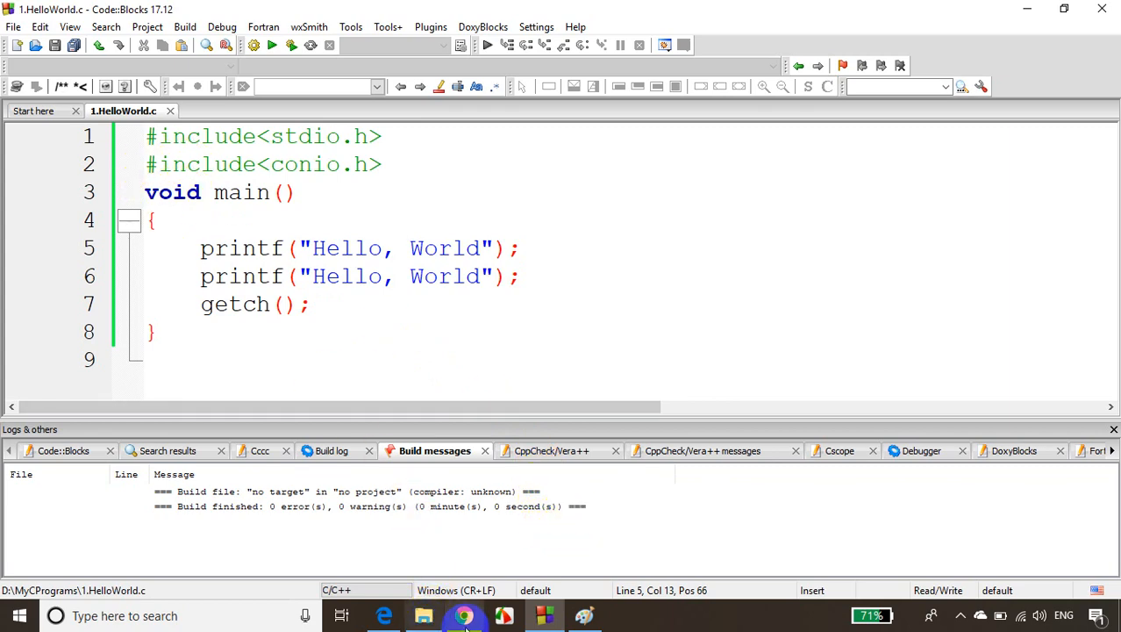
{"action": "left_click", "coordinate": [463, 615]}
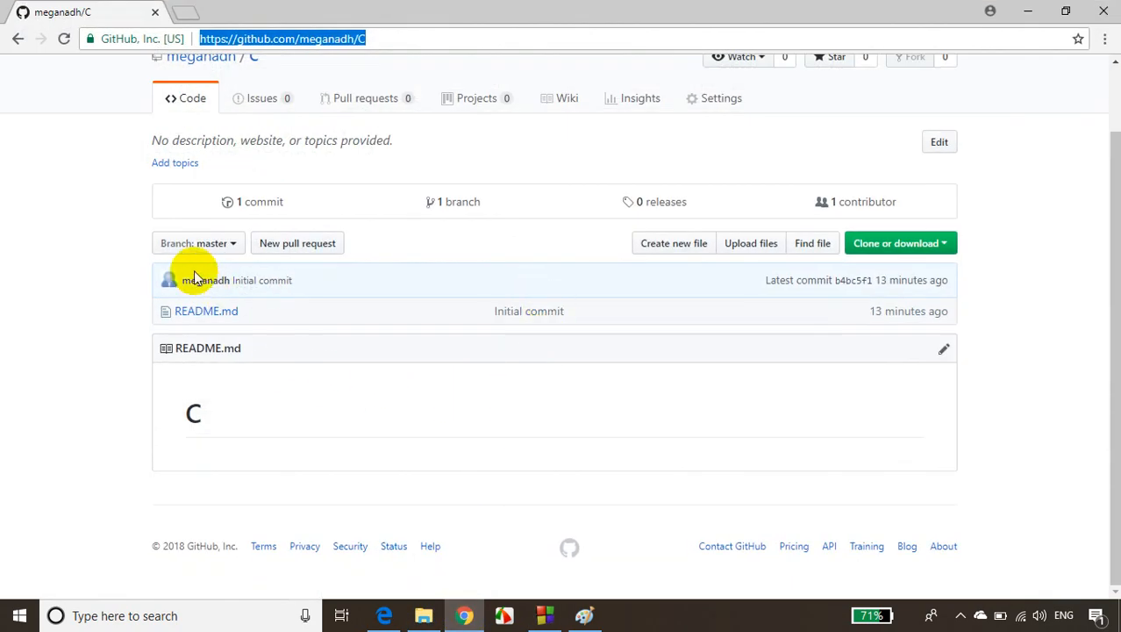
{"action": "mouse_move", "coordinate": [729, 361]}
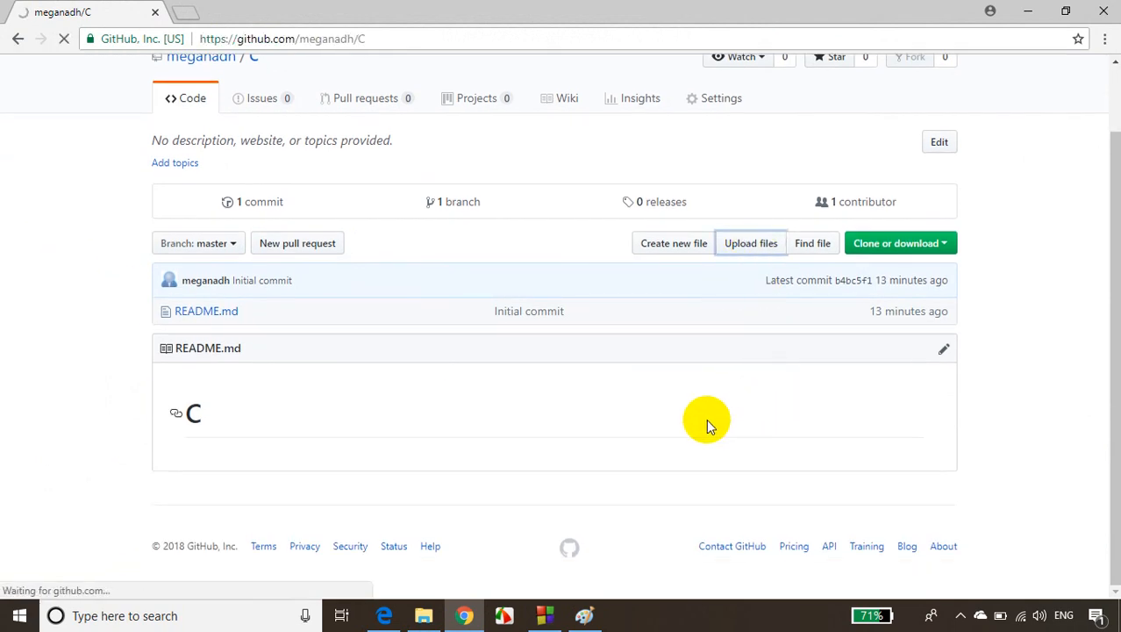
Upload D:\MyPrograms\1.HelloWorld.c to the C repository and commit the change.
{"action": "left_click", "coordinate": [751, 243]}
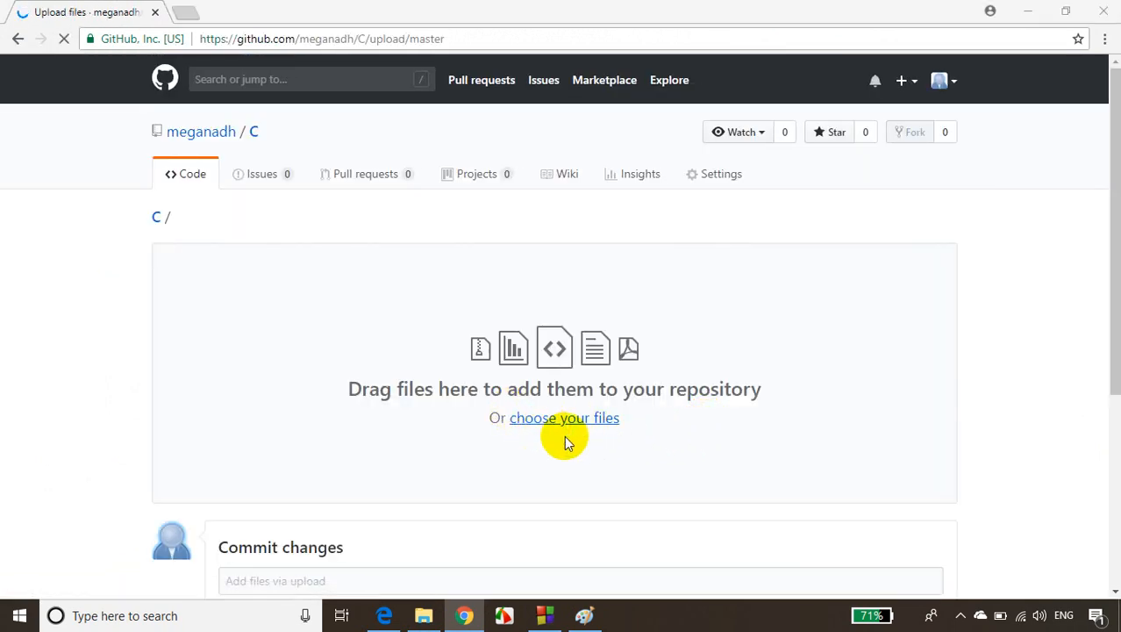
{"action": "left_click", "coordinate": [565, 417]}
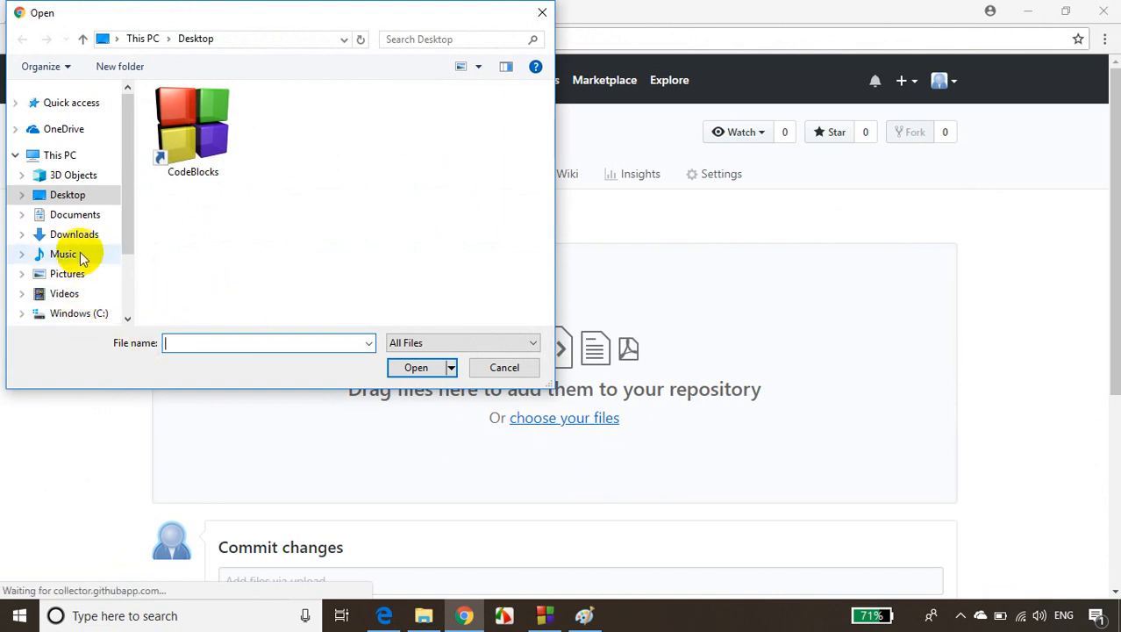
{"action": "left_click", "coordinate": [81, 274]}
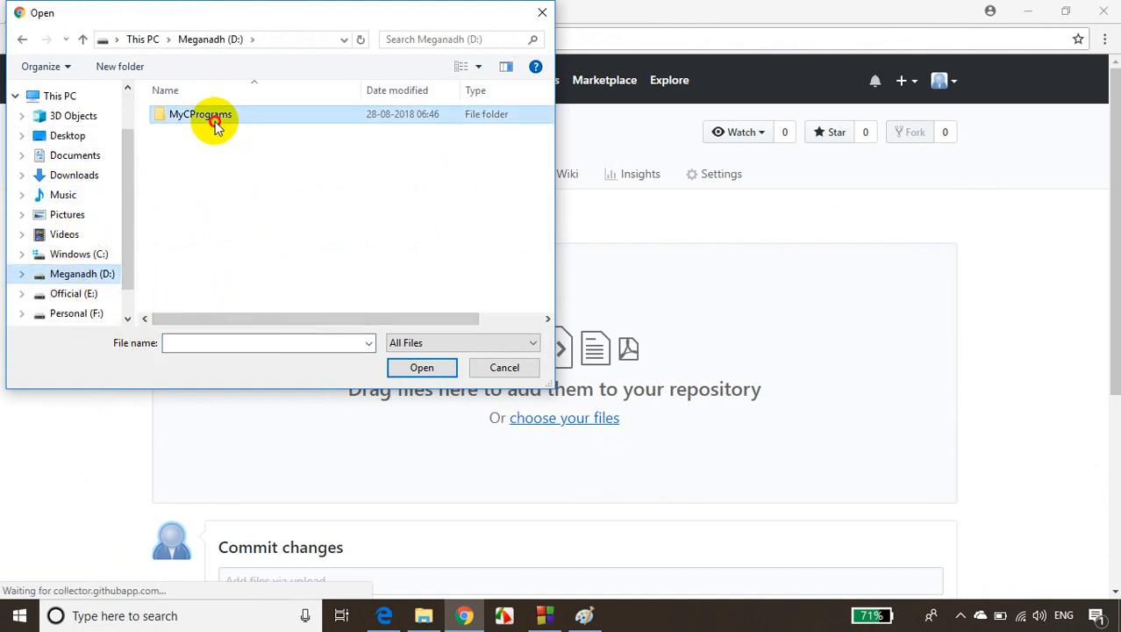
{"action": "double_click", "coordinate": [200, 114]}
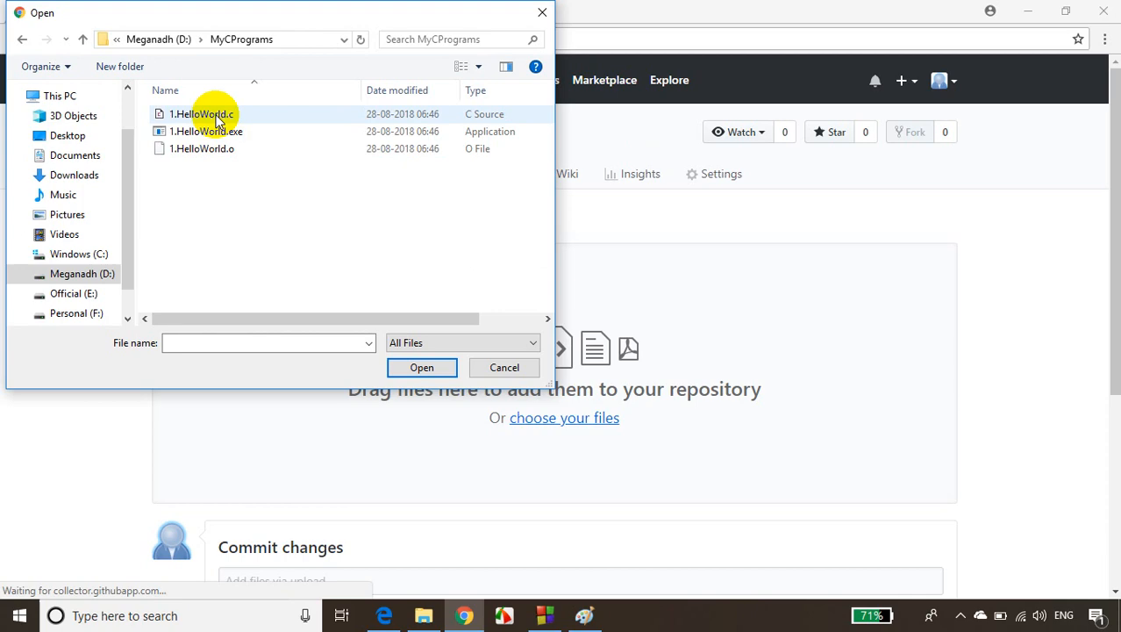
{"action": "left_click", "coordinate": [421, 367]}
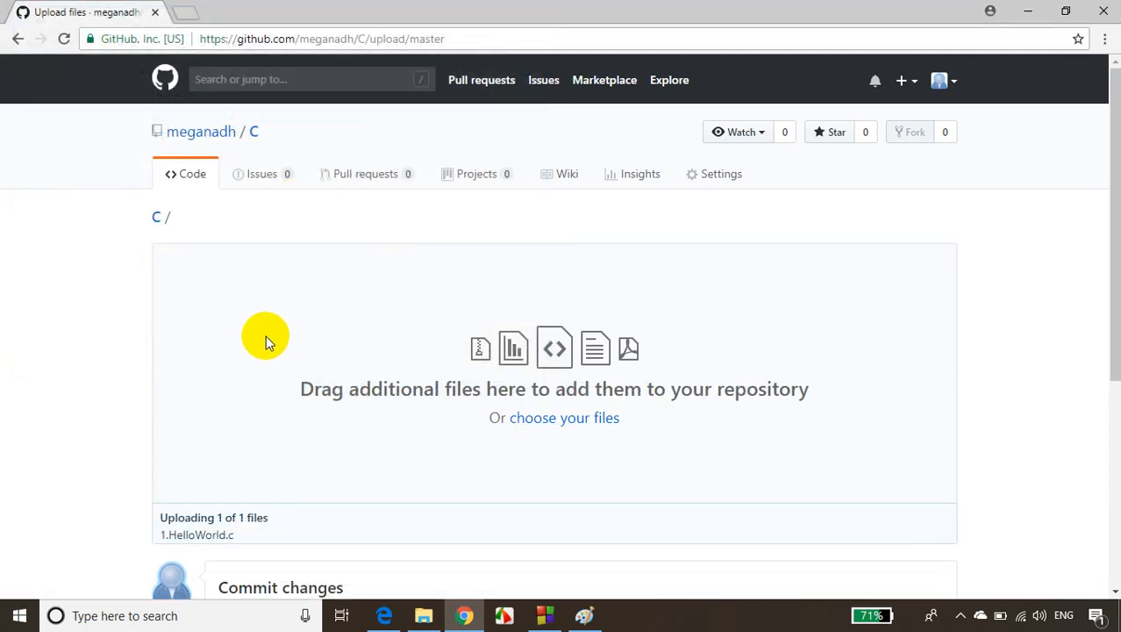
{"action": "scroll", "scroll_direction": "down", "scroll_amount": 3}
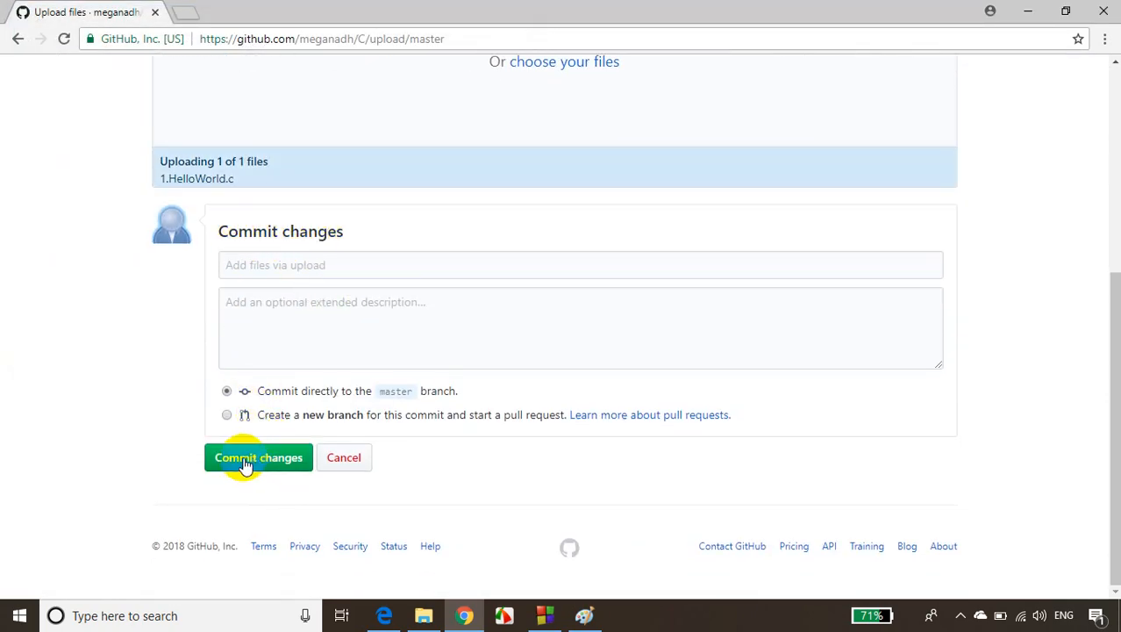
{"action": "left_click", "coordinate": [258, 456]}
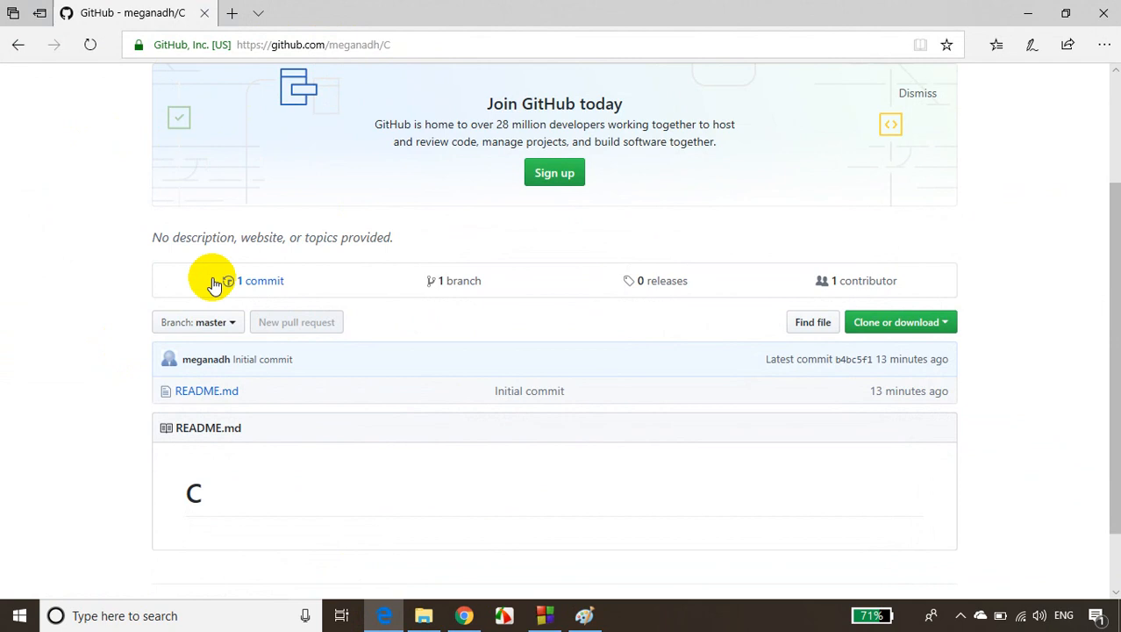
{"action": "left_click", "coordinate": [312, 45]}
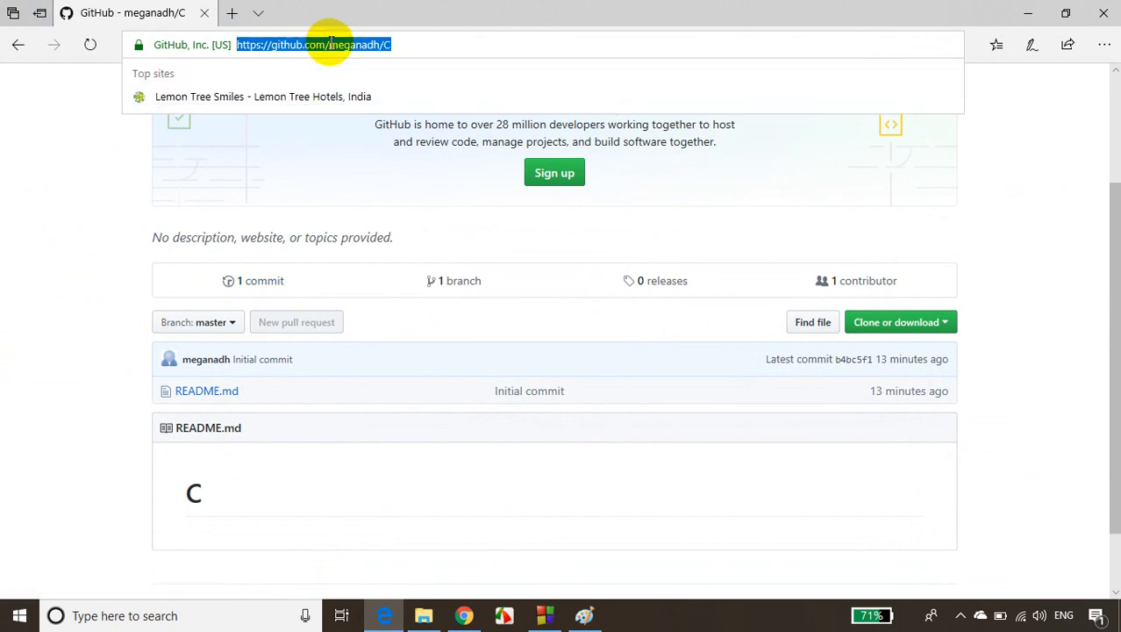
{"action": "right_click", "coordinate": [330, 46]}
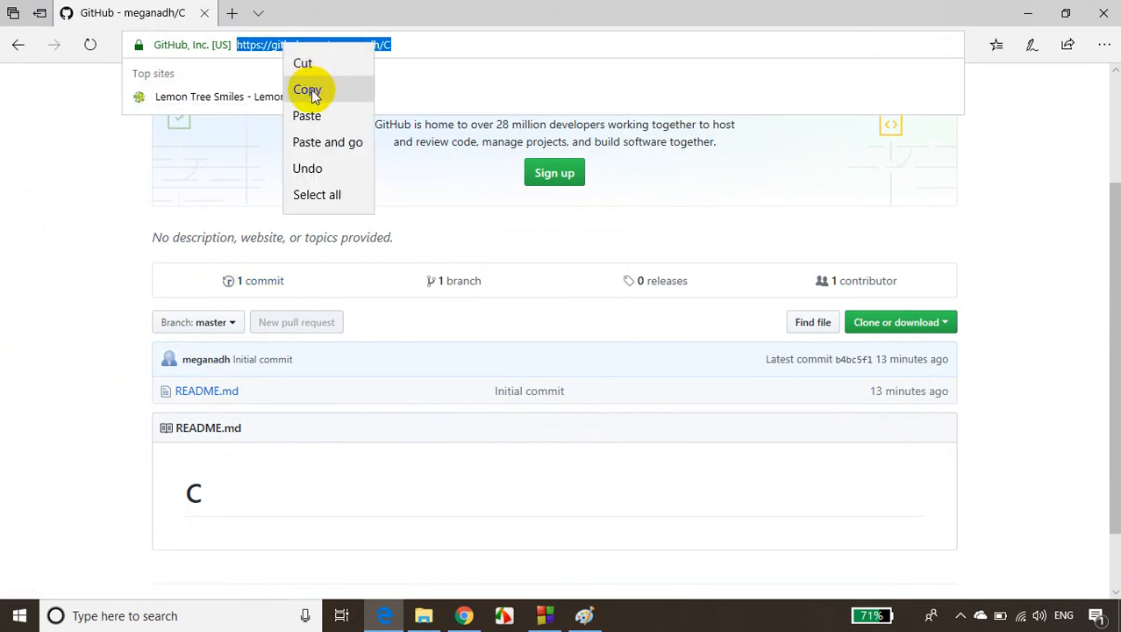
{"action": "left_click", "coordinate": [307, 90]}
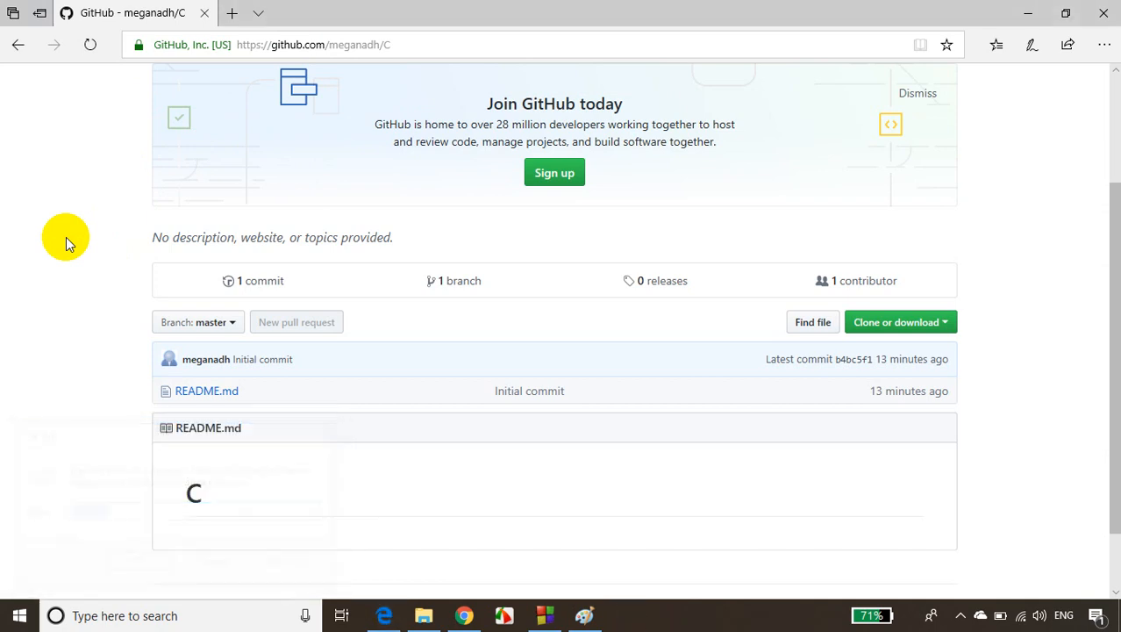
{"action": "left_click", "coordinate": [625, 615]}
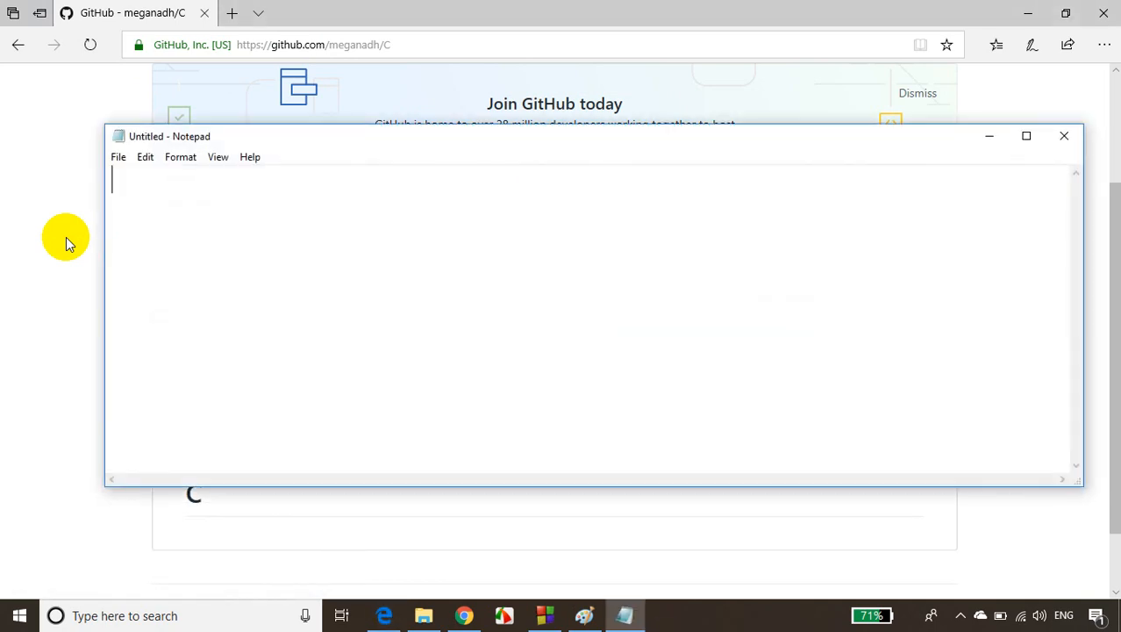
{"action": "type", "text": "https://github.com/meganadh/C"}
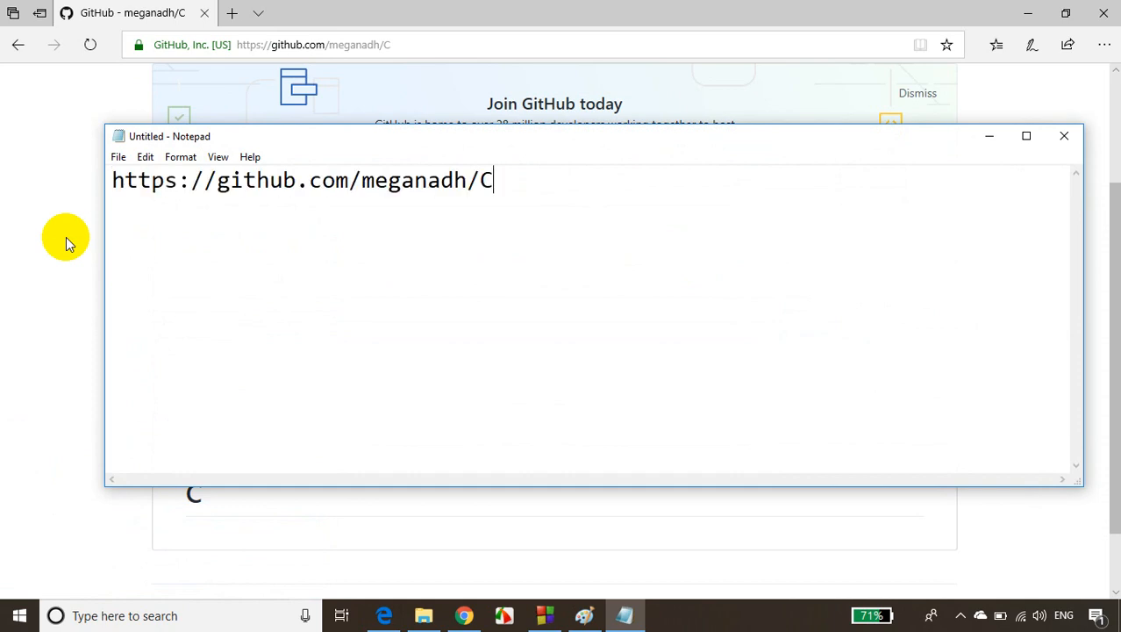
Highlight the https, github and C parts of the pasted address, then close the note.
{"action": "double_click", "coordinate": [144, 179]}
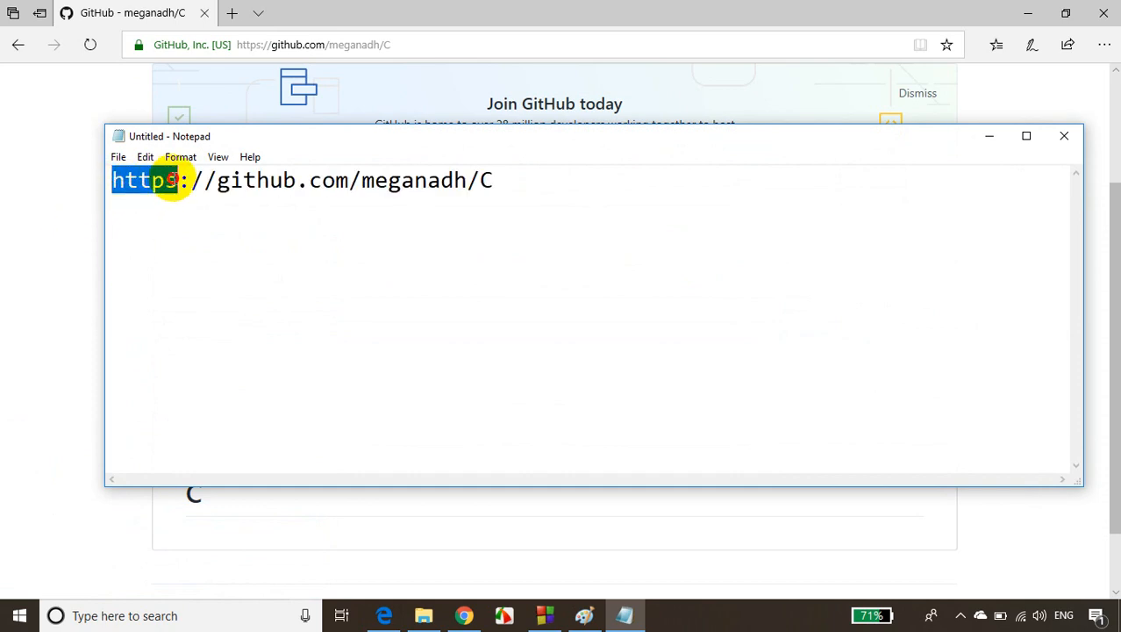
{"action": "double_click", "coordinate": [253, 179]}
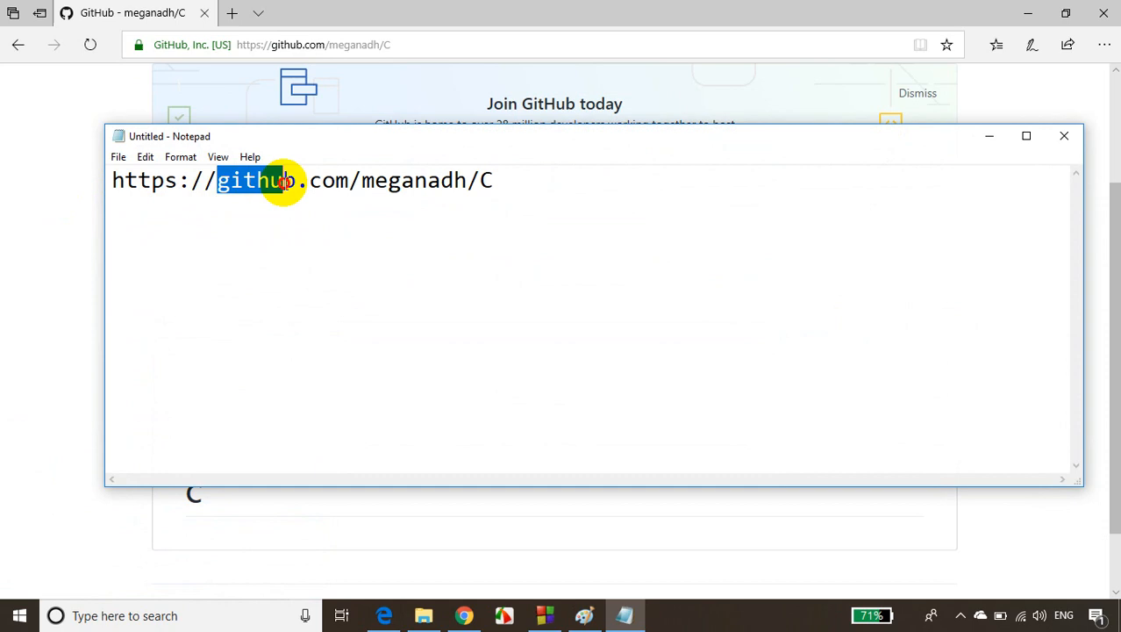
{"action": "double_click", "coordinate": [412, 179]}
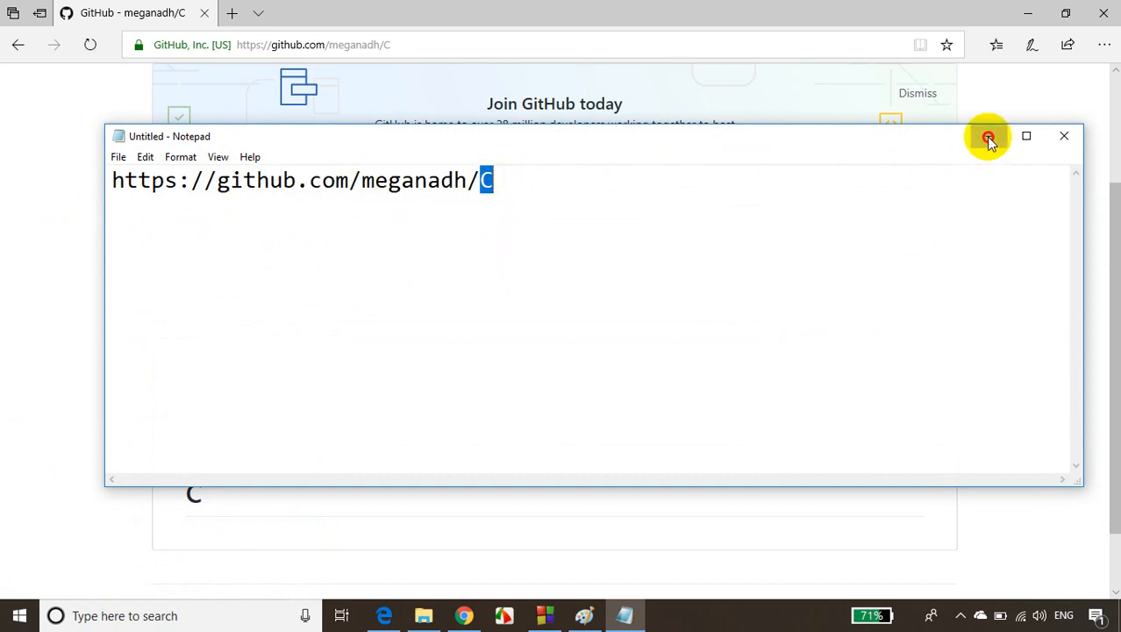
{"action": "left_click", "coordinate": [989, 137]}
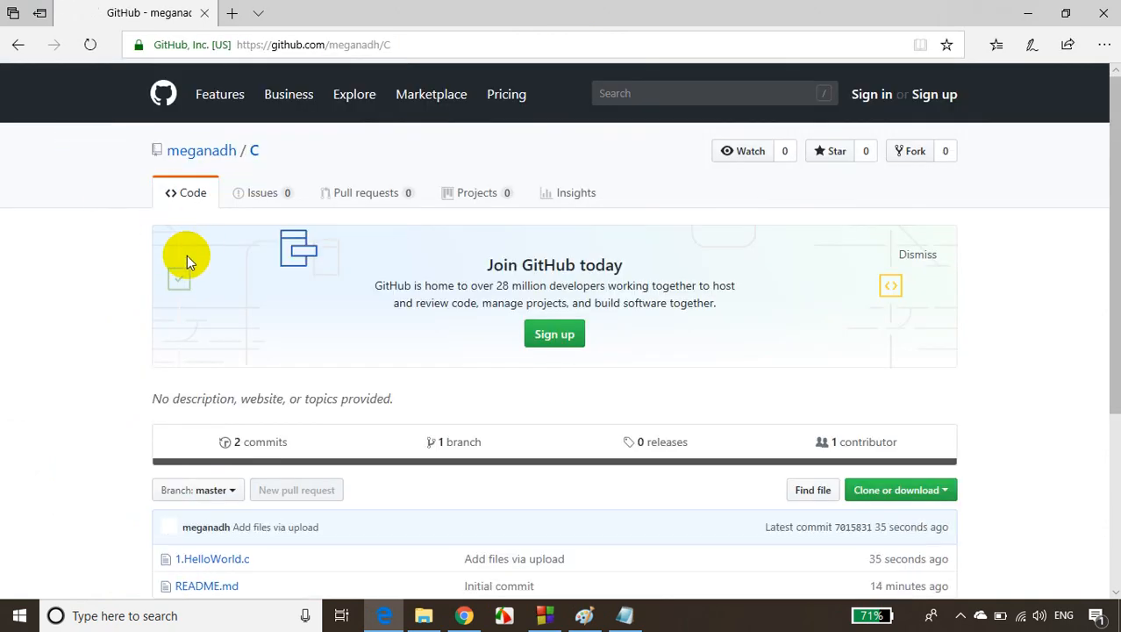
Scroll the repository page to review the file list with 1.HelloWorld.c and README.md.
{"action": "scroll", "scroll_direction": "down", "scroll_amount": 3}
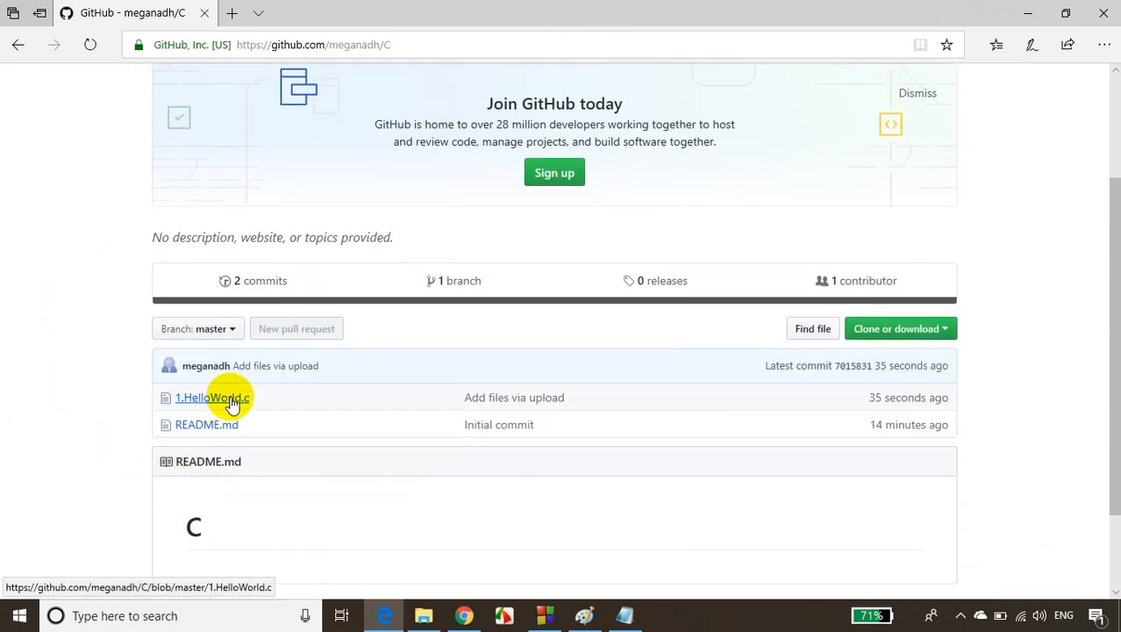
{"action": "mouse_move", "coordinate": [881, 396]}
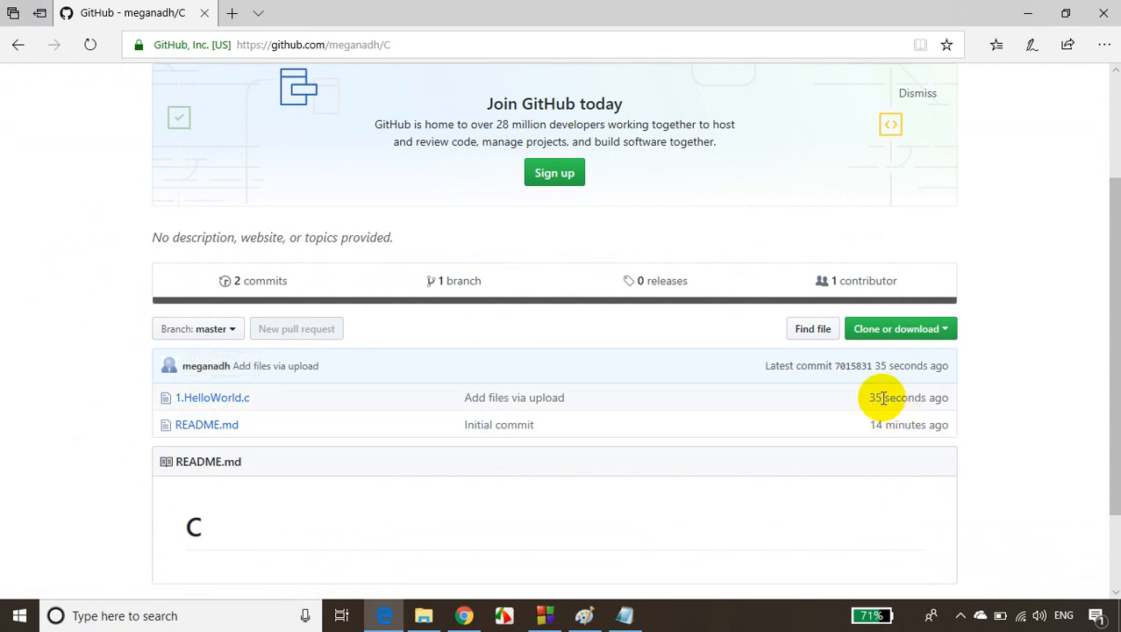
{"action": "mouse_move", "coordinate": [207, 423]}
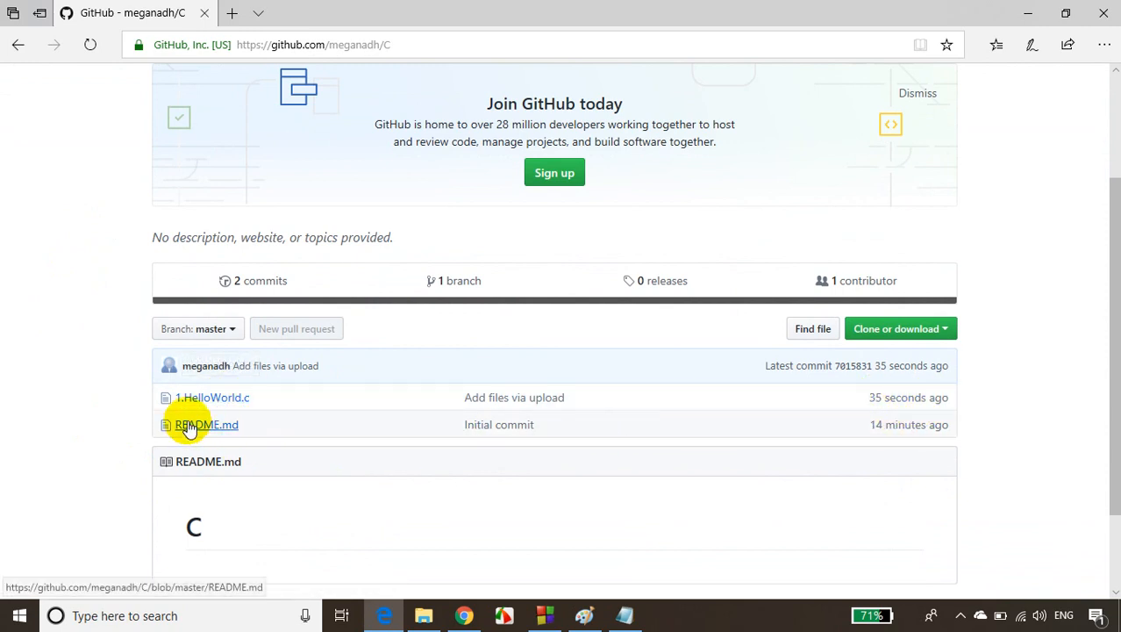
{"action": "mouse_move", "coordinate": [211, 423]}
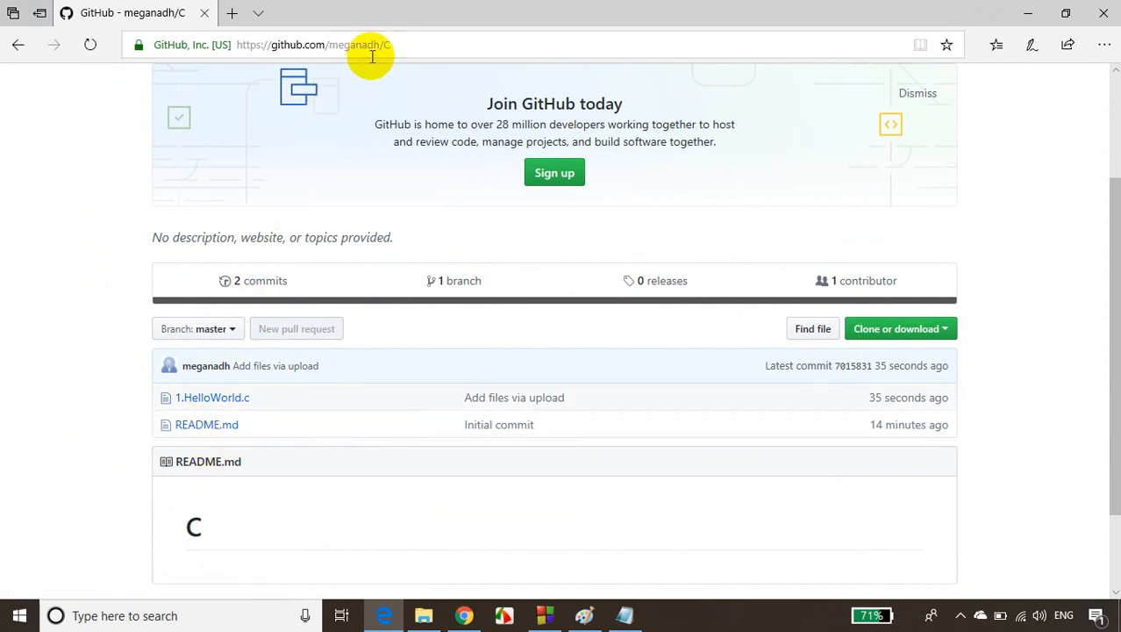
{"action": "mouse_move", "coordinate": [21, 316]}
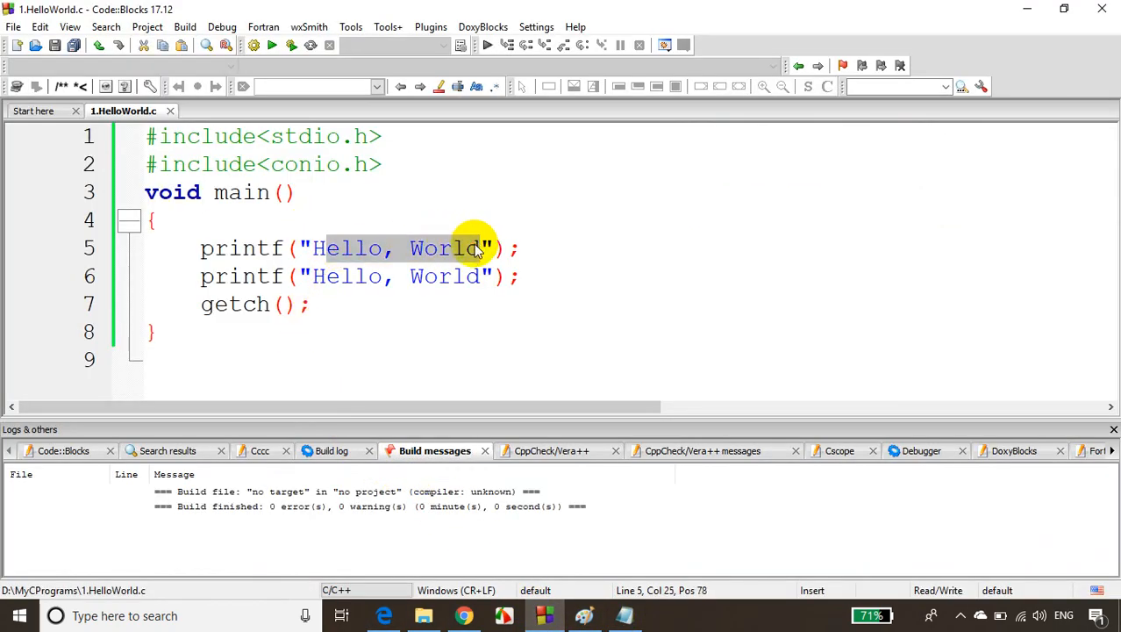
Add #include<math.h> on a new line after the conio.h include.
{"action": "left_click", "coordinate": [351, 137]}
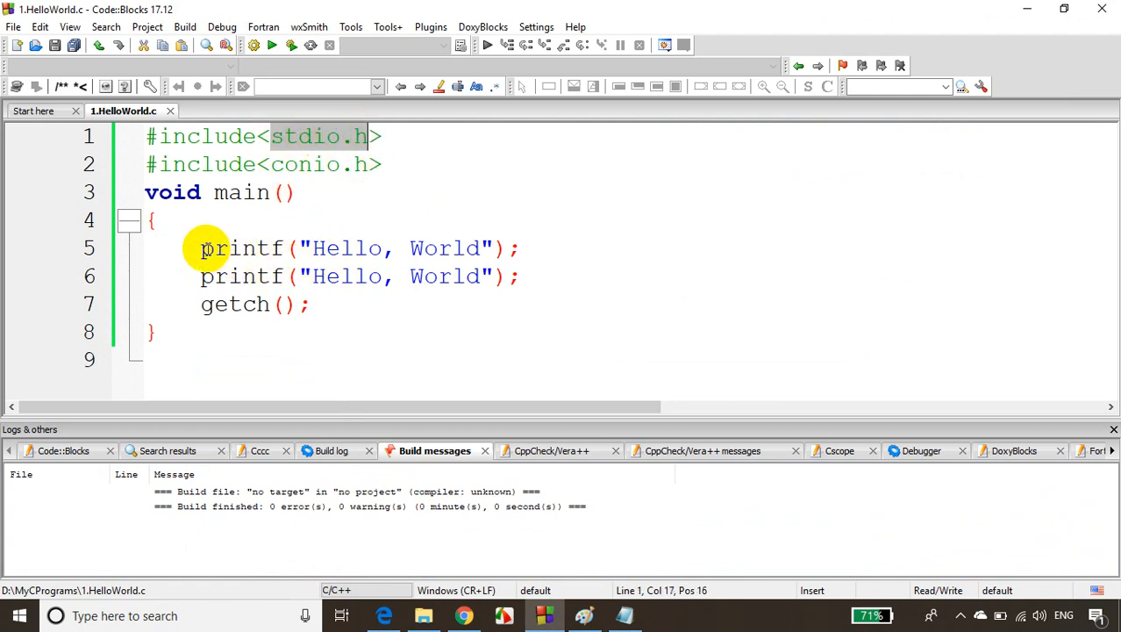
{"action": "left_click", "coordinate": [309, 165]}
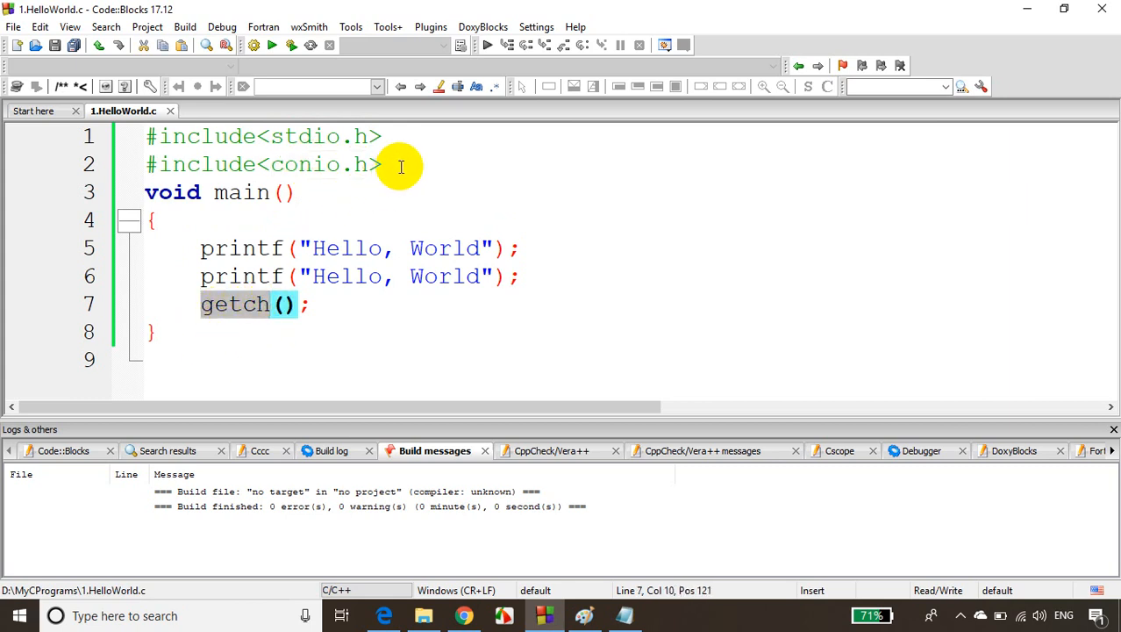
{"action": "key", "text": "Return"}
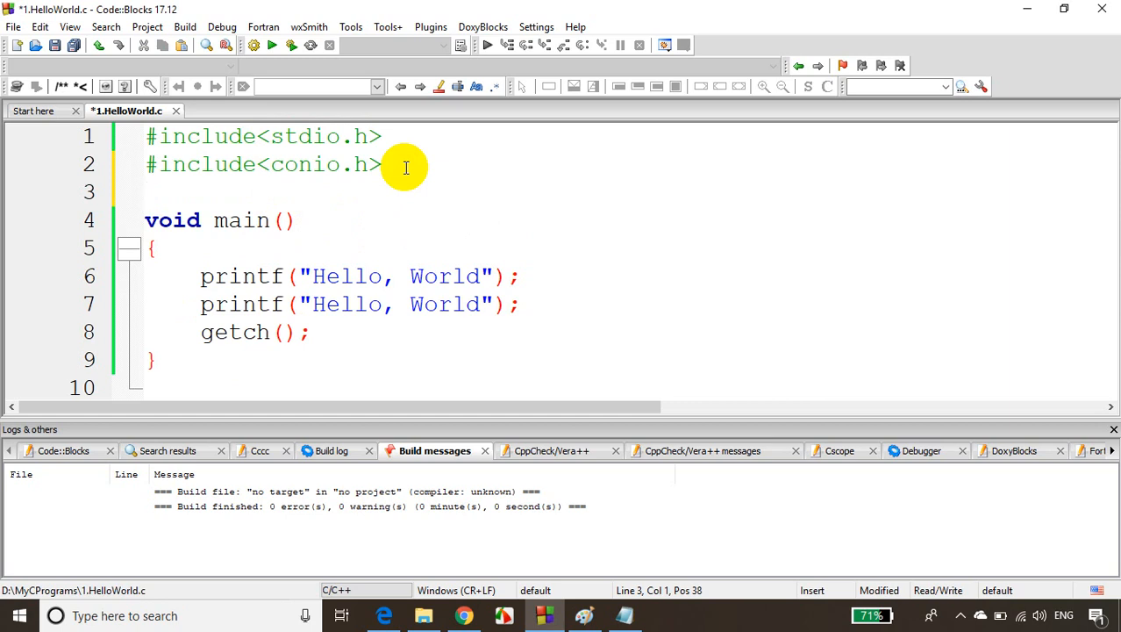
{"action": "type", "text": "#include<math"}
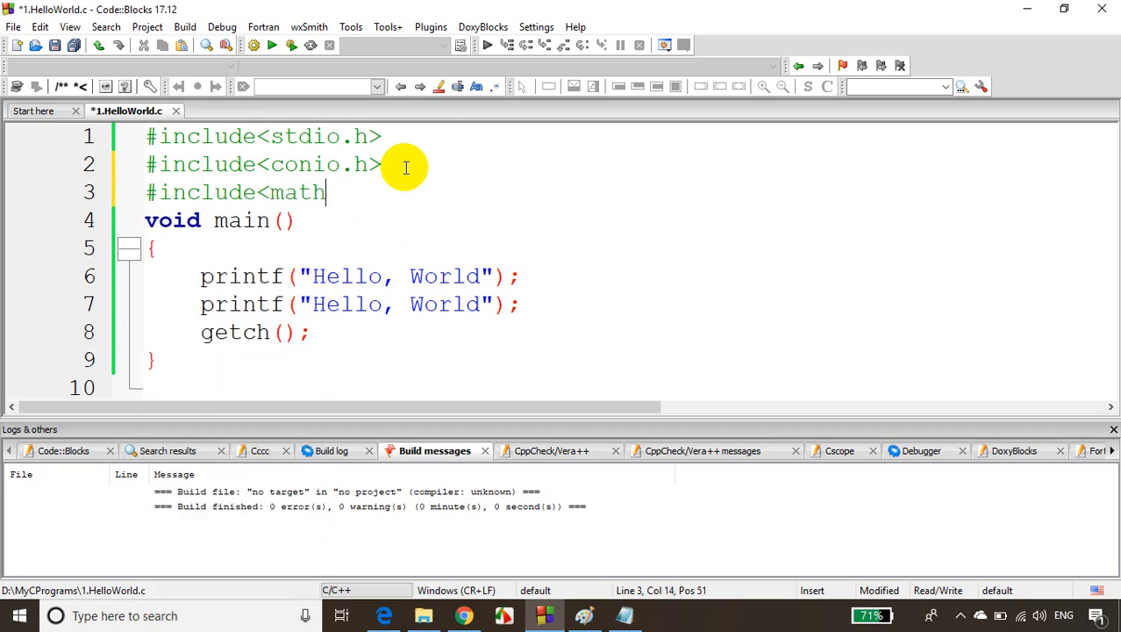
{"action": "type", "text": ".h>"}
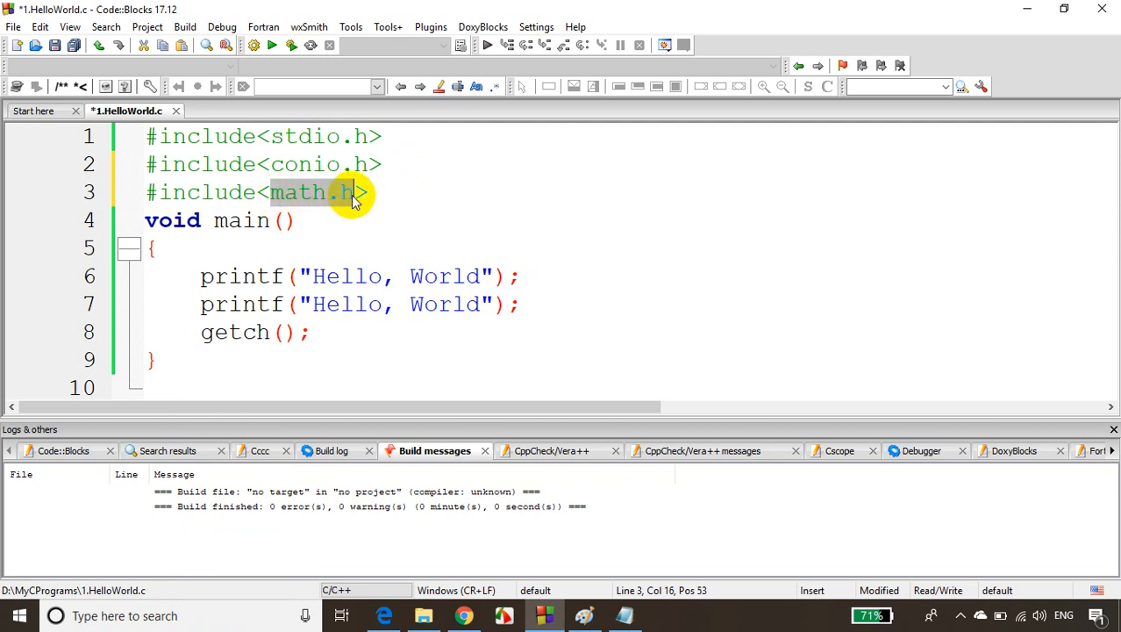
{"action": "mouse_move", "coordinate": [351, 246]}
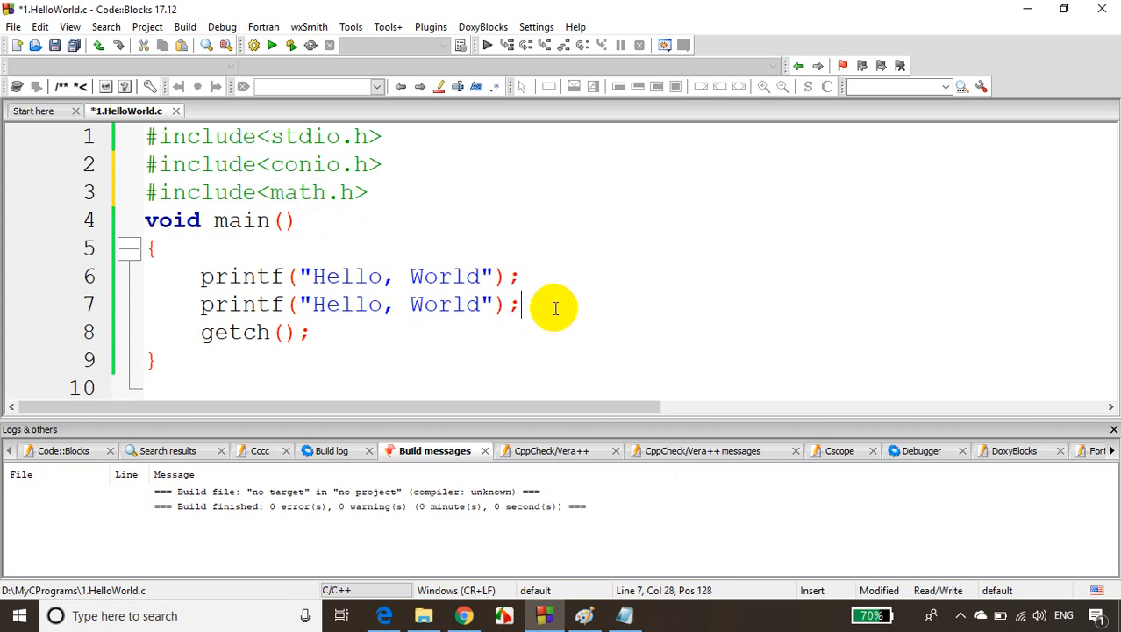
Add a printf(pow(4,3)); line just before getch();.
{"action": "type", "text": "pri"}
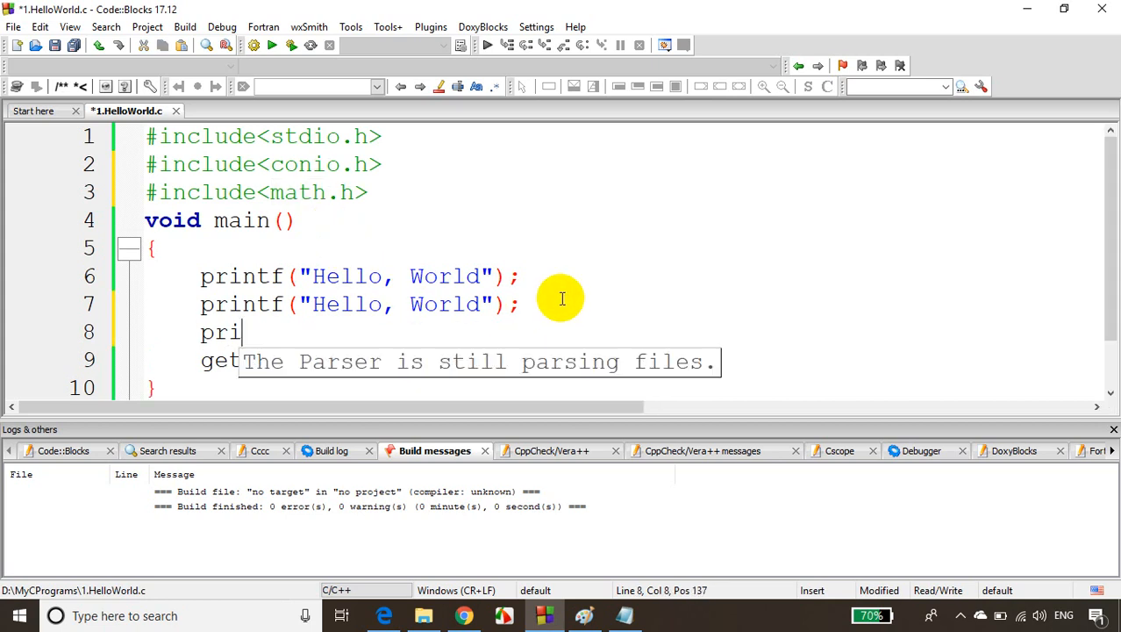
{"action": "type", "text": "ntf(pow(4,3"}
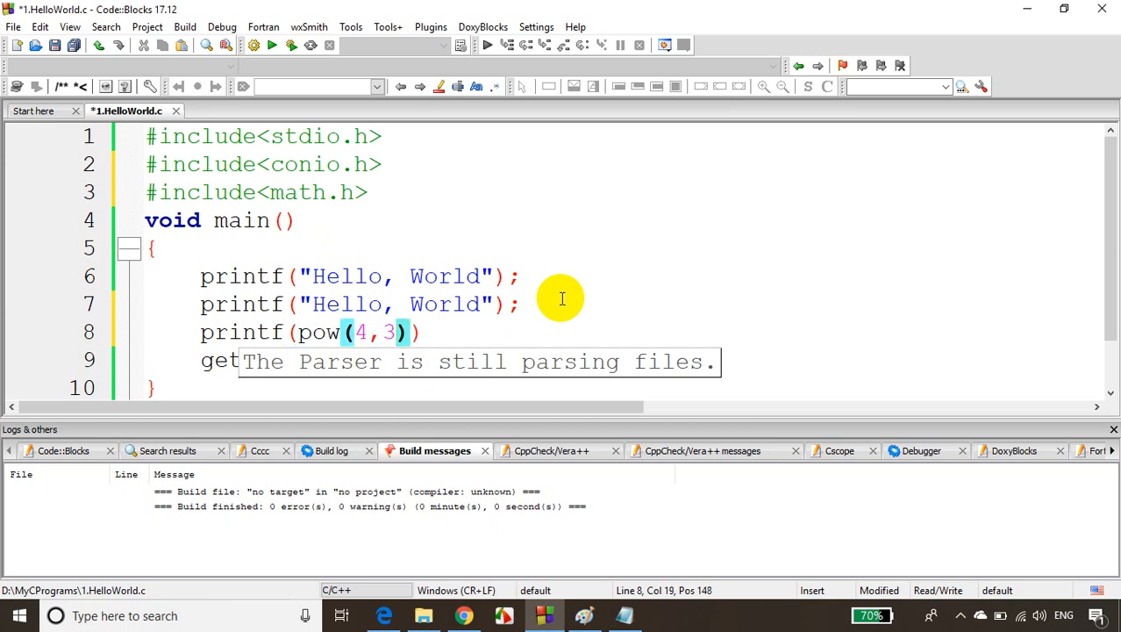
{"action": "type", "text": ");"}
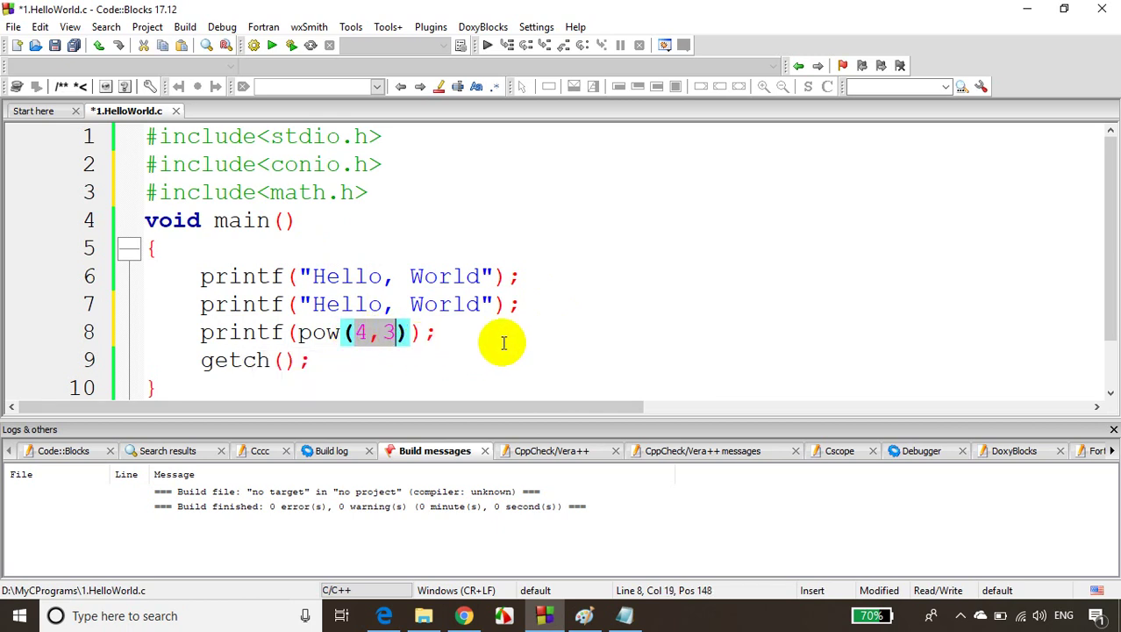
{"action": "mouse_move", "coordinate": [467, 332]}
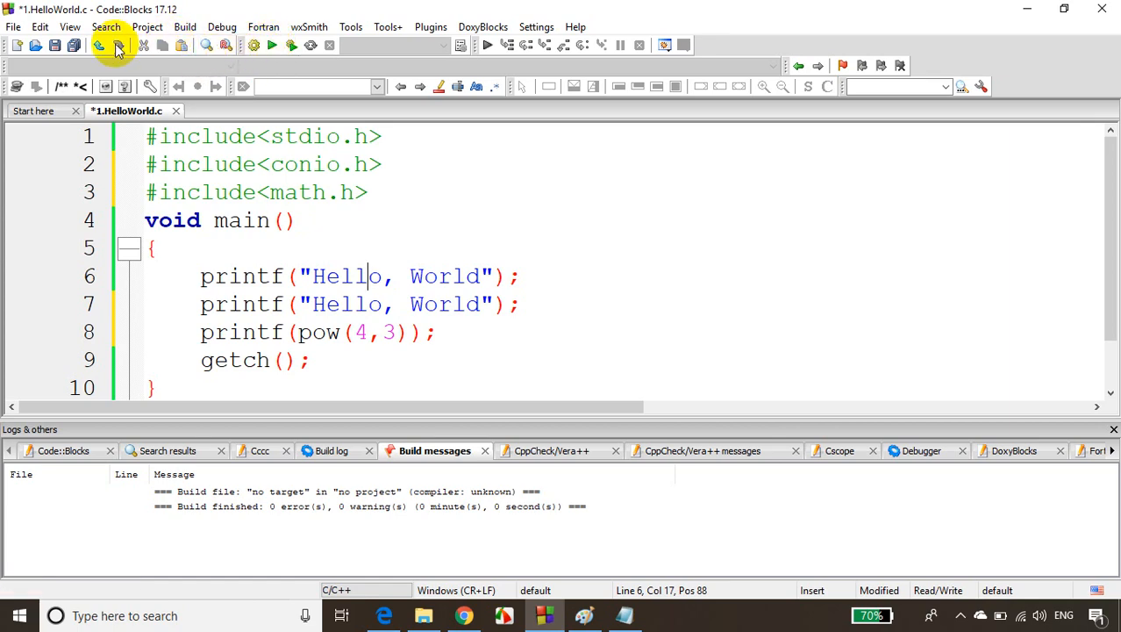
Build the program, hit the incompatible-type error, and change line 8 to printf("%f",pow(4,3));.
{"action": "left_click", "coordinate": [185, 26]}
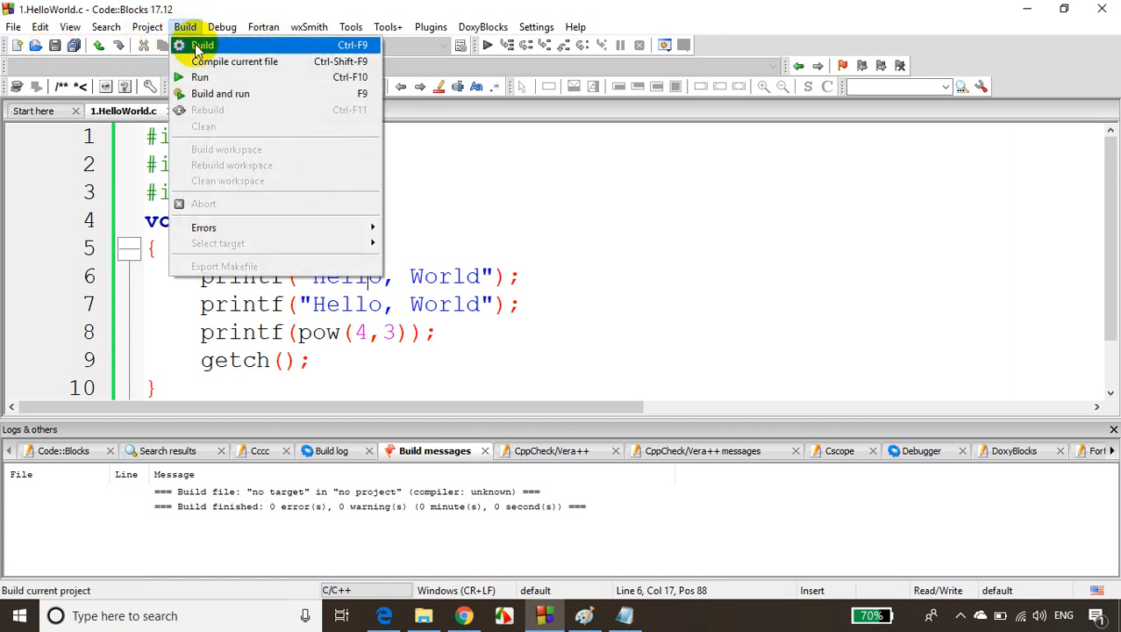
{"action": "left_click", "coordinate": [204, 46]}
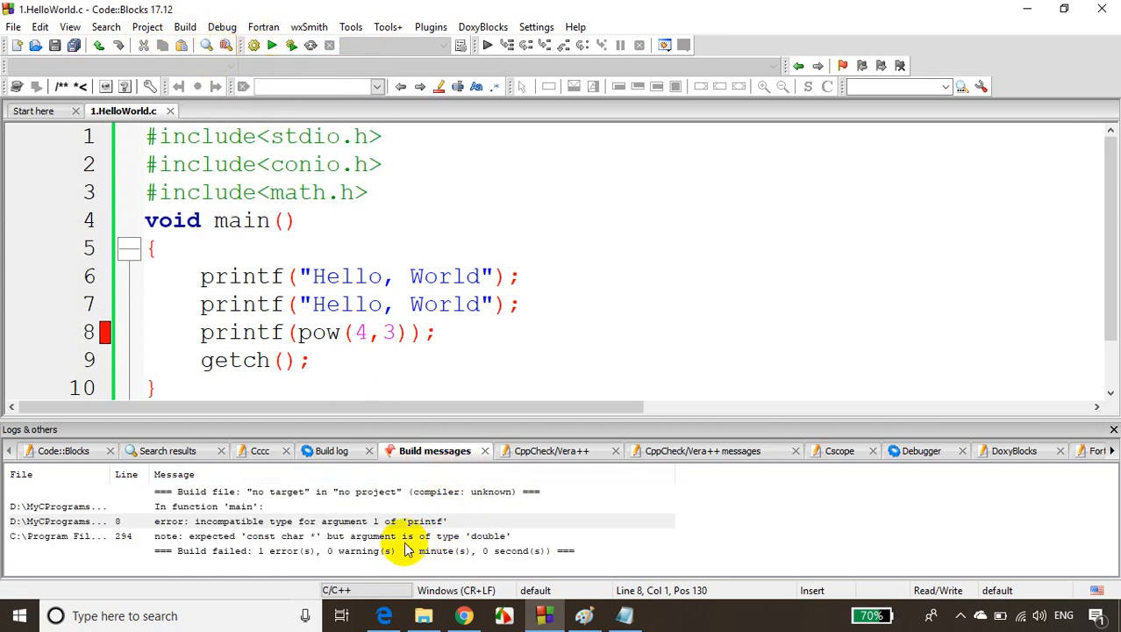
{"action": "mouse_move", "coordinate": [376, 548]}
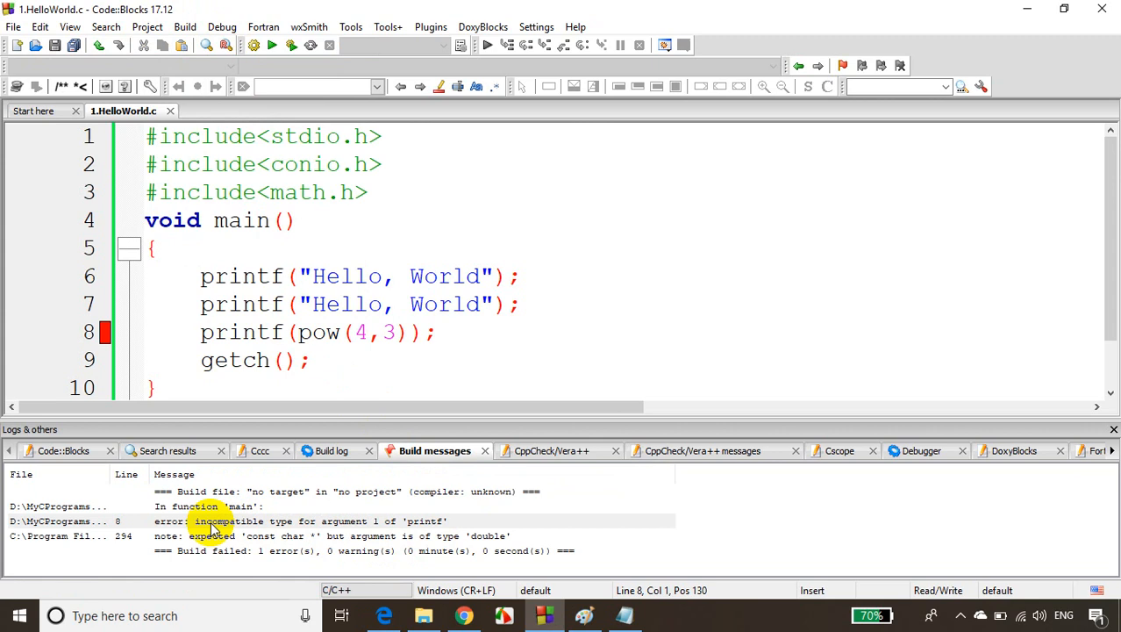
{"action": "mouse_move", "coordinate": [425, 521]}
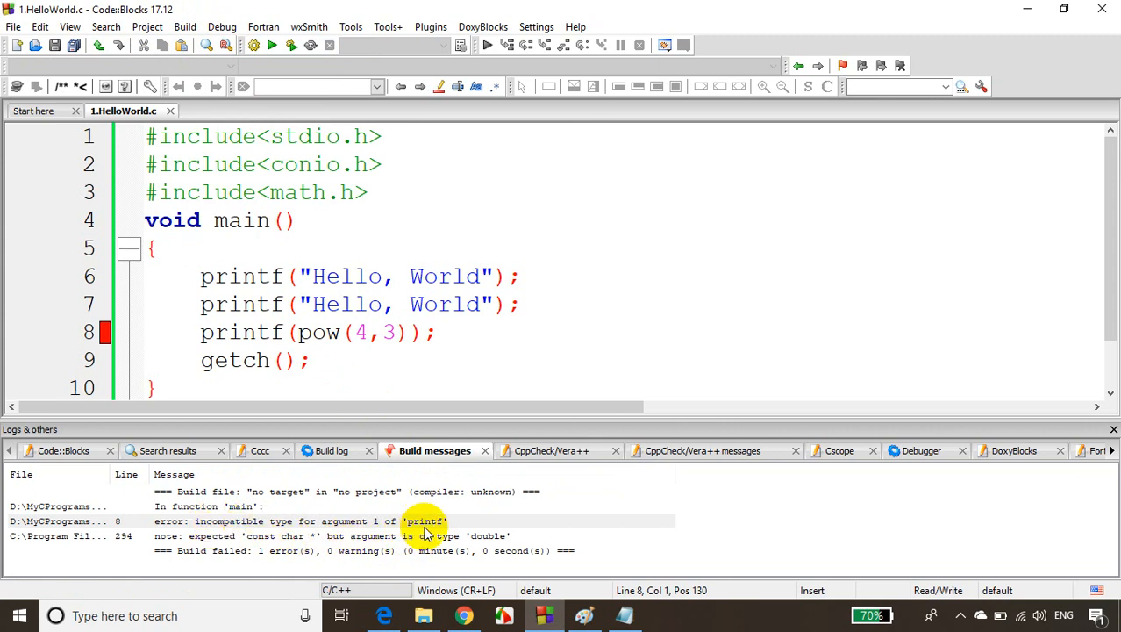
{"action": "mouse_move", "coordinate": [313, 340]}
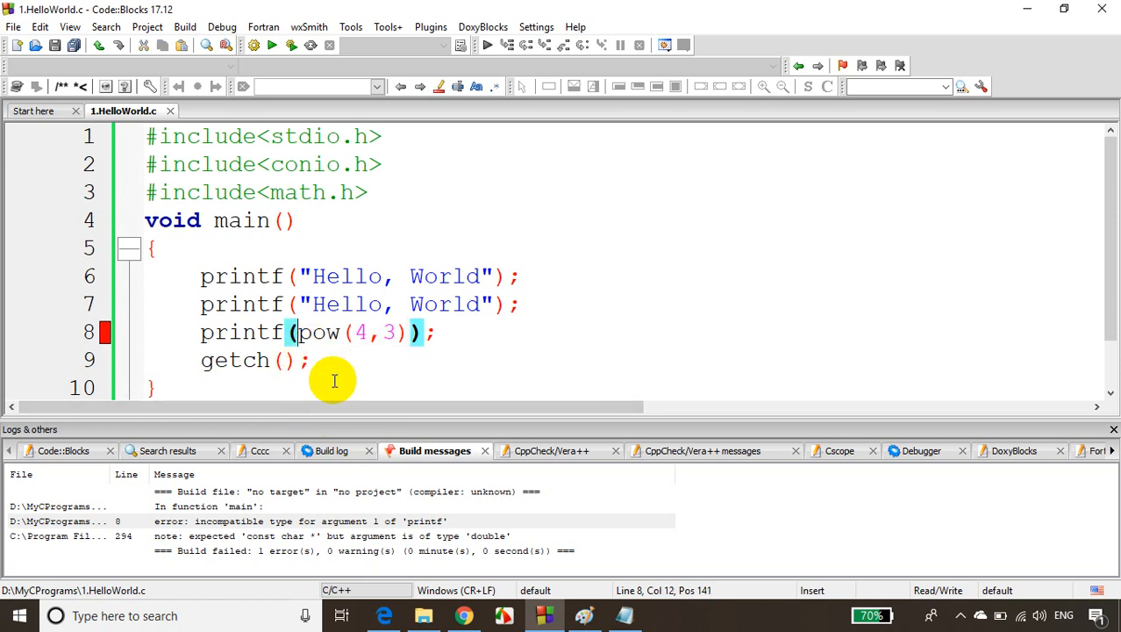
{"action": "type", "text": "%f"}
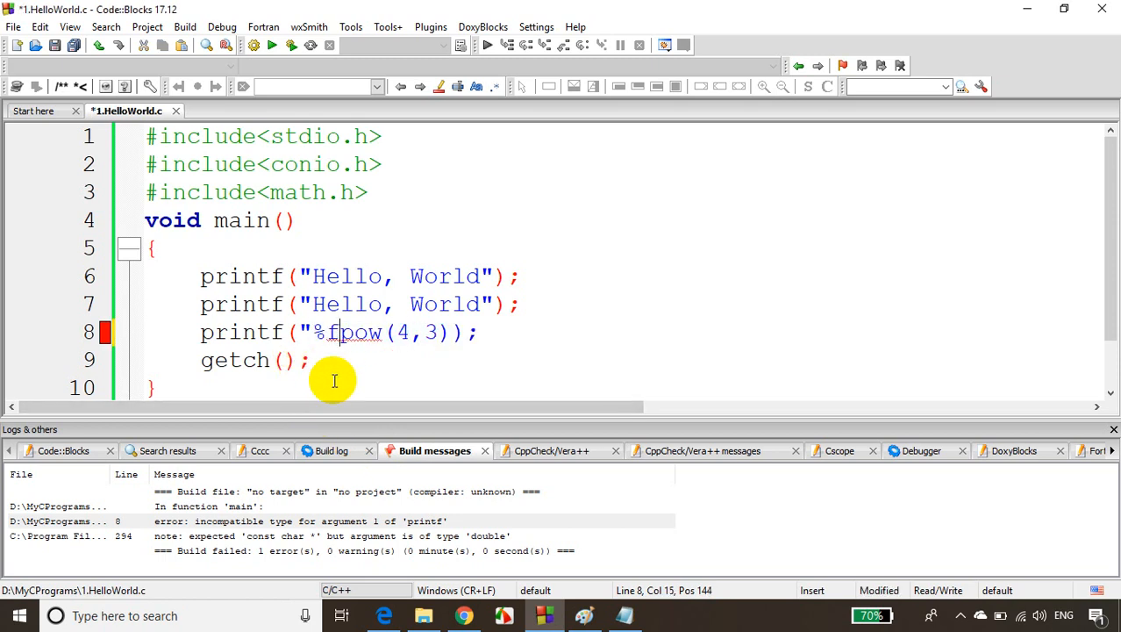
{"action": "type", "text": ","}
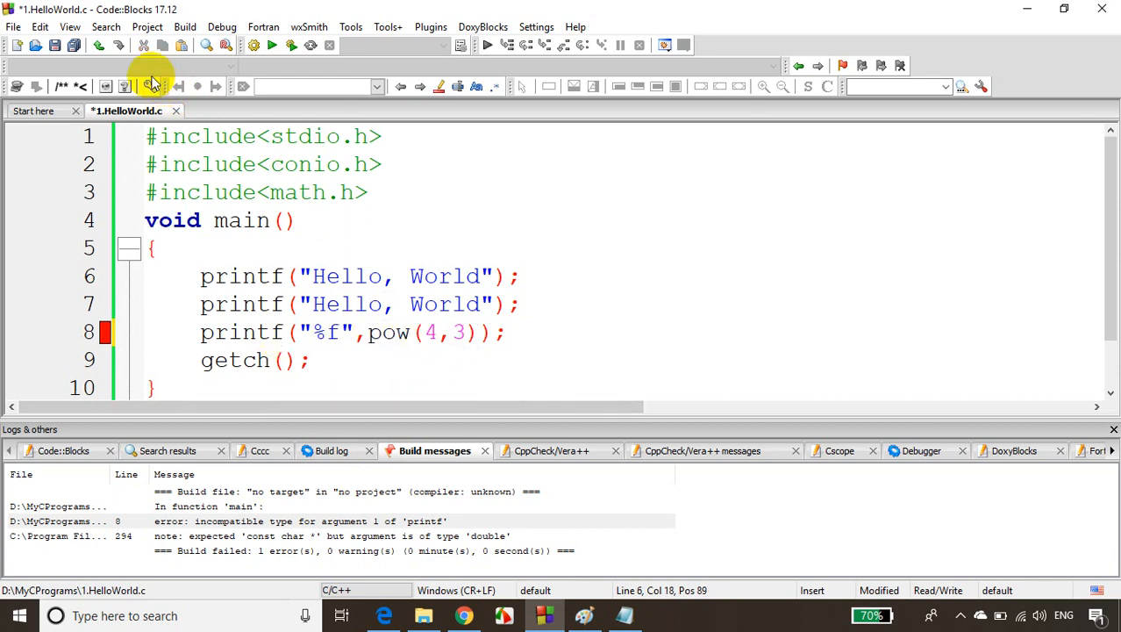
Rebuild with 0 errors and run, printing Hello, WorldHello, World64.000000 in the console.
{"action": "left_click", "coordinate": [184, 27]}
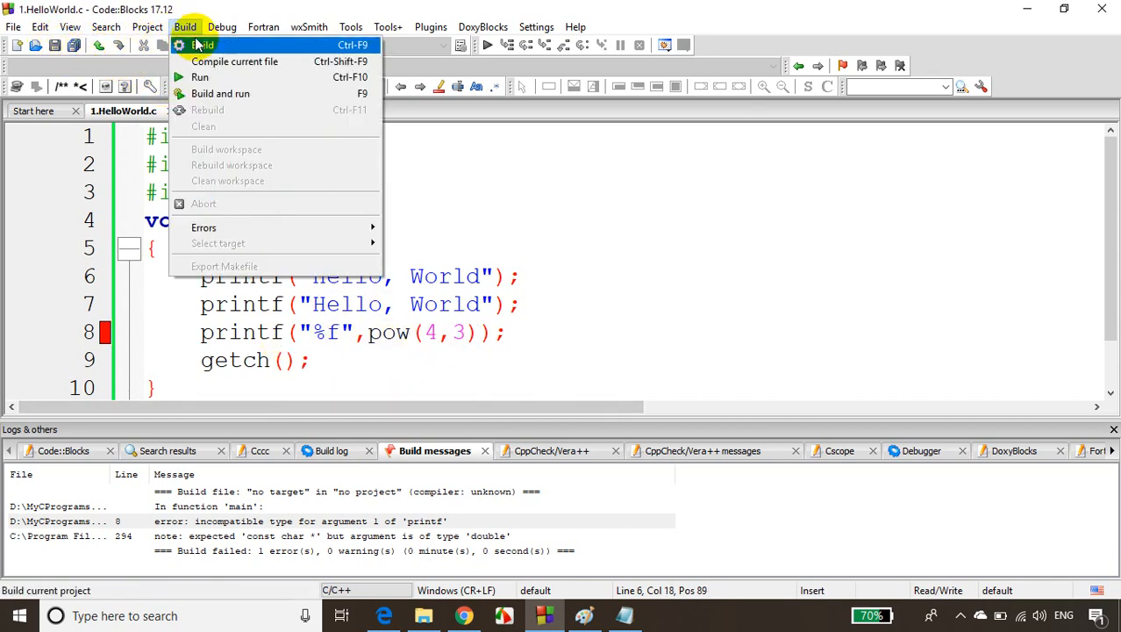
{"action": "left_click", "coordinate": [202, 45]}
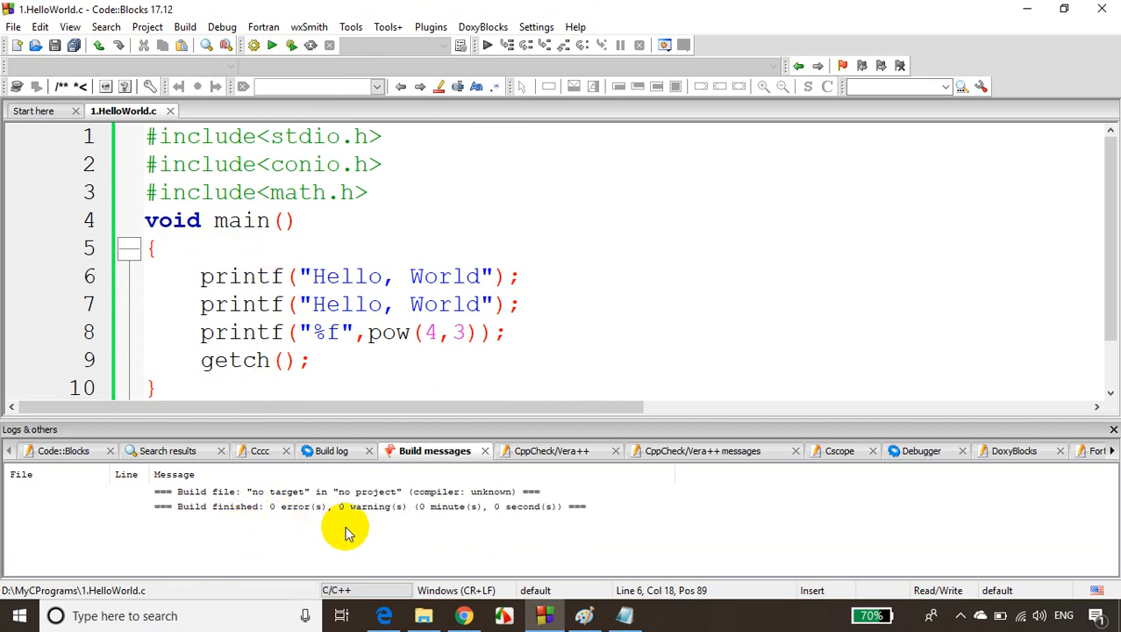
{"action": "left_click", "coordinate": [272, 46]}
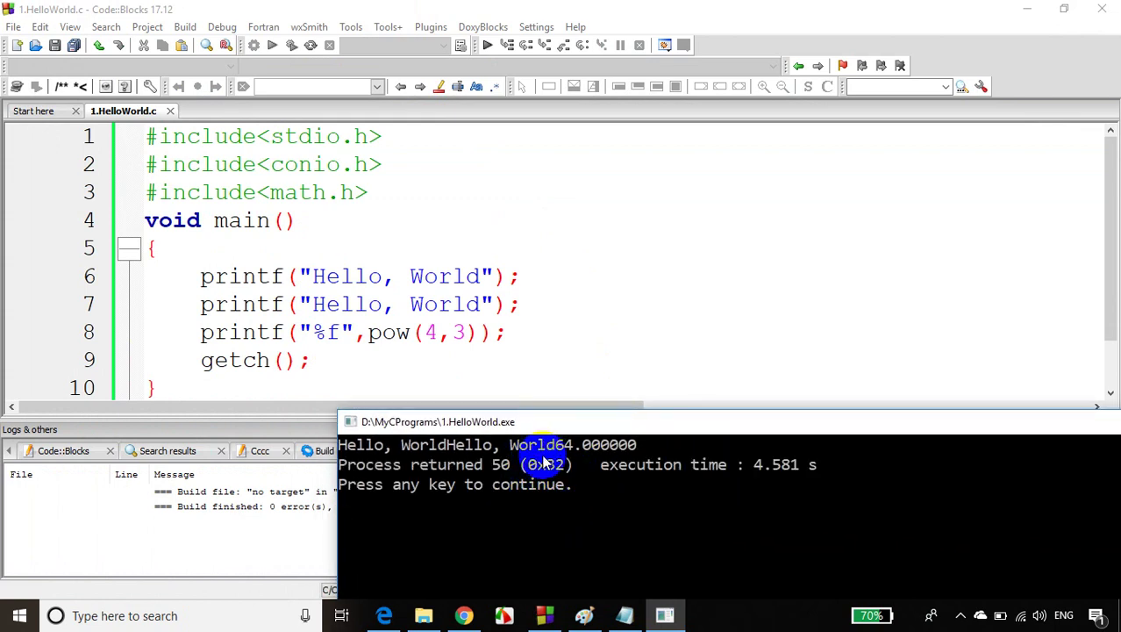
{"action": "mouse_move", "coordinate": [396, 165]}
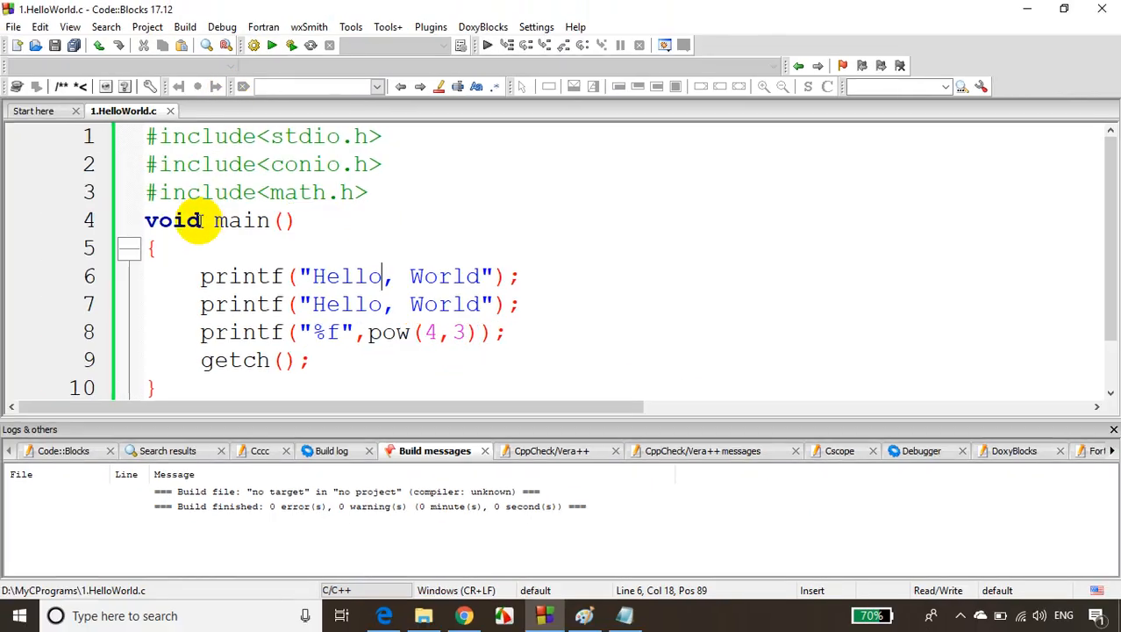
Remove the #include<math.h> line and the printf("%f",pow(4,3)); line from the source.
{"action": "left_click", "coordinate": [337, 331]}
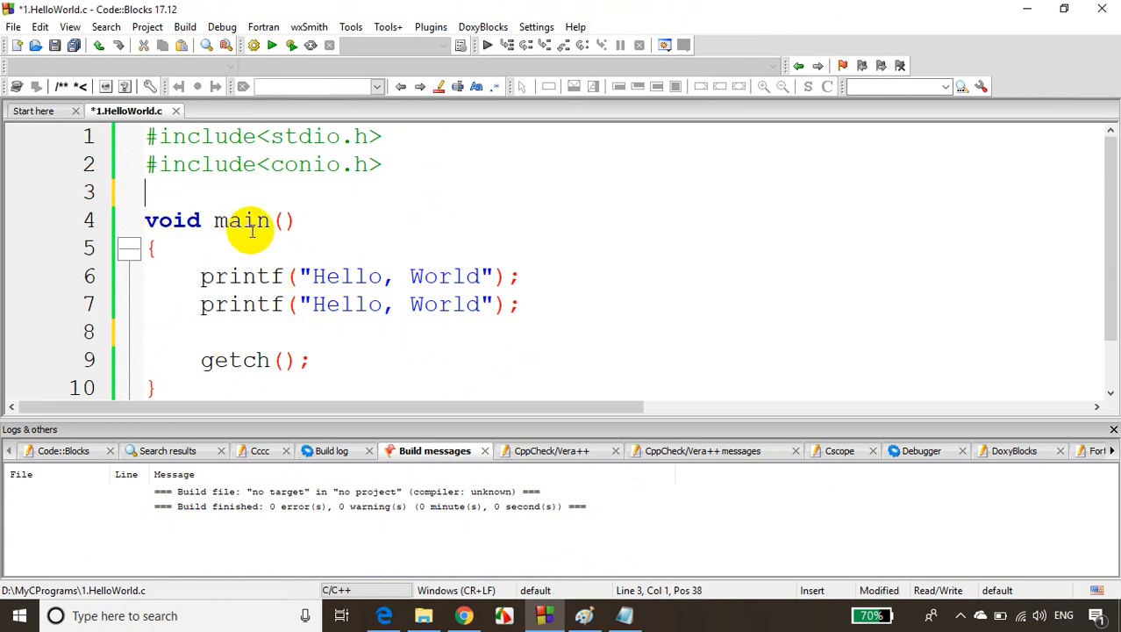
{"action": "mouse_move", "coordinate": [249, 253]}
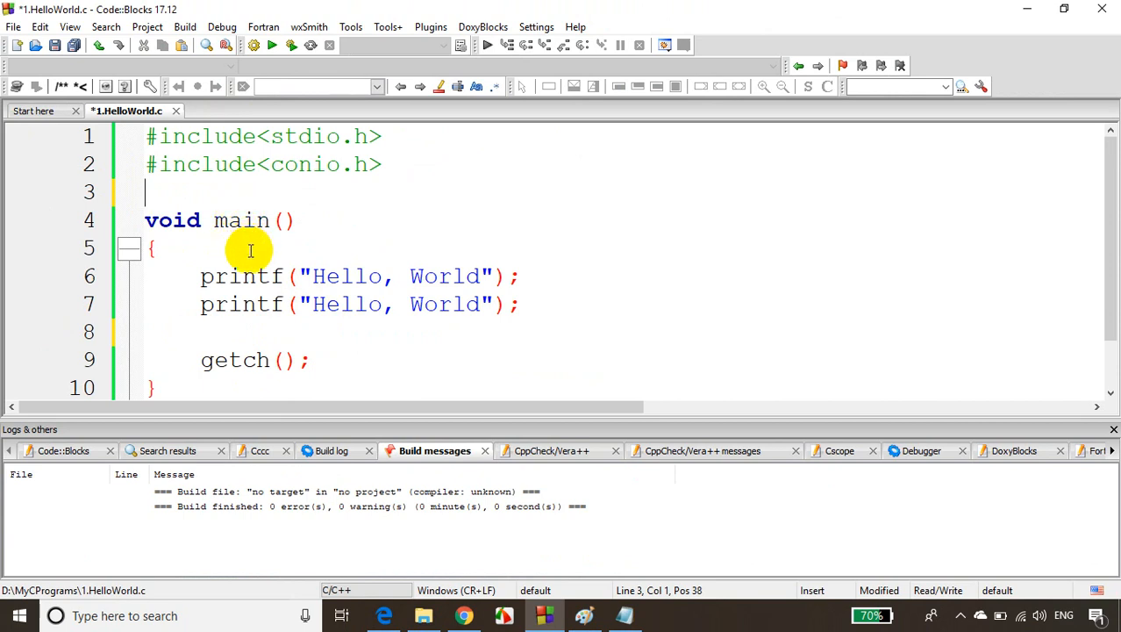